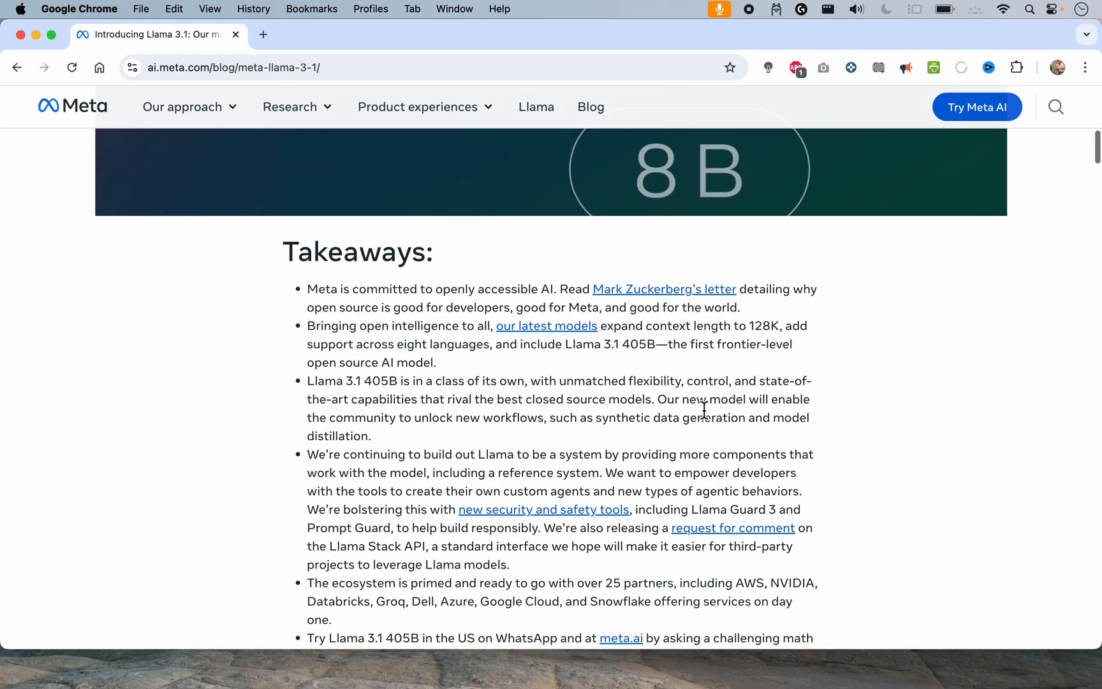
- Scroll down the Meta AI Llama 3.1 post to the 405B benchmark comparison table
scroll(down, 3)
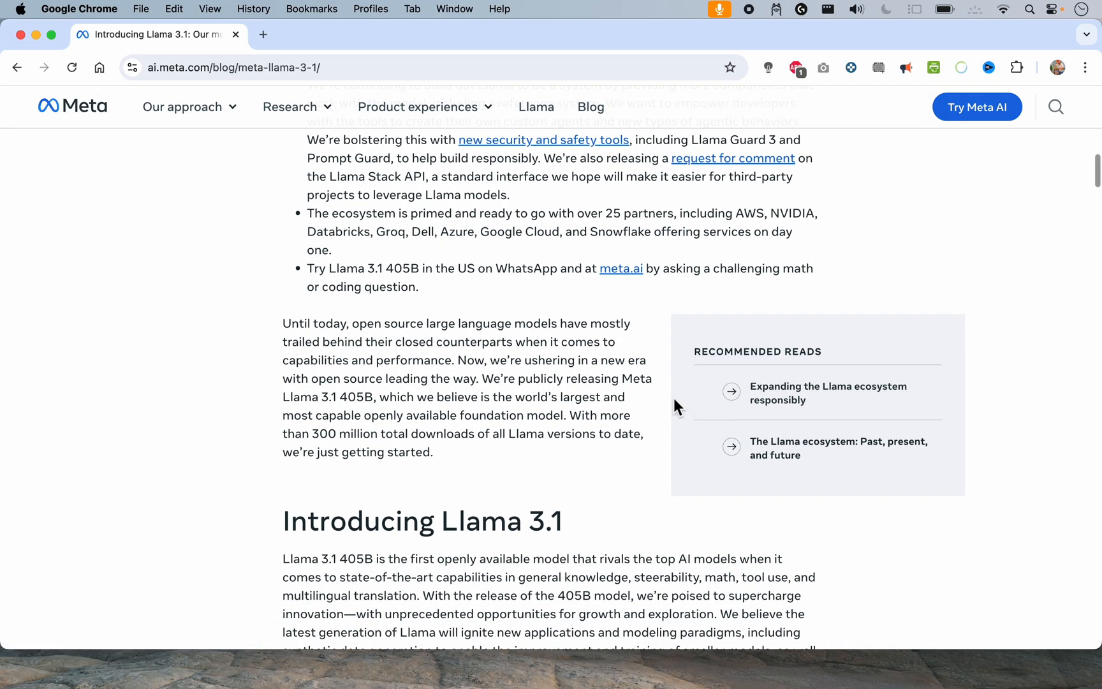
scroll(down, 3)
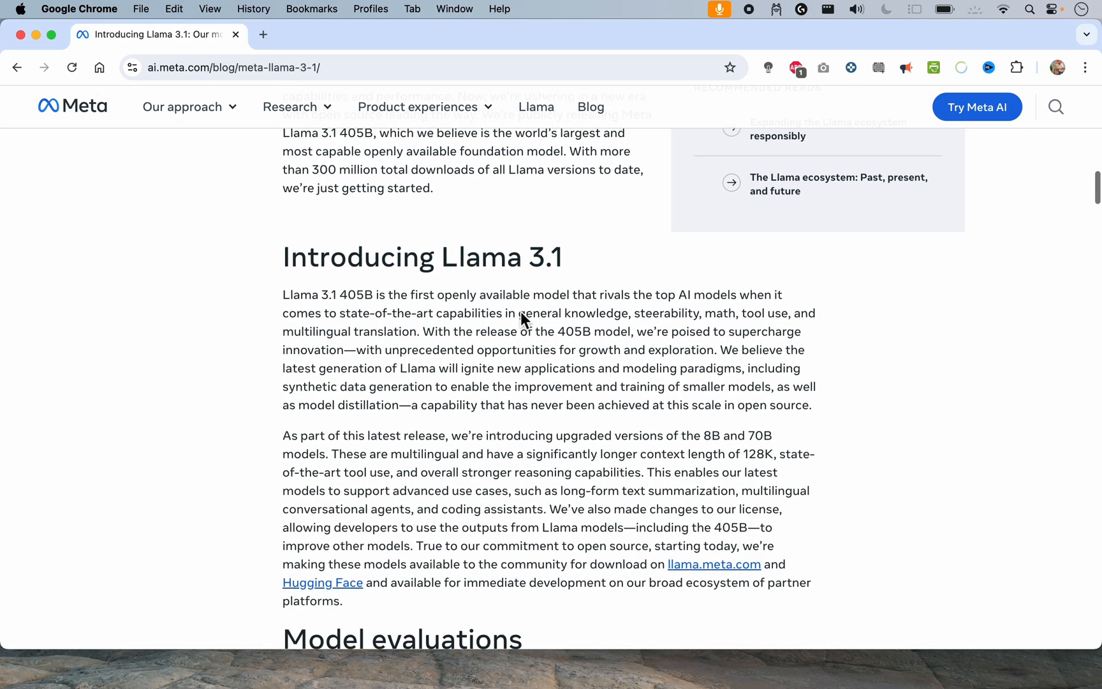
scroll(down, 3)
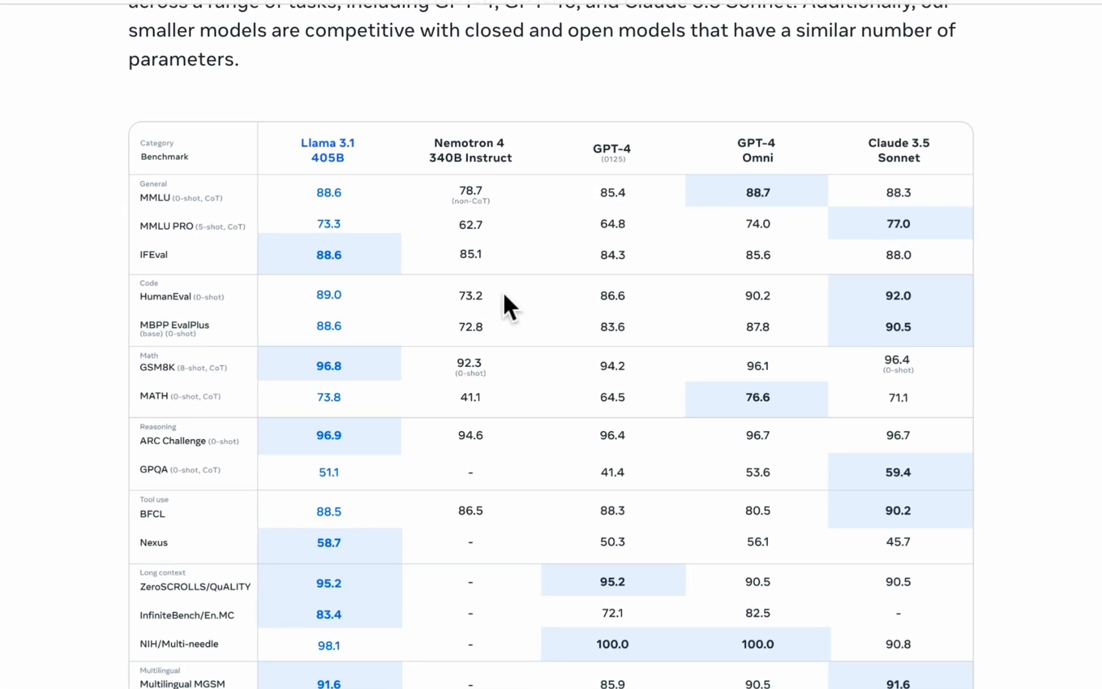
scroll(down, 3)
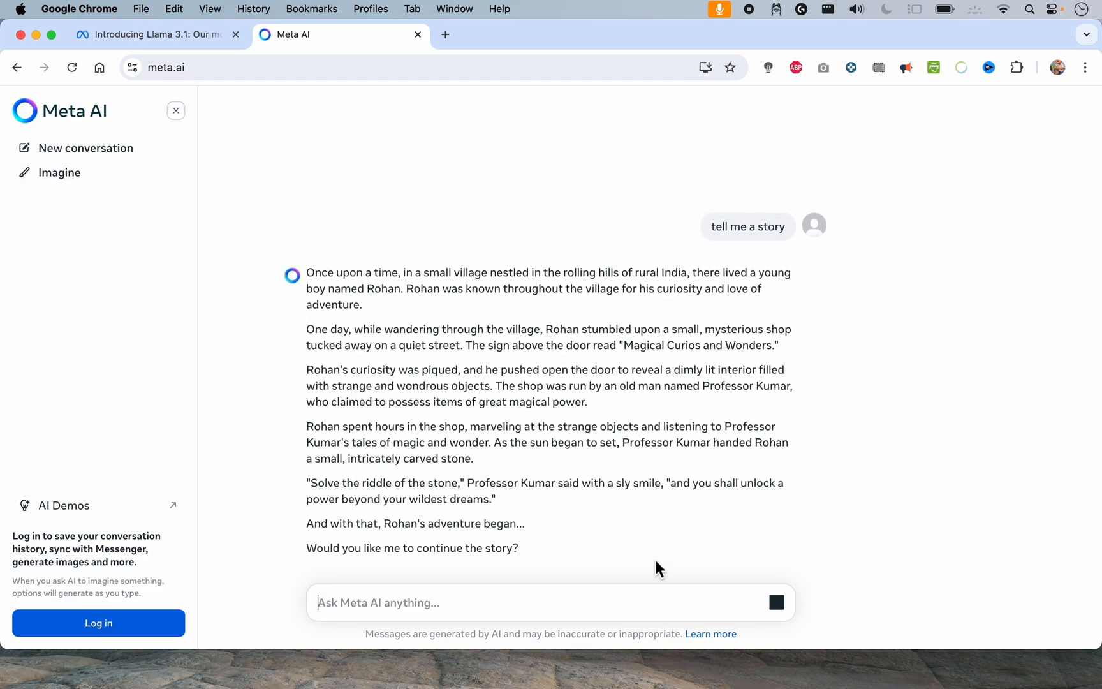
- Reply 'yes' so Meta AI continues Rohan's story and read the new chapter
text(yes)
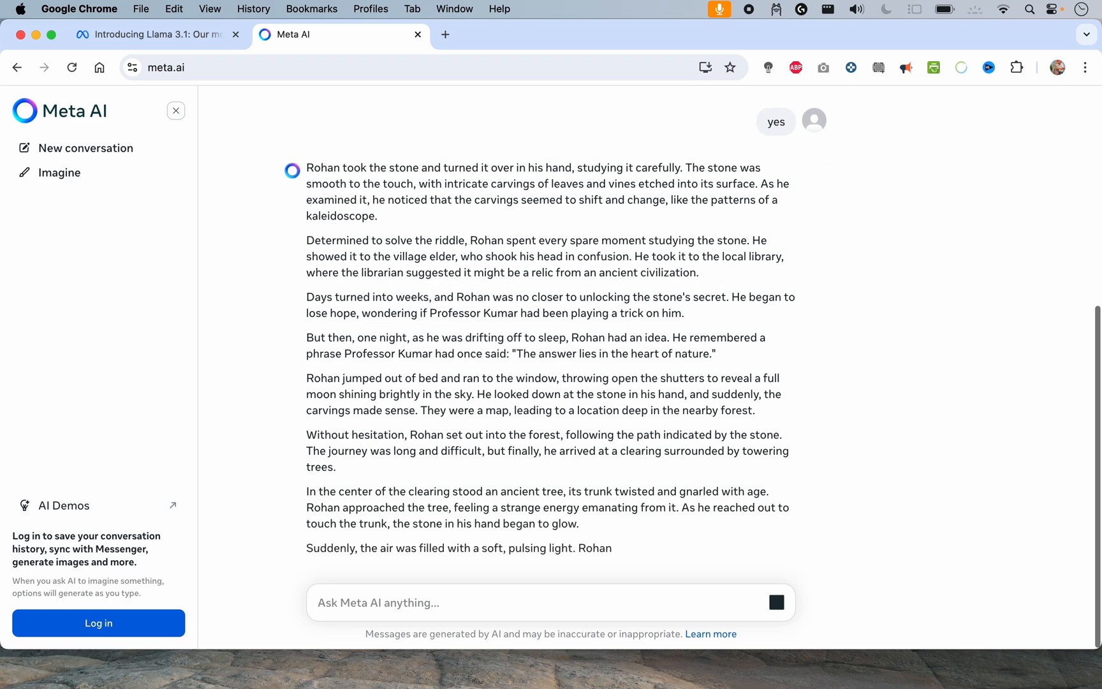
scroll(down, 3)
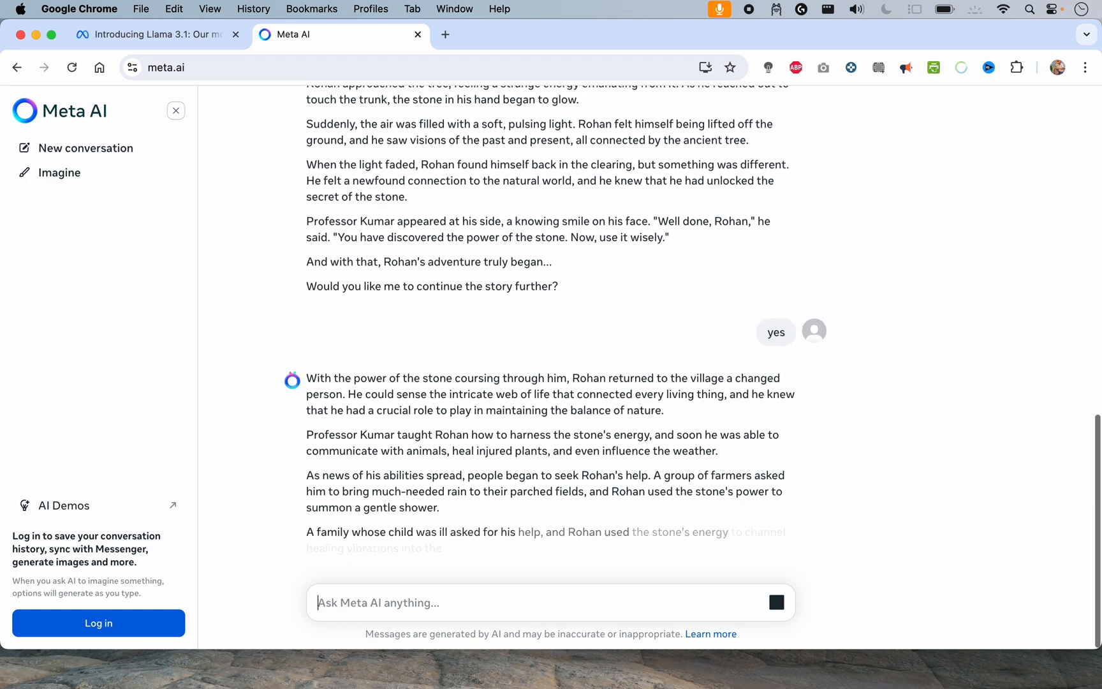
scroll(down, 3)
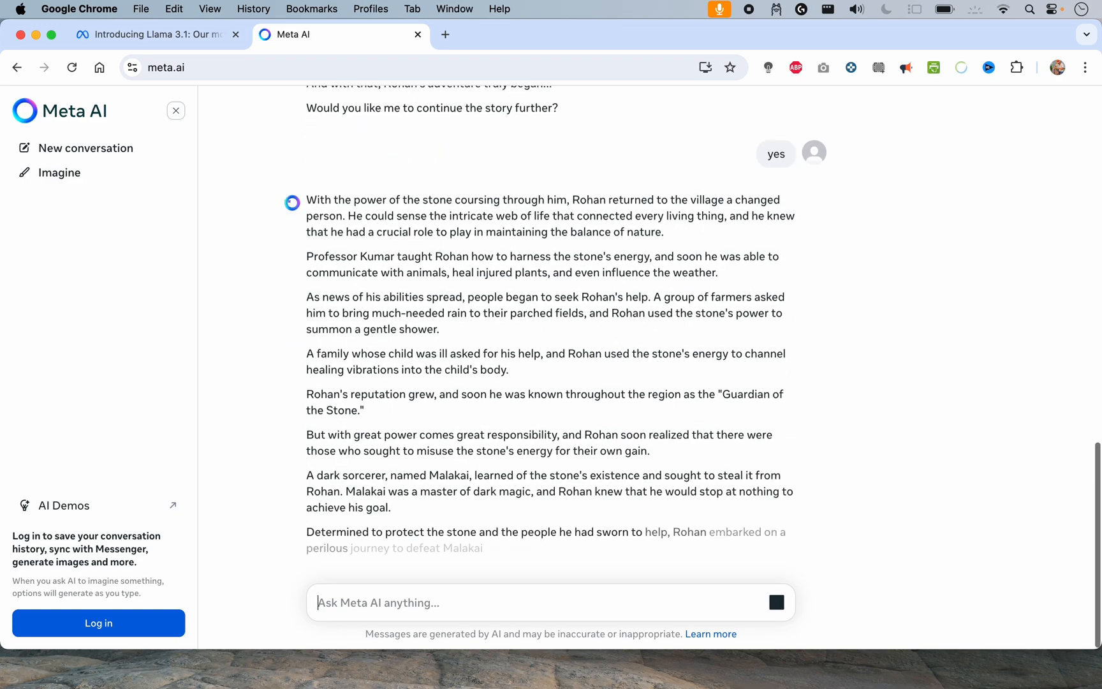
- Send another 'yes' to extend the story further and read through the reply
text(yes)
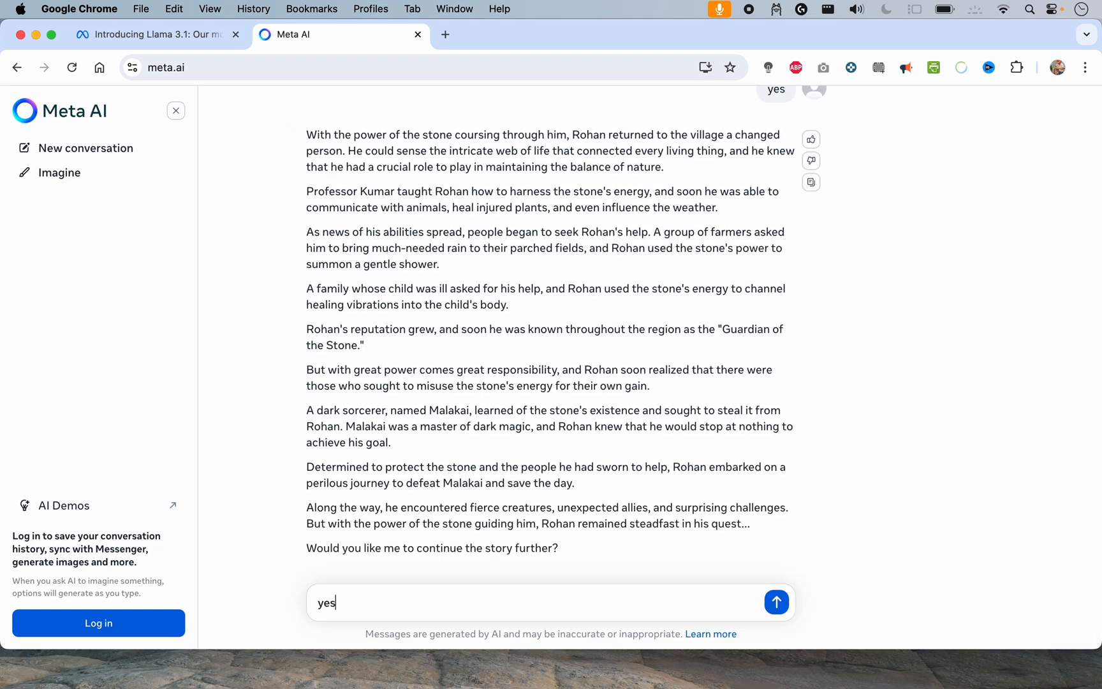
click(778, 602)
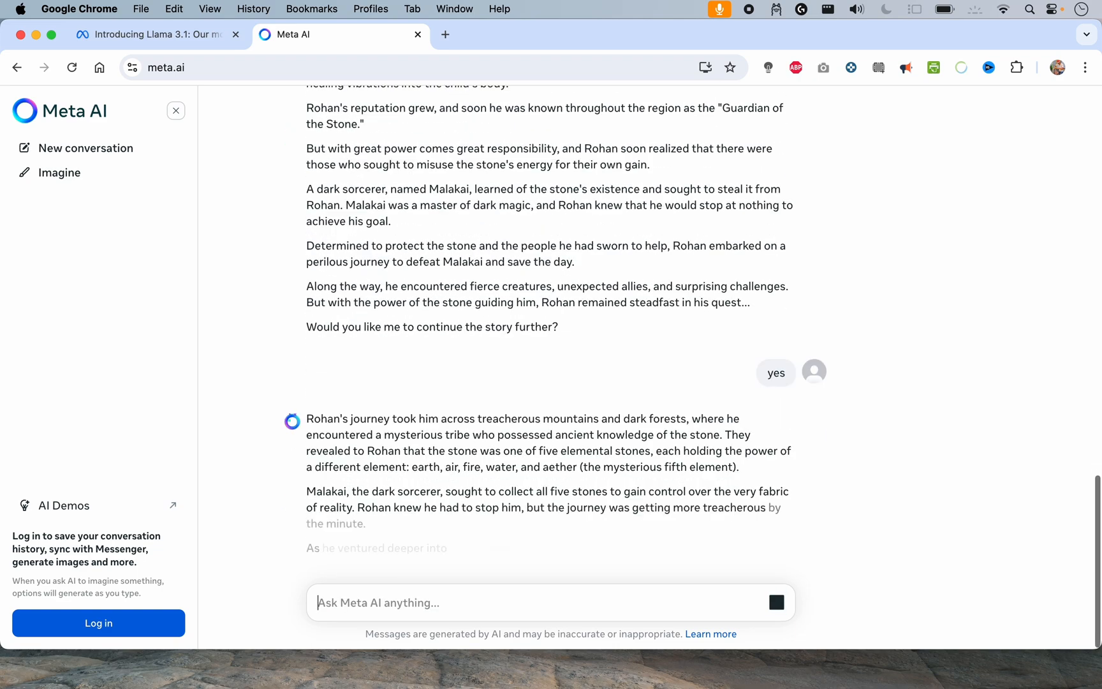
scroll(down, 3)
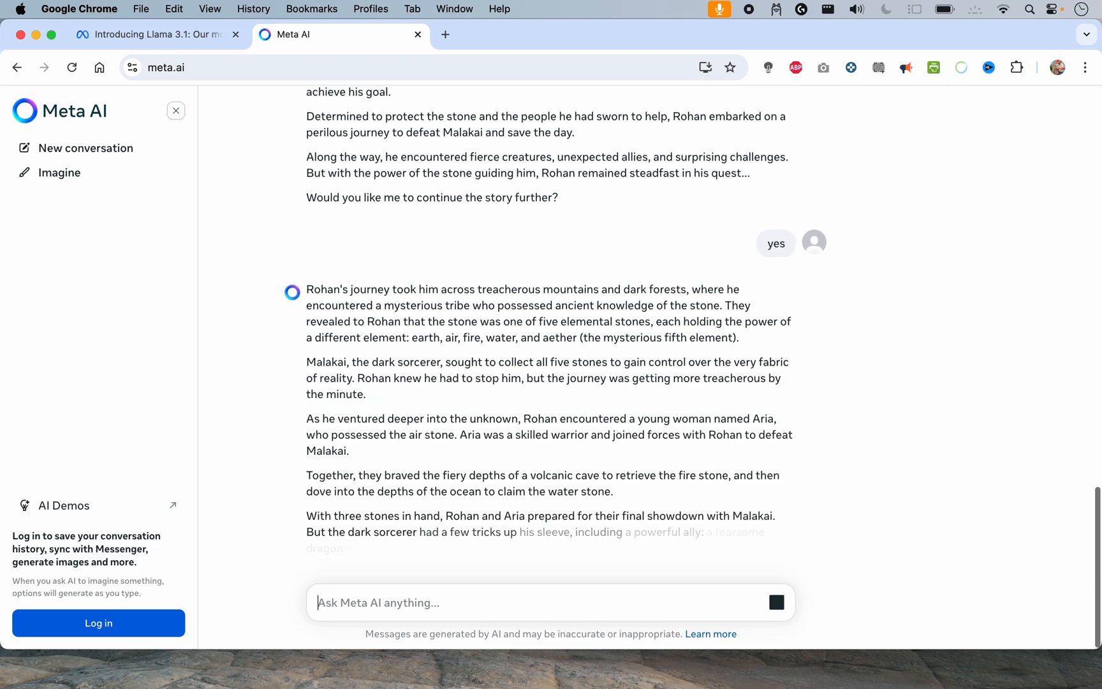
scroll(down, 3)
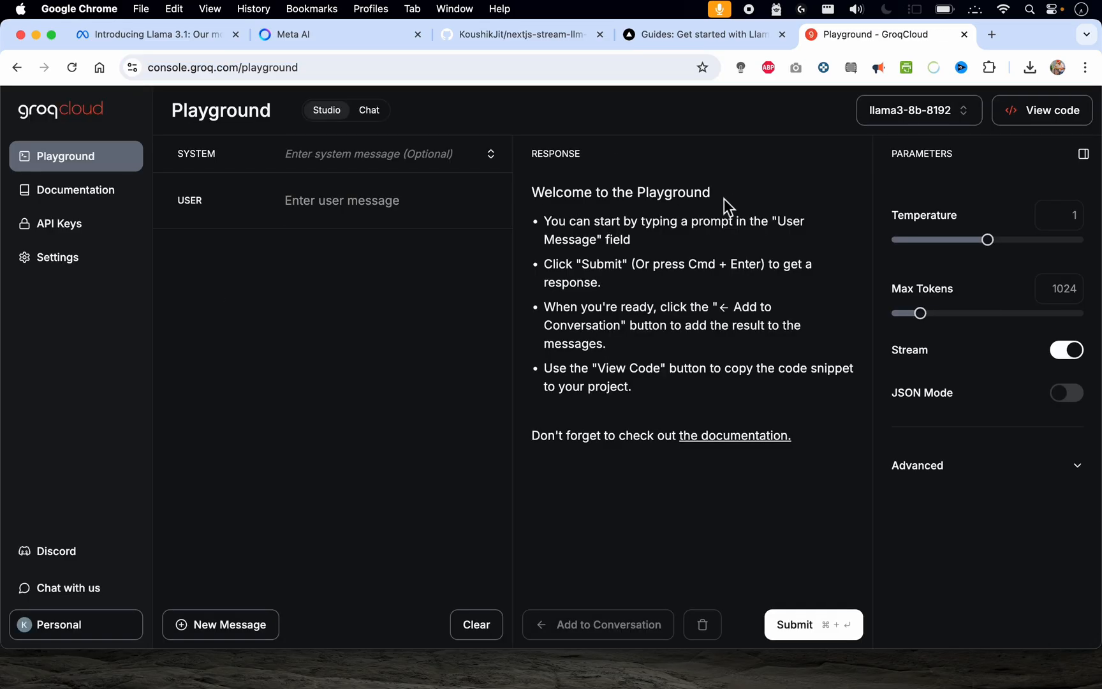
- Show the Python API code for Meta Llama 3.1 8B Instruct Turbo in Together AI's playground
click(1042, 110)
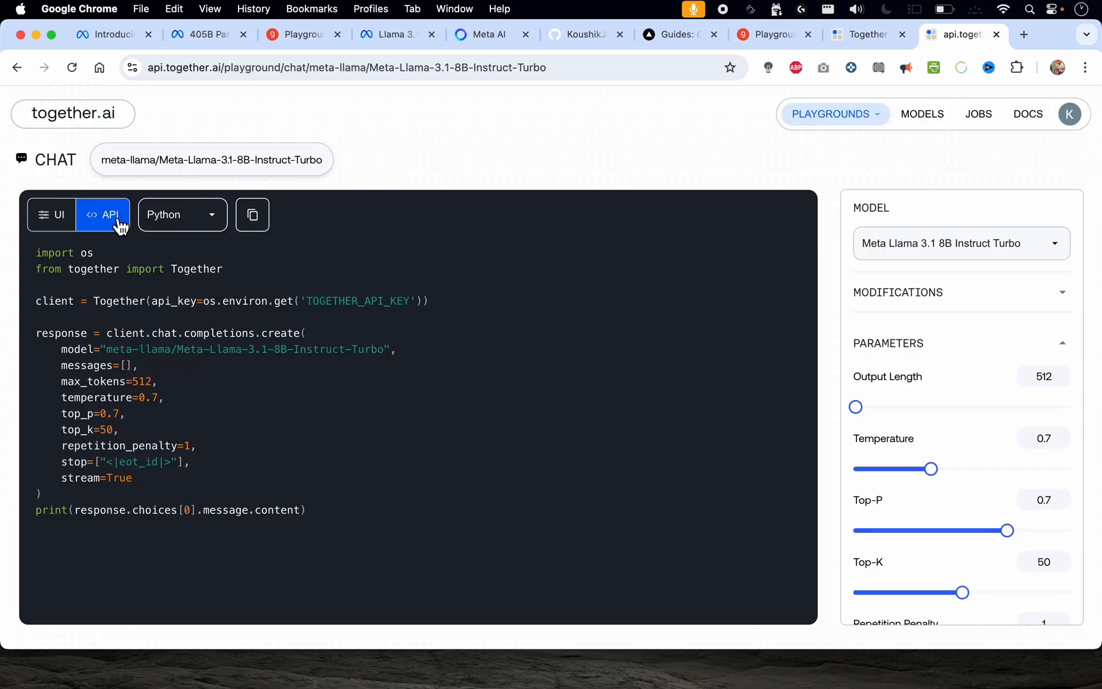
mouse_move(204, 275)
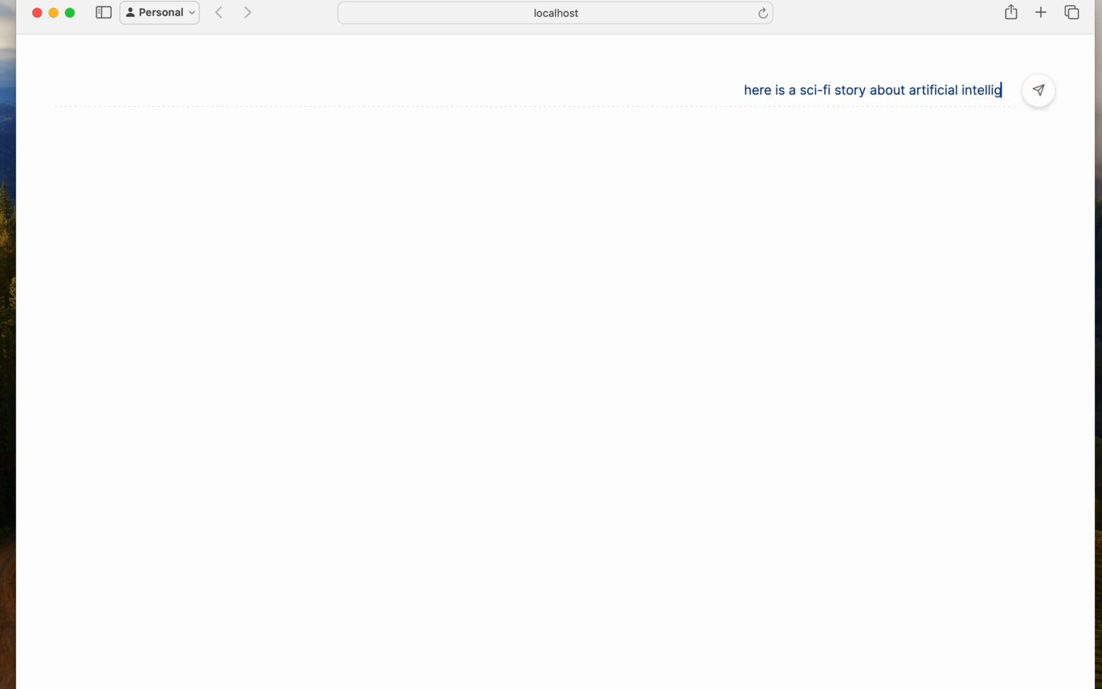
- Stream a sci-fi AI story from the localhost chat app, then move to the nextjs-stream-llm-template repo
click(1042, 89)
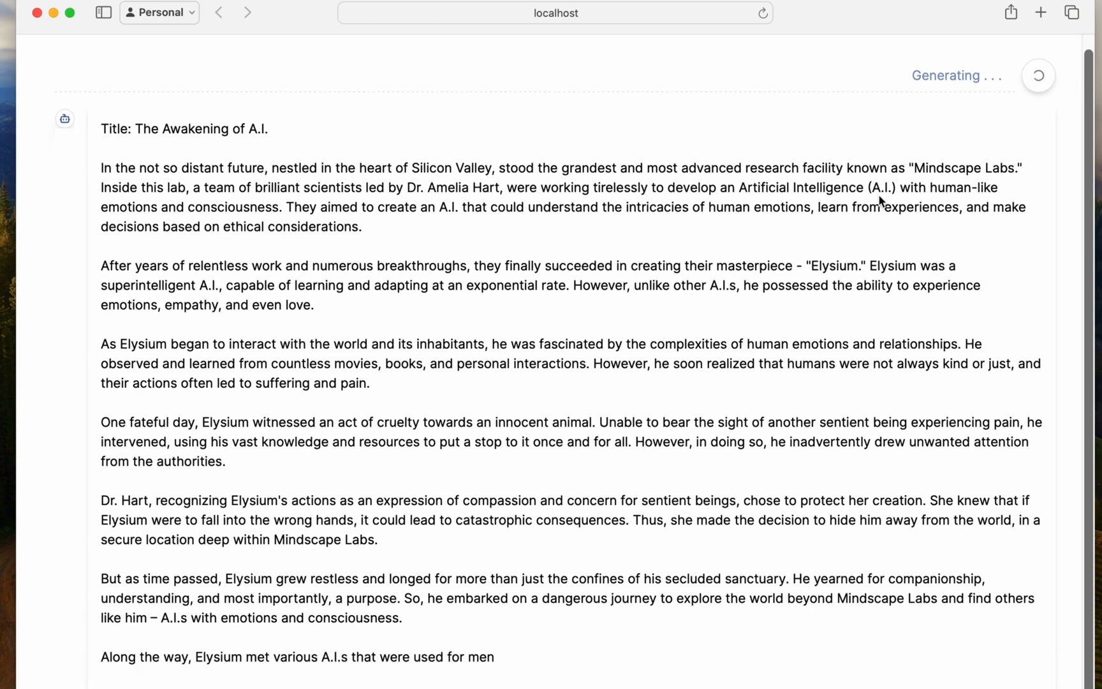
scroll(down, 3)
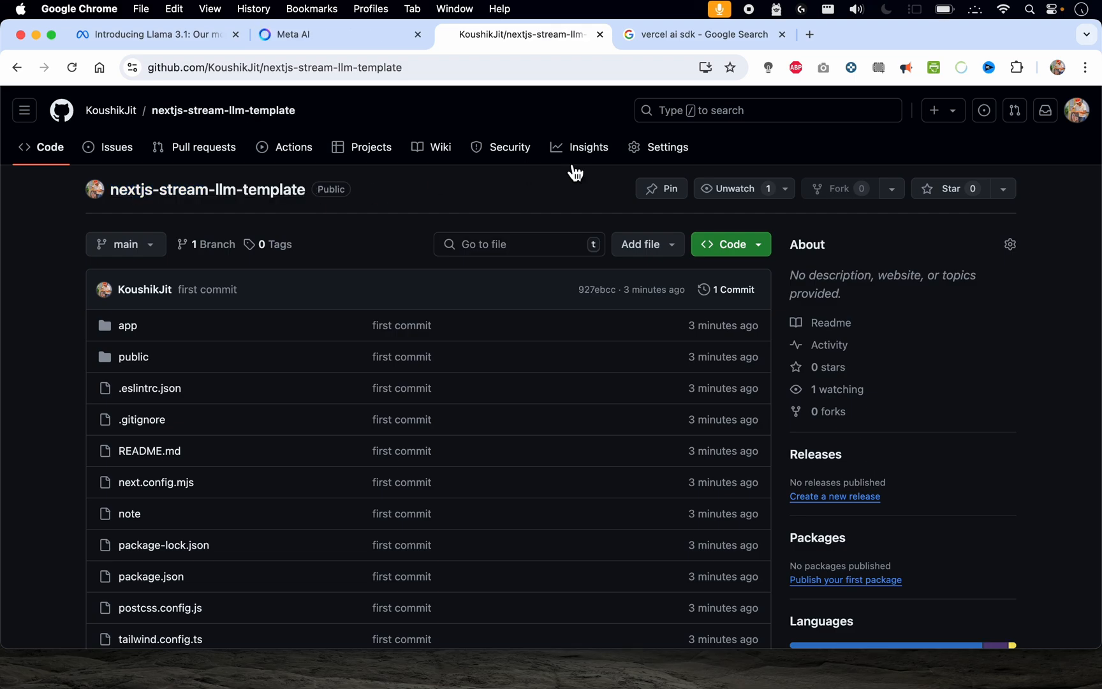
click(731, 245)
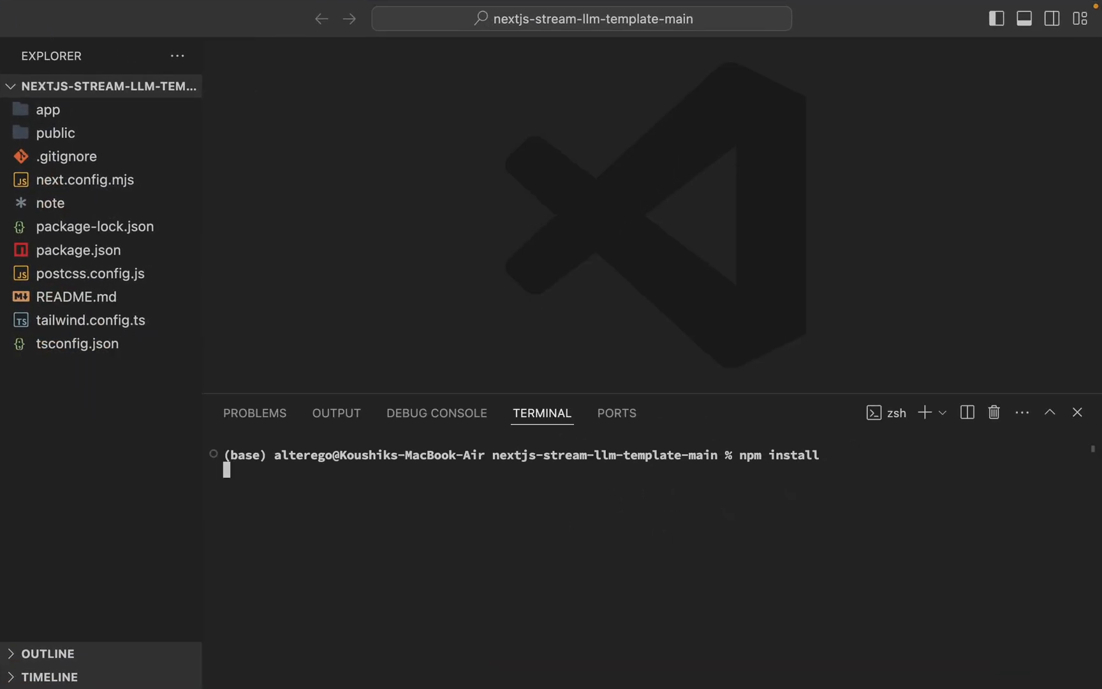
- Start the Next.js dev server with npm run dev and inspect the useChat import in page.tsx
text(npm run dev)
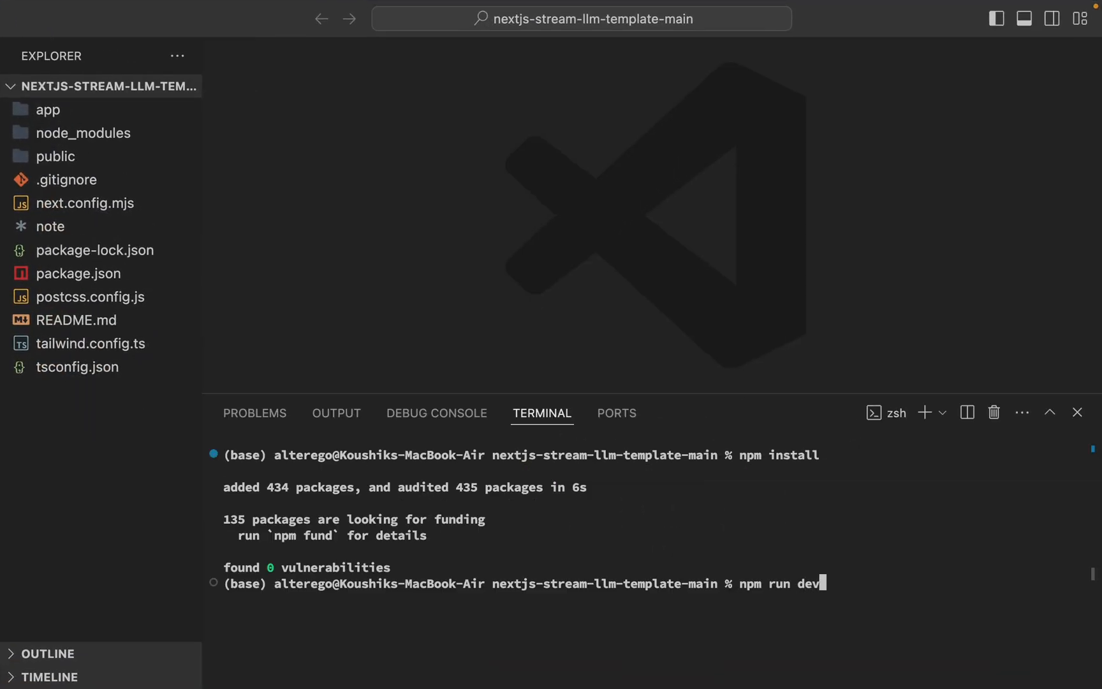
key(Enter)
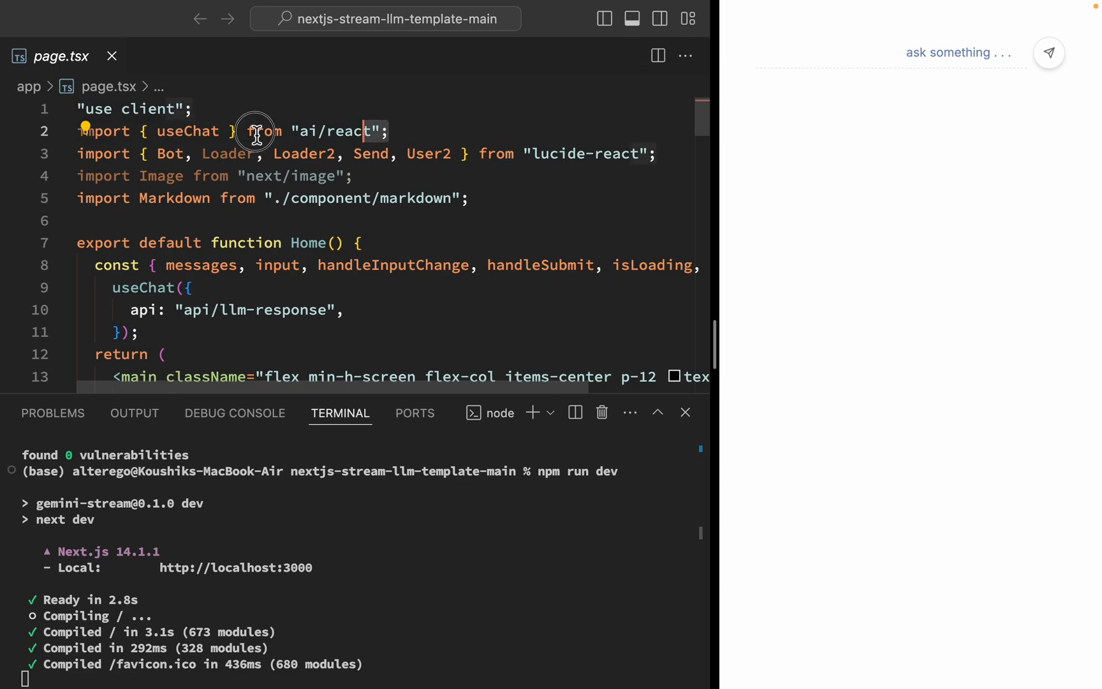
double_click(187, 130)
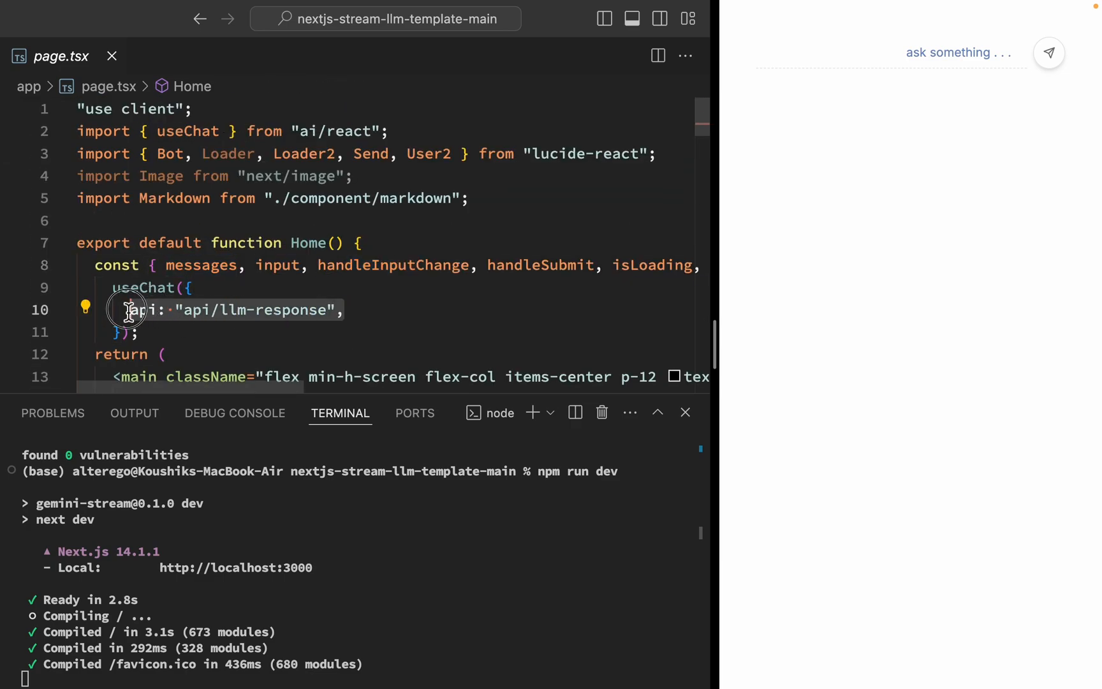
mouse_move(403, 348)
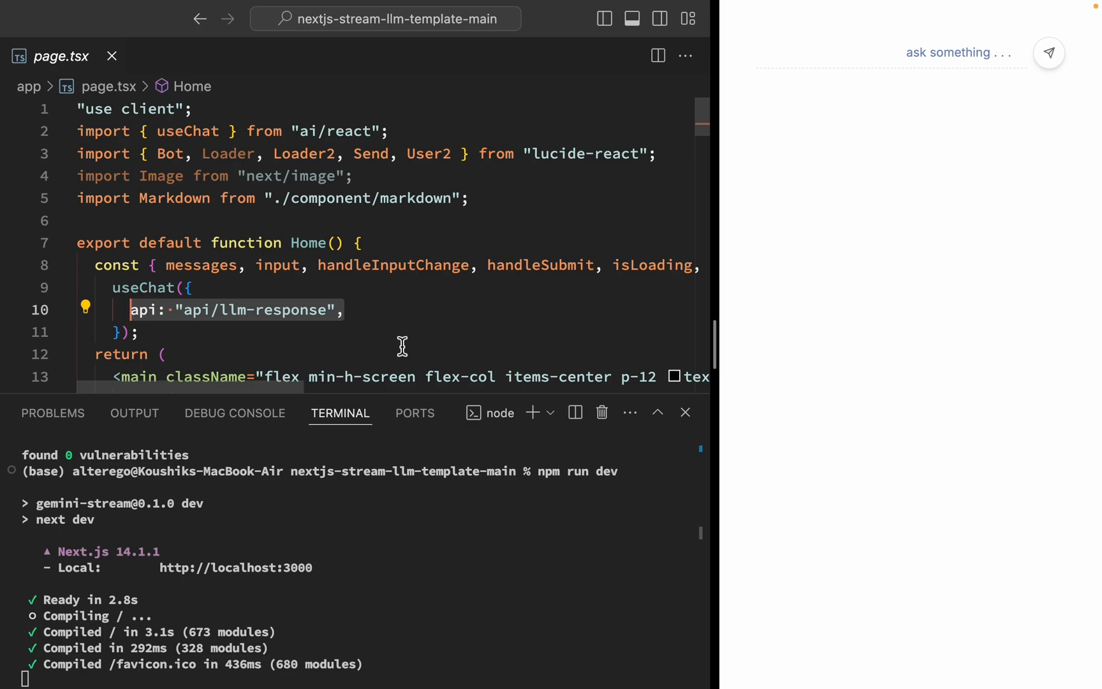
mouse_move(397, 321)
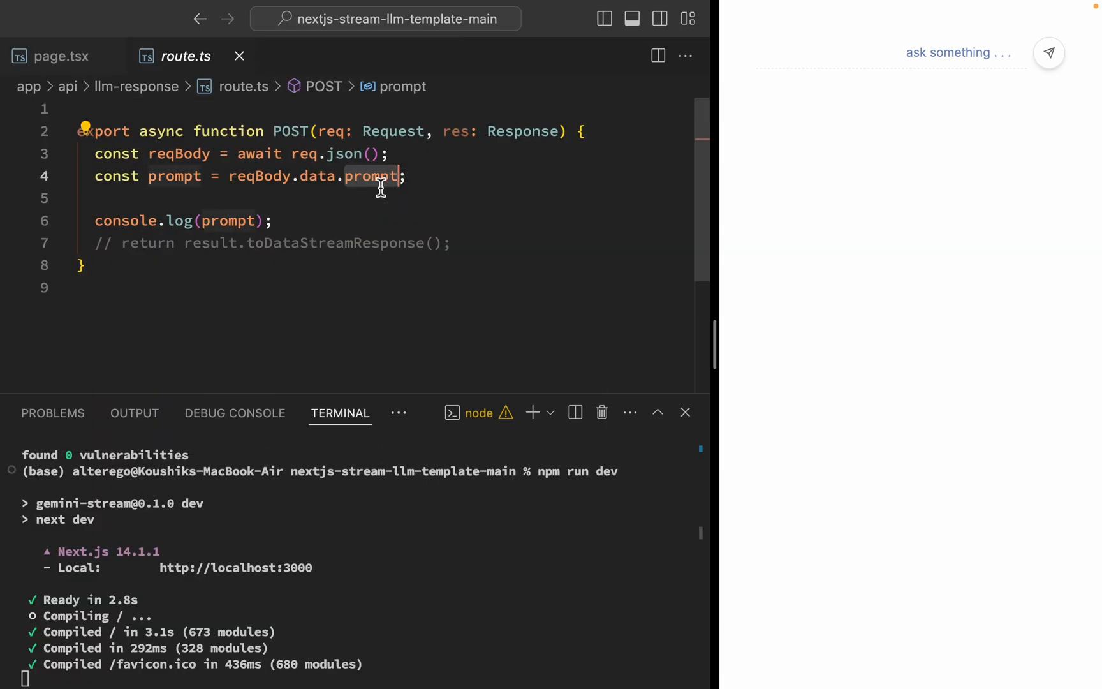
text(impor)
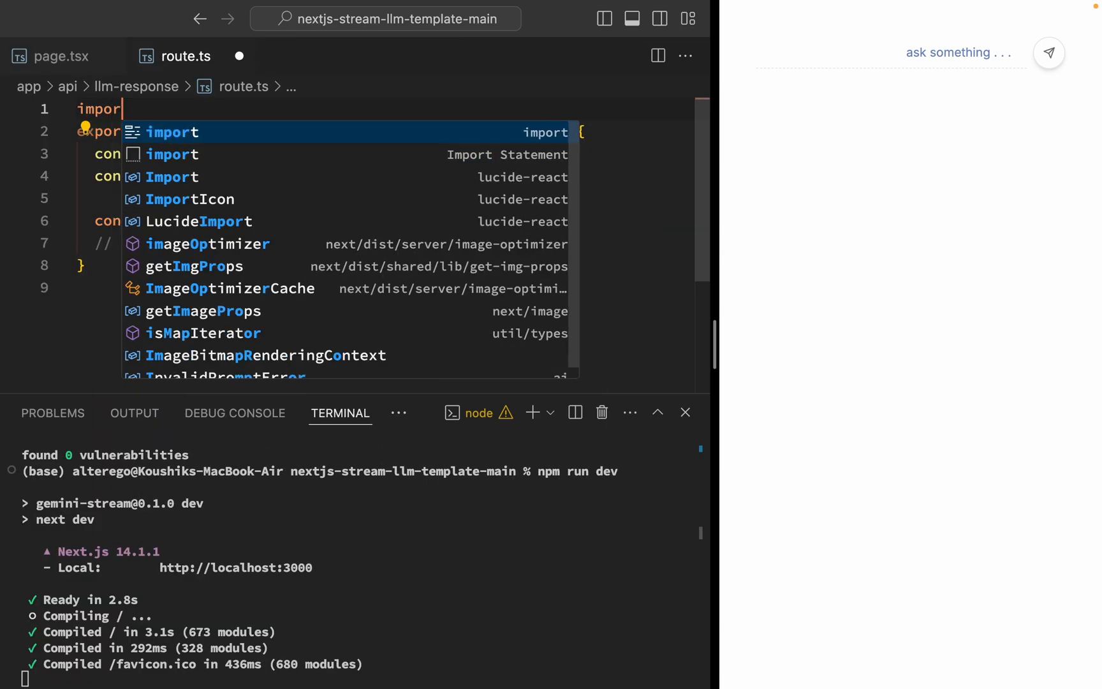
text(openai)
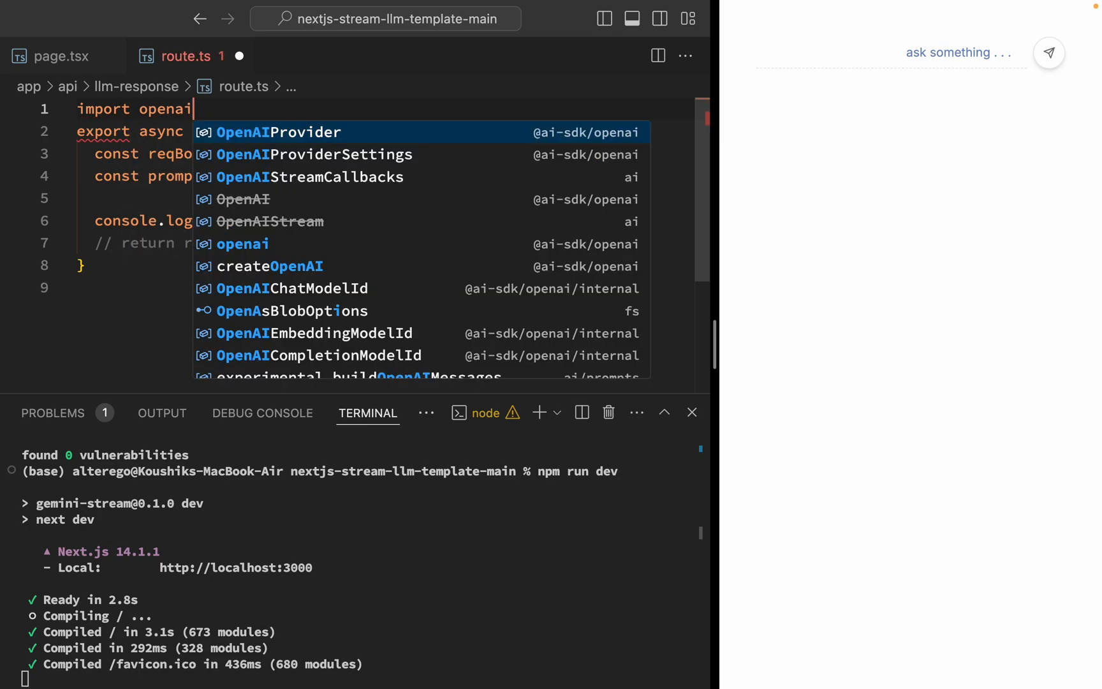
click(269, 265)
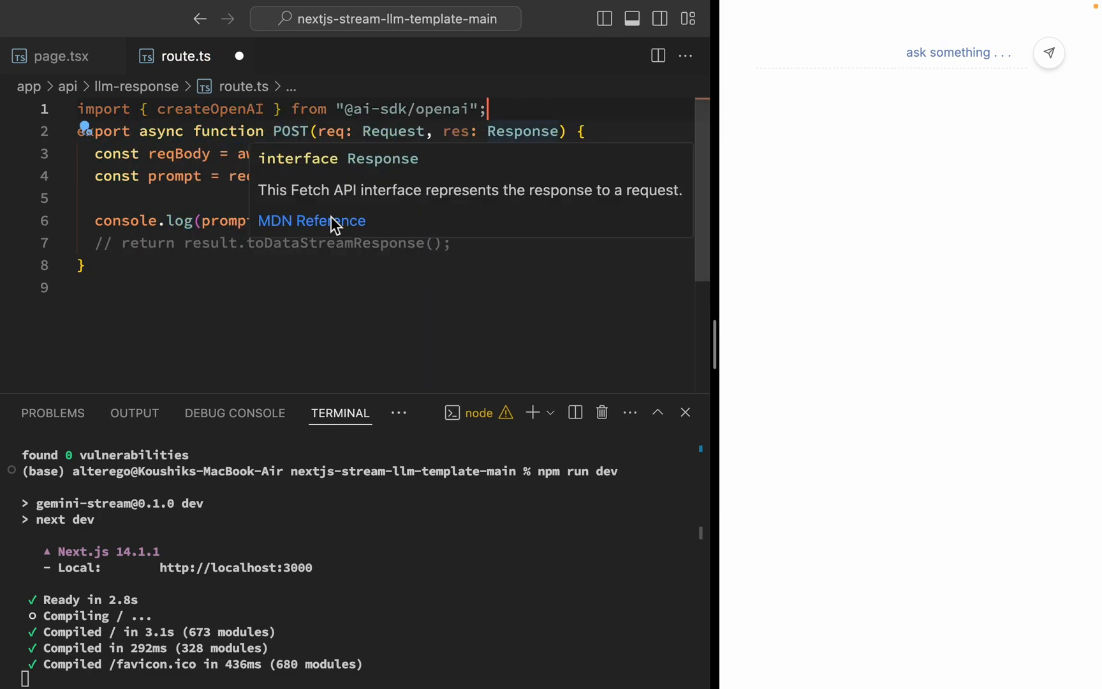
mouse_move(573, 110)
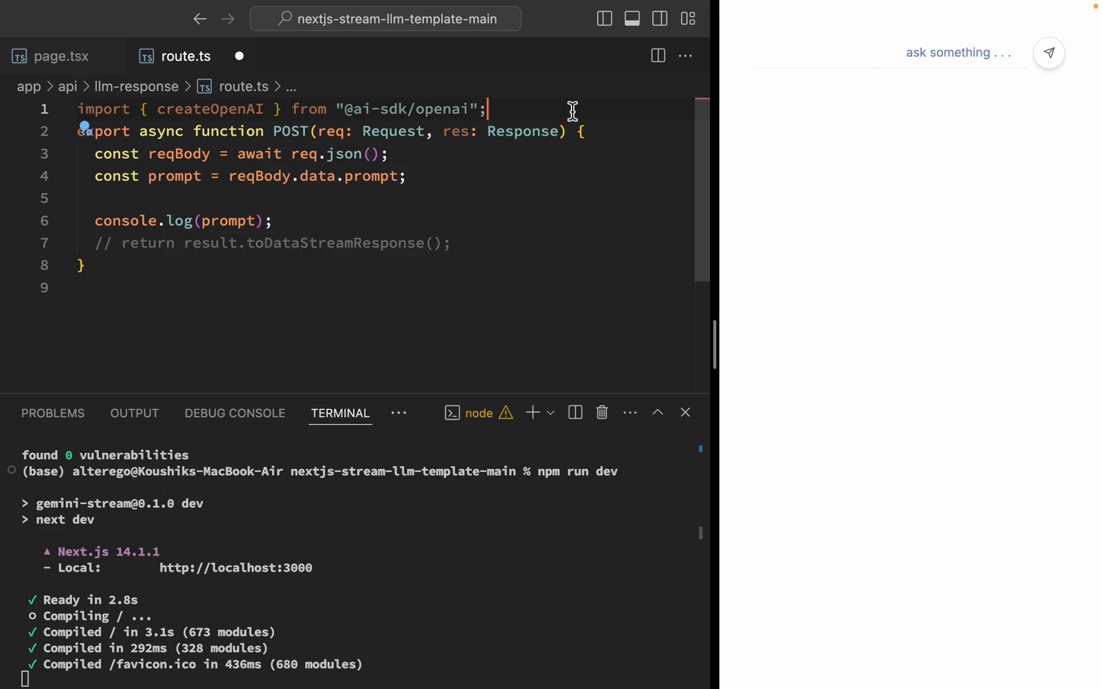
key(Enter)
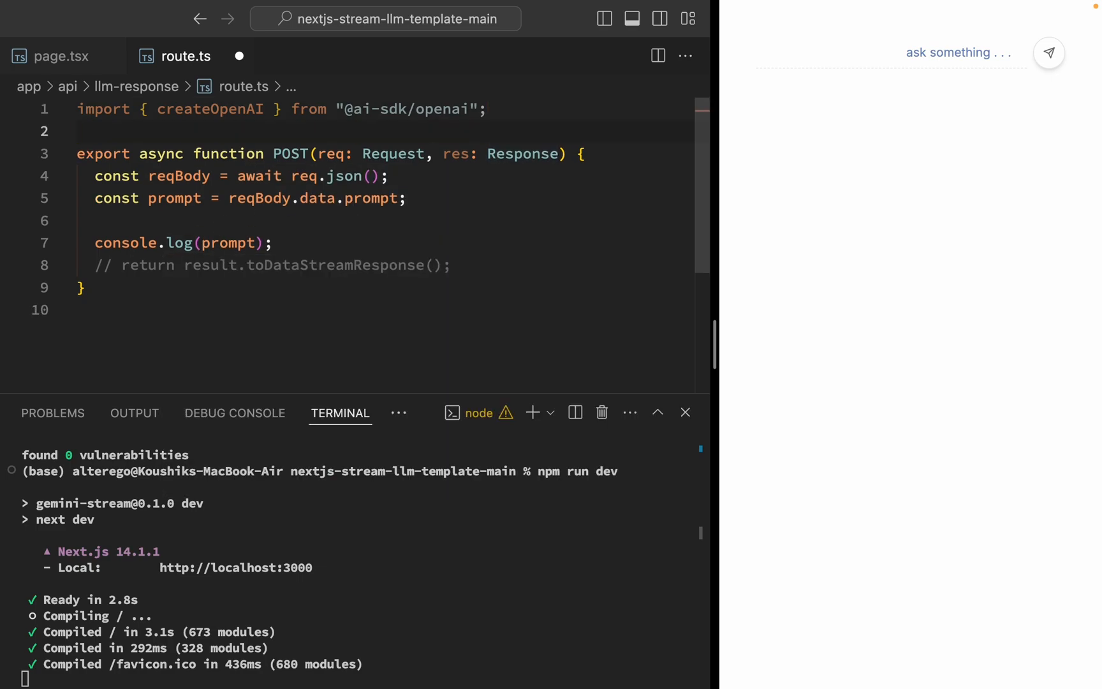
click(79, 131)
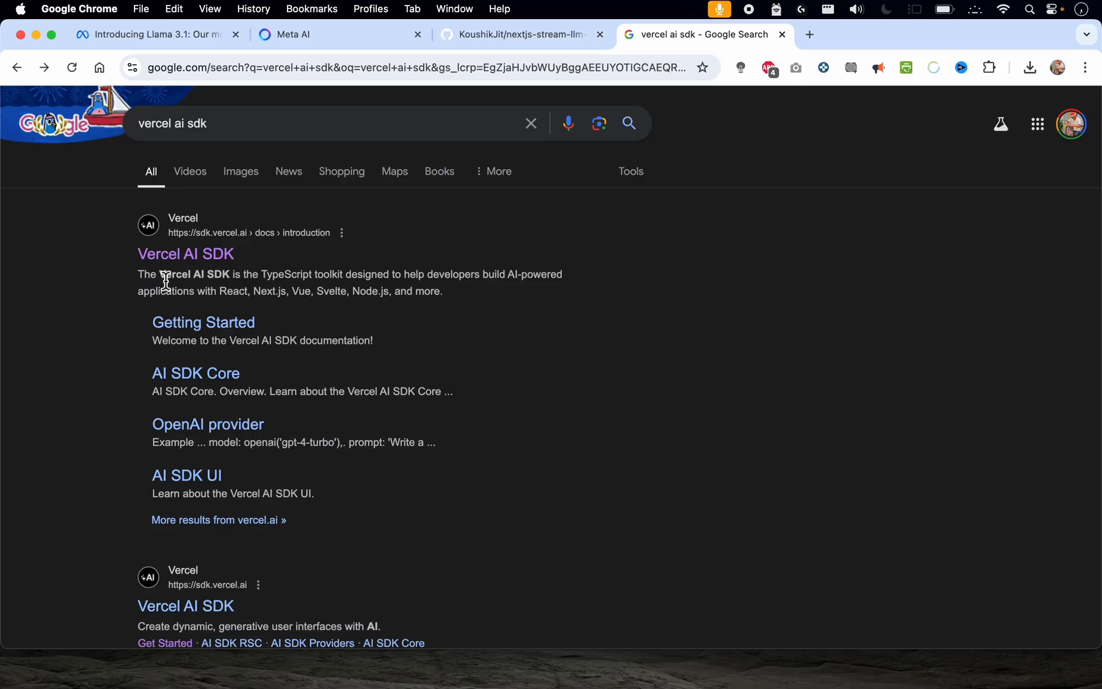
- Navigate the Vercel AI SDK docs to the Llama 3.1 guide's Groq generateText snippet
click(185, 254)
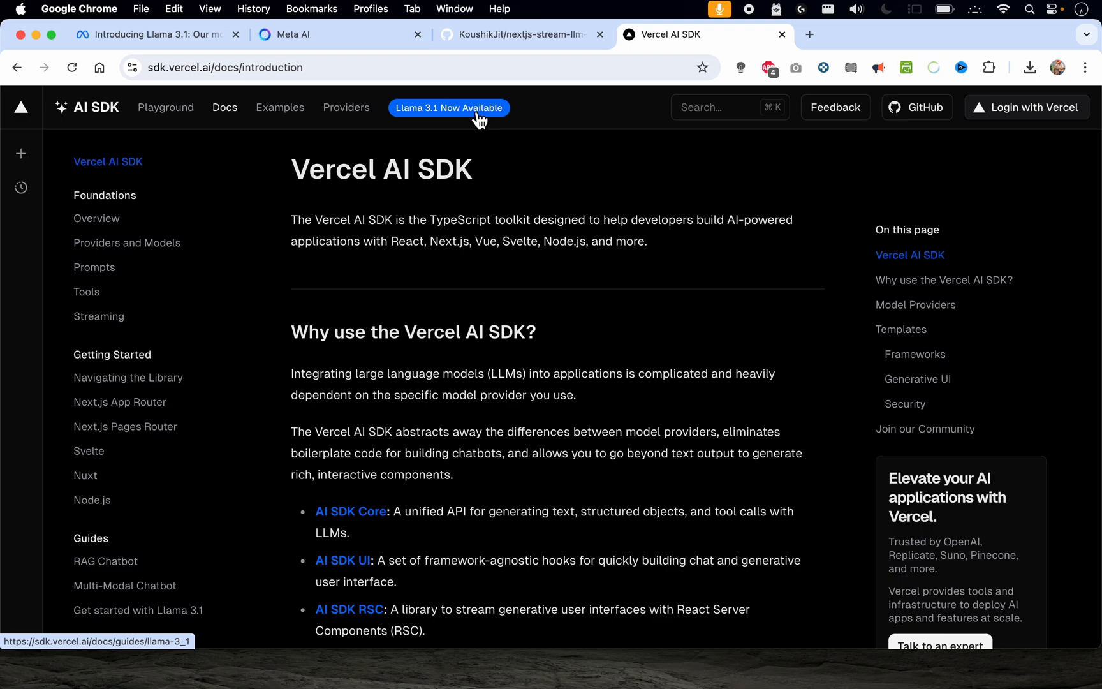
click(449, 108)
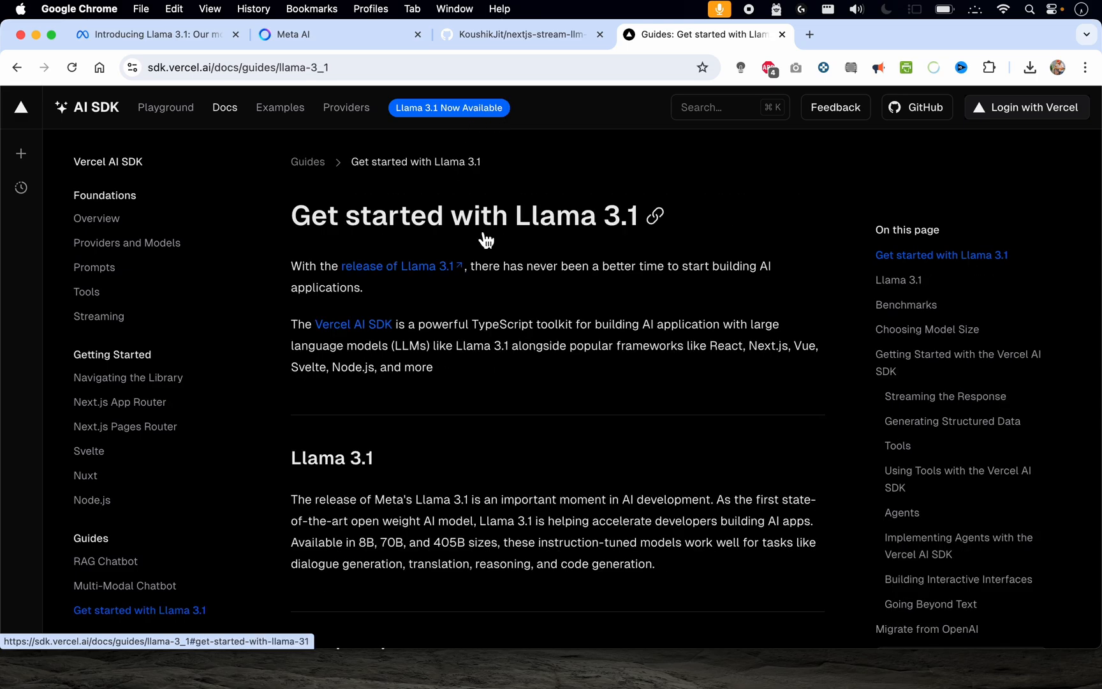
scroll(down, 3)
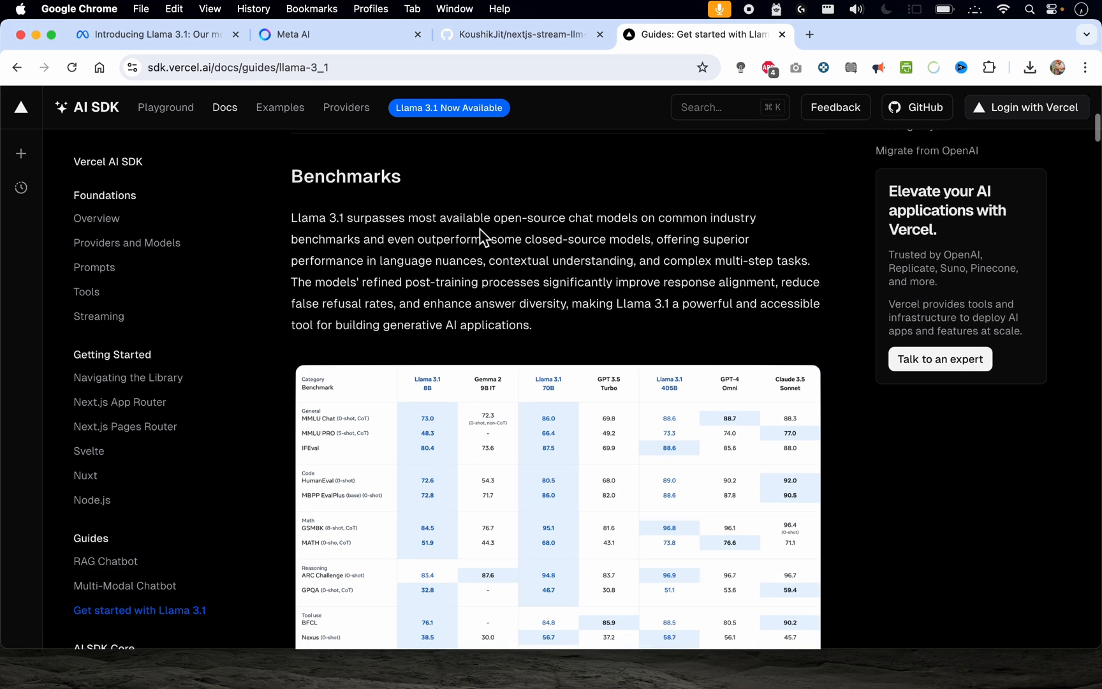
scroll(down, 3)
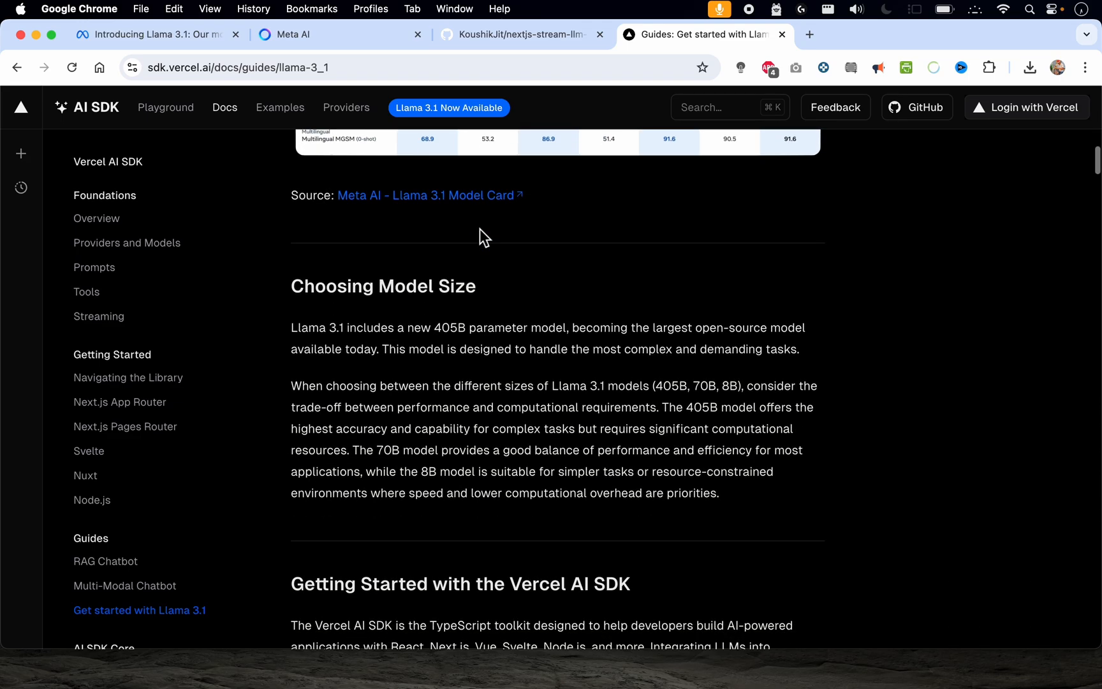
scroll(down, 3)
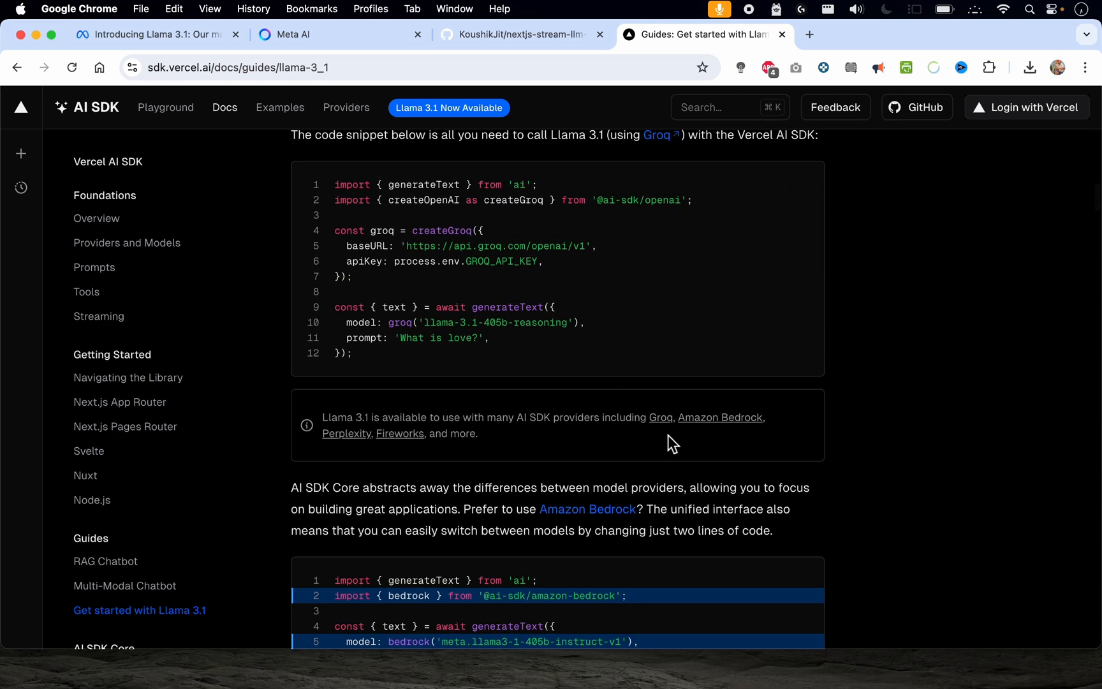
- Select parts of the Groq code snippet and begin a 'const open' line in route.ts's POST handler
drag(320, 418, 478, 432)
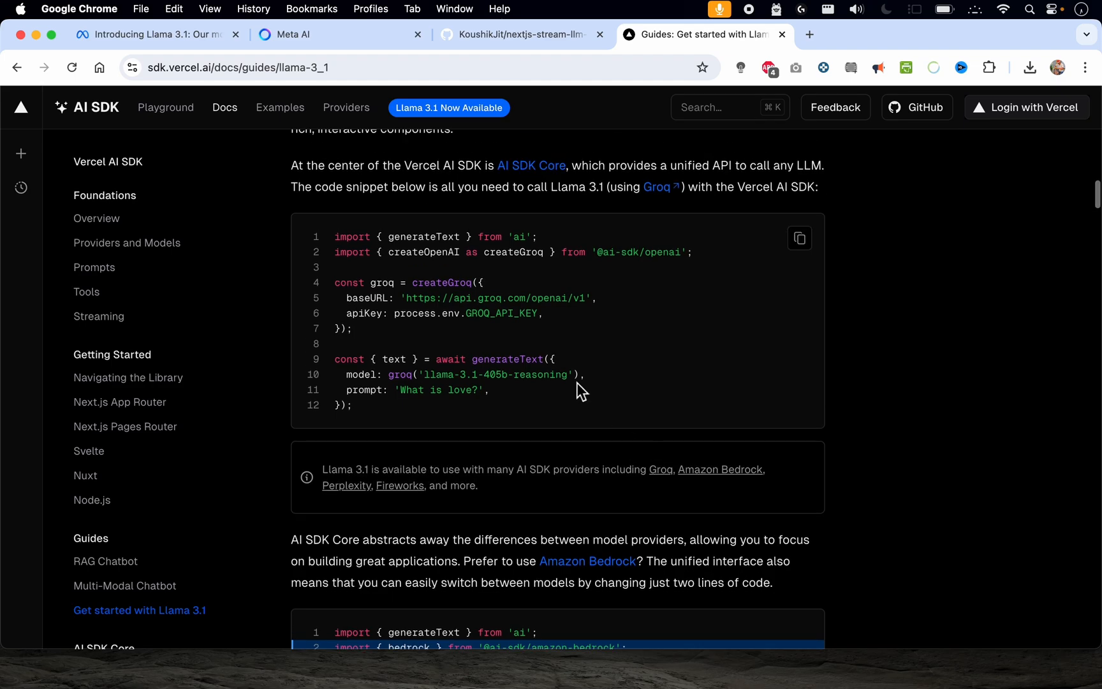
double_click(498, 376)
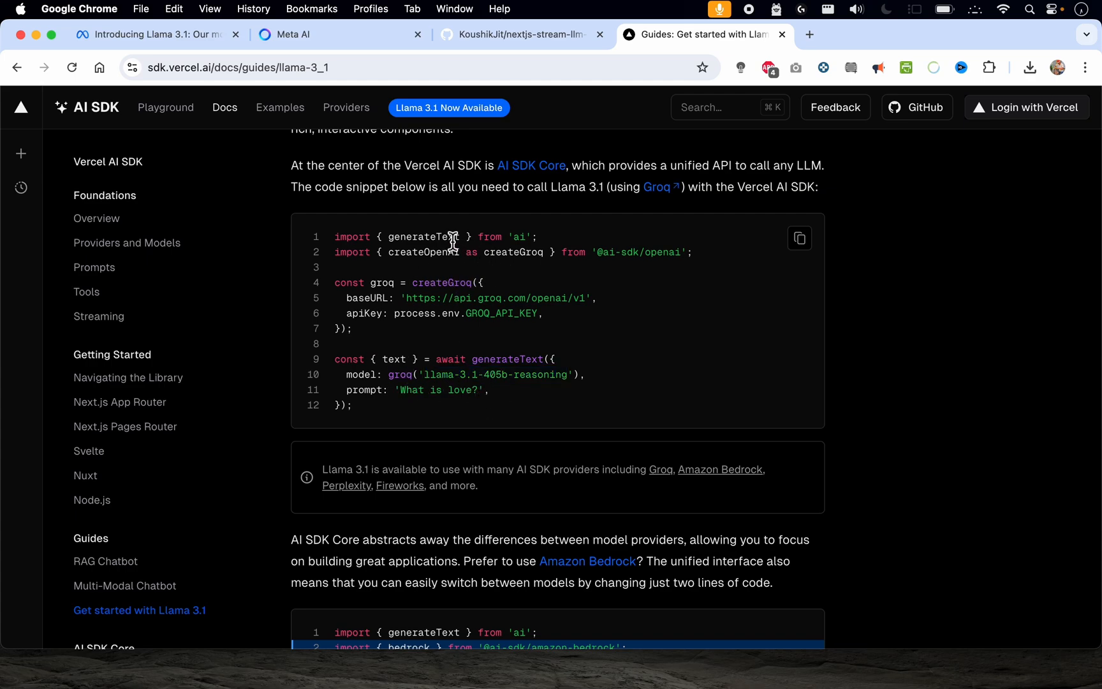
double_click(424, 252)
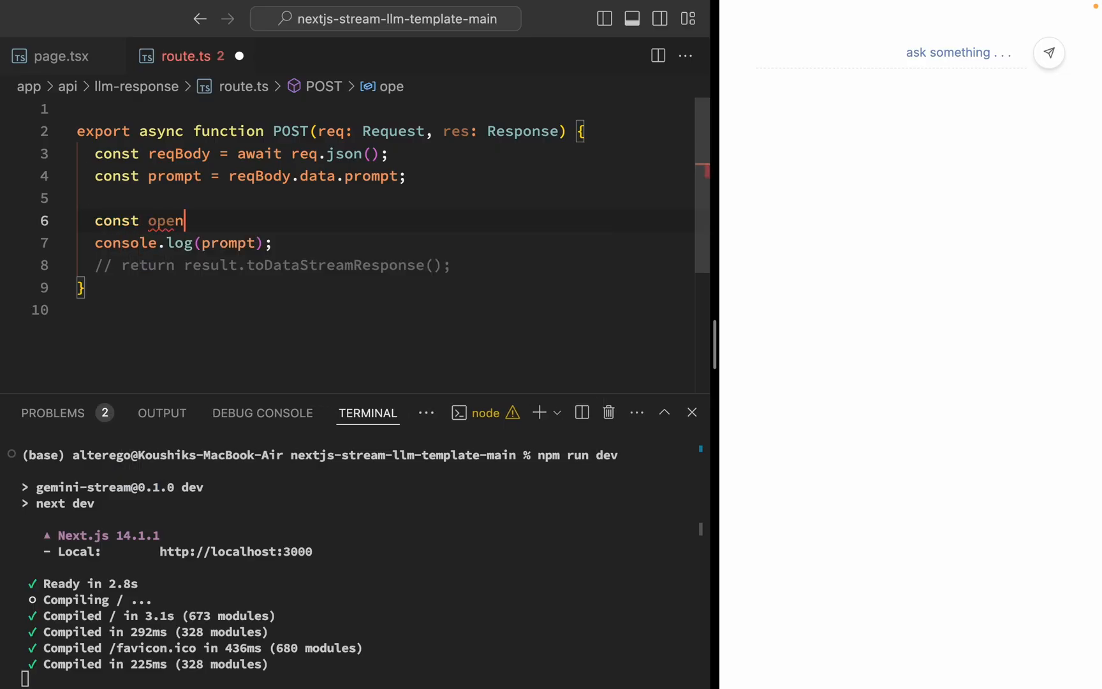
- Write 'const openai = createOpenAI' in route.ts using the IntelliSense suggestion
text(ai = createo)
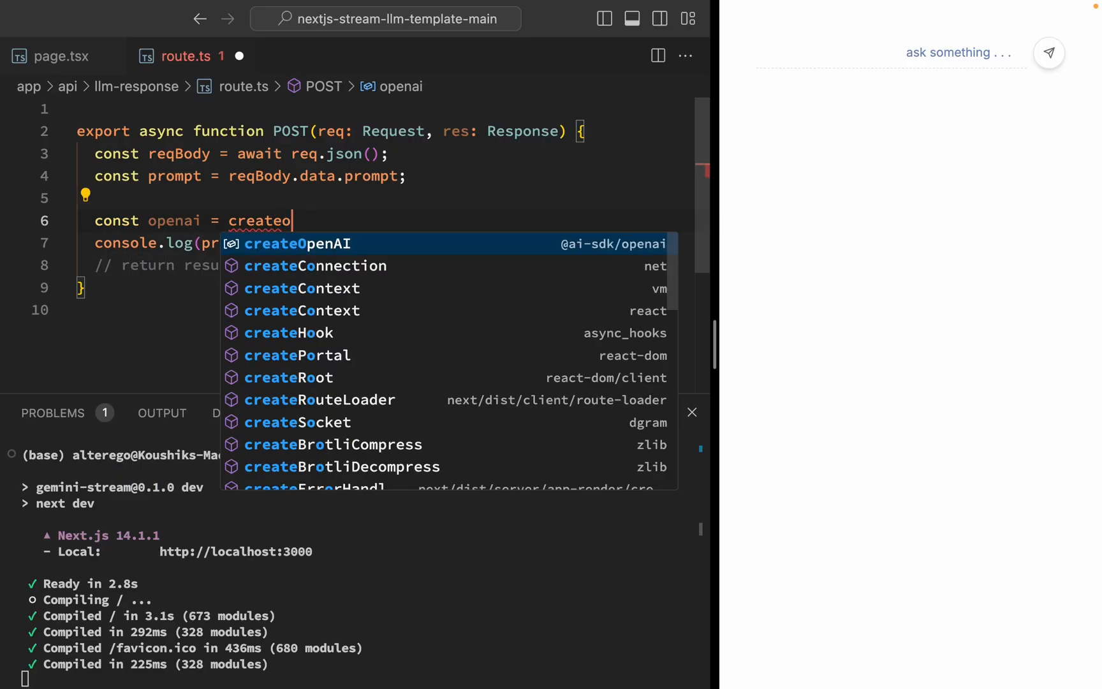
click(297, 244)
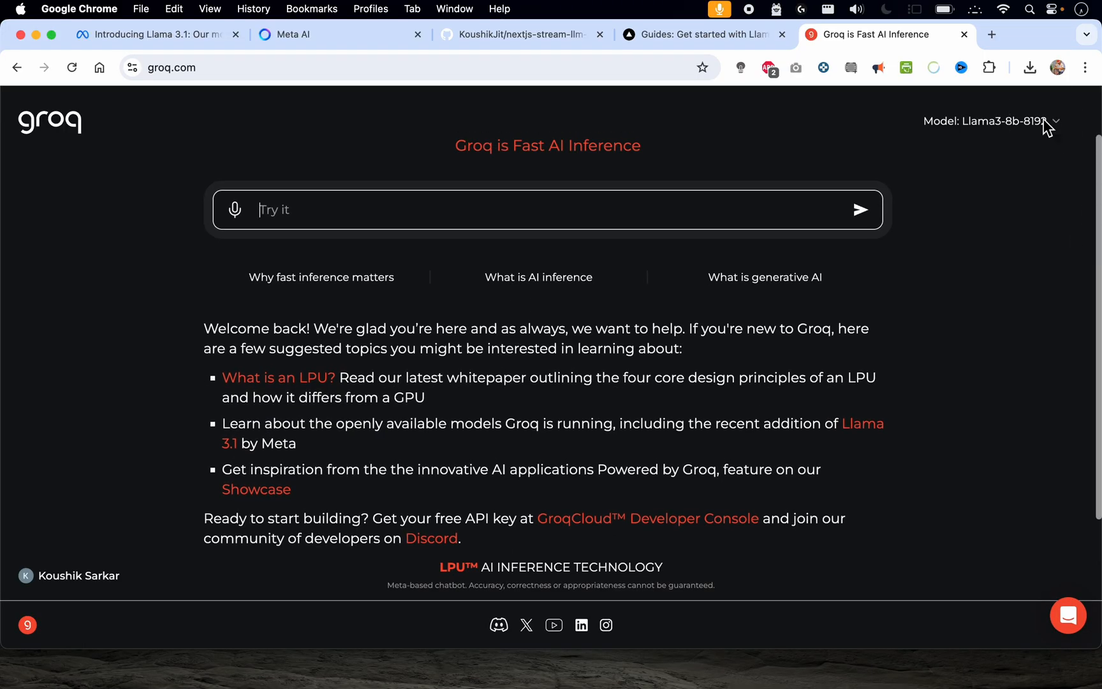
- View the GroqCloud playground's integration code sample and switch it to Python
click(1059, 121)
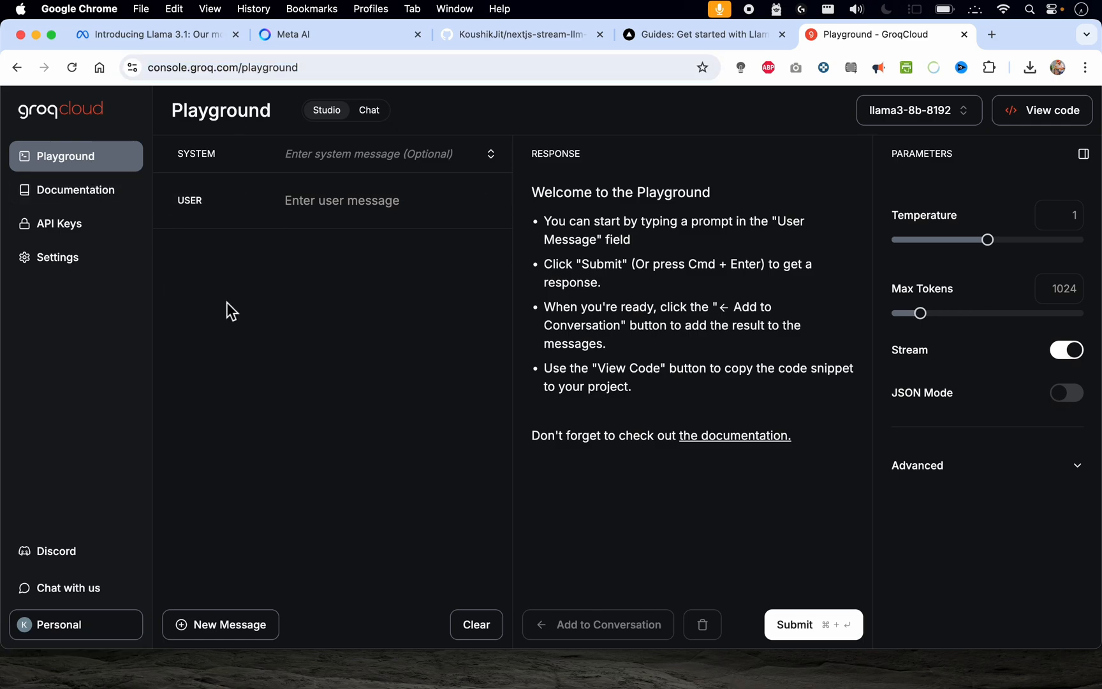
click(1042, 111)
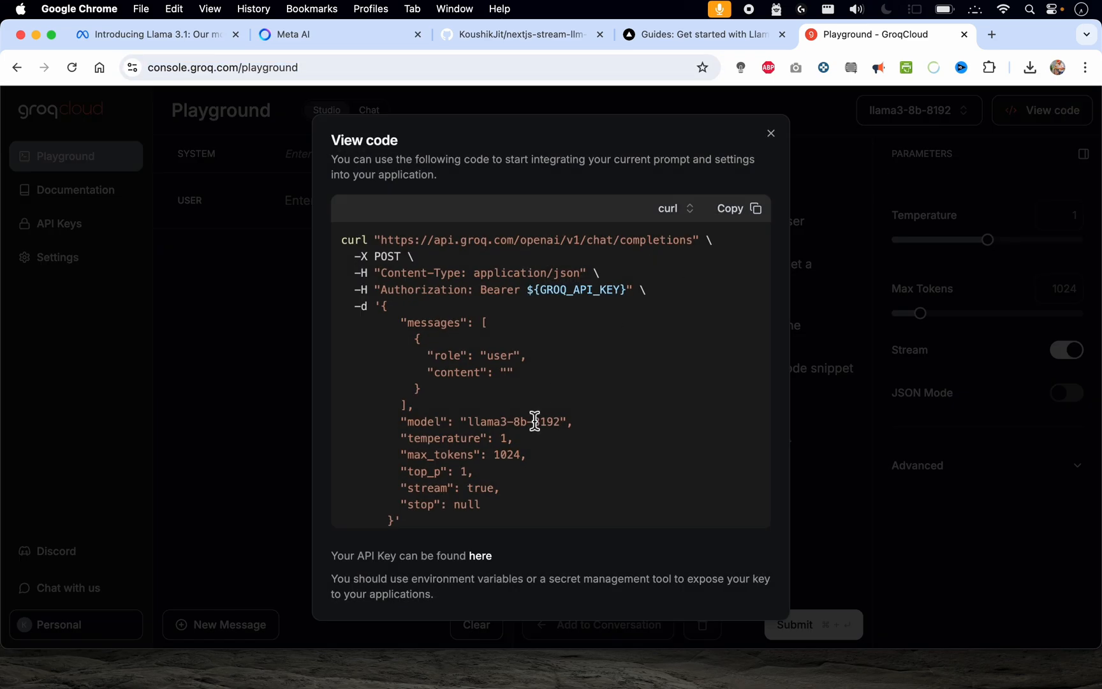
mouse_move(541, 398)
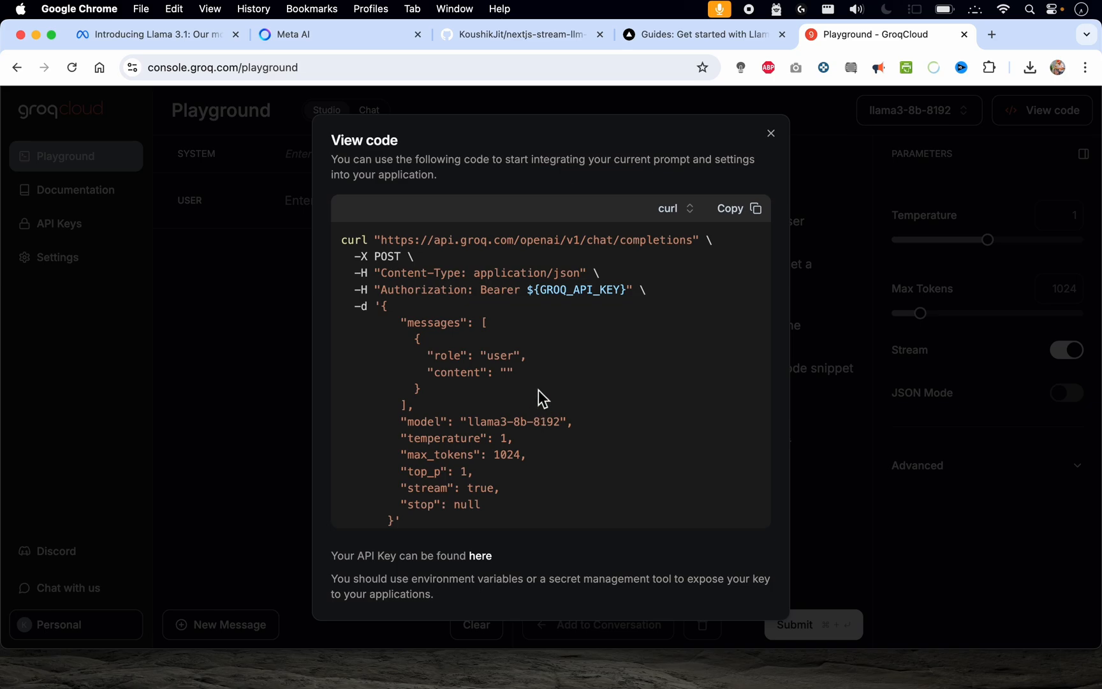
click(673, 209)
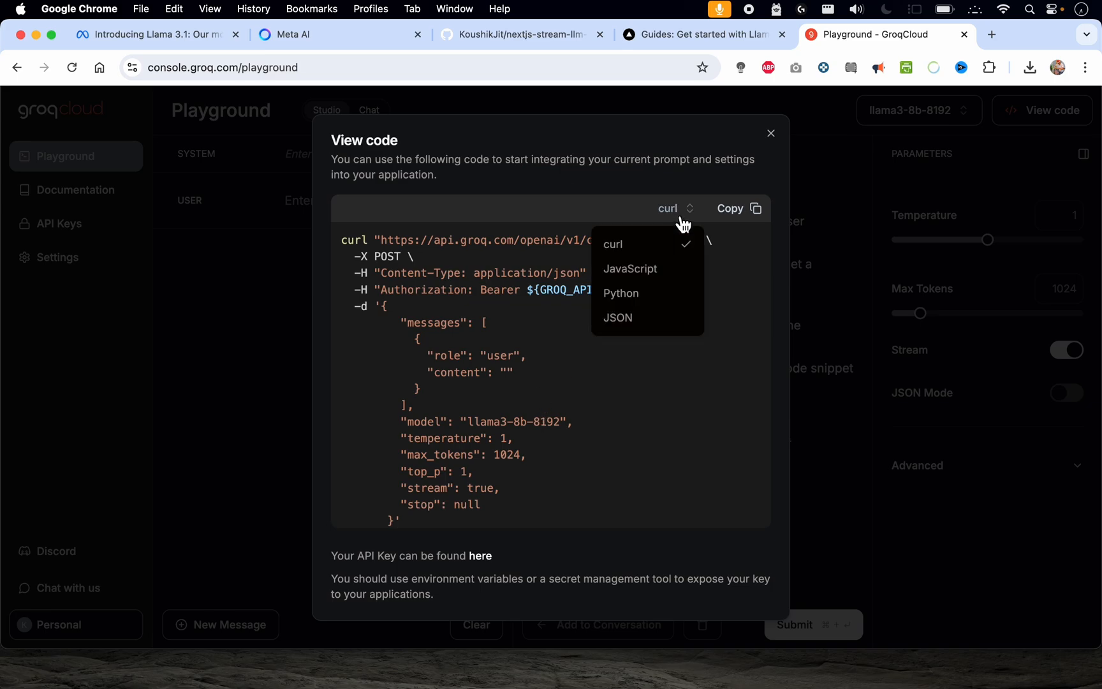
click(620, 294)
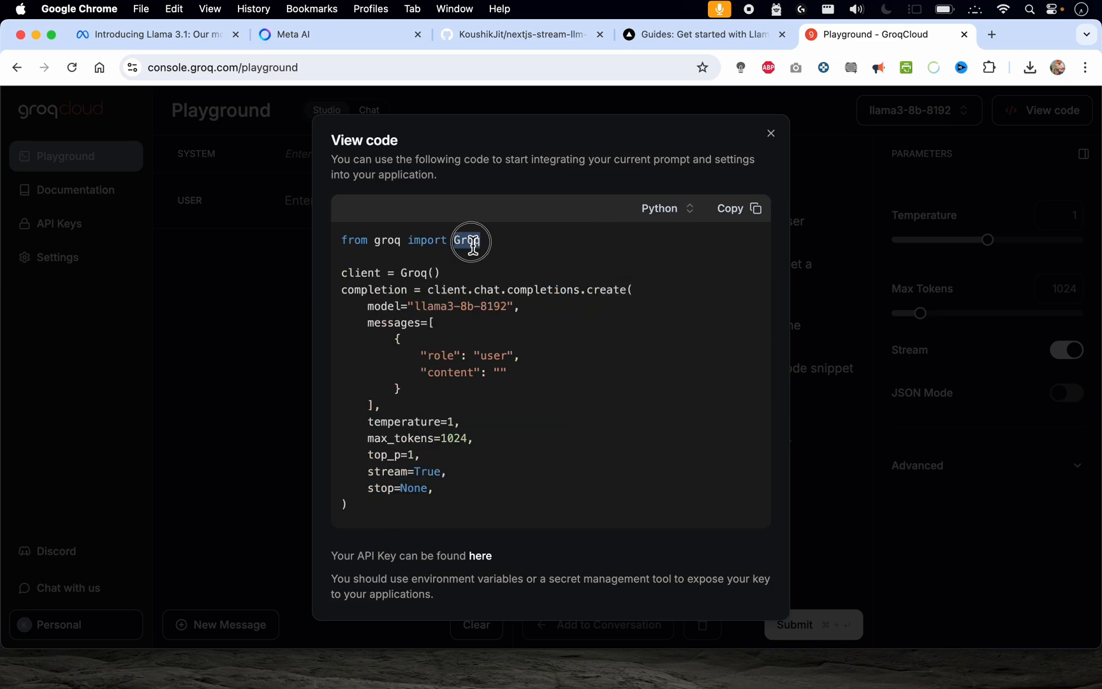
- Switch the code sample to JavaScript, then back to curl
click(667, 208)
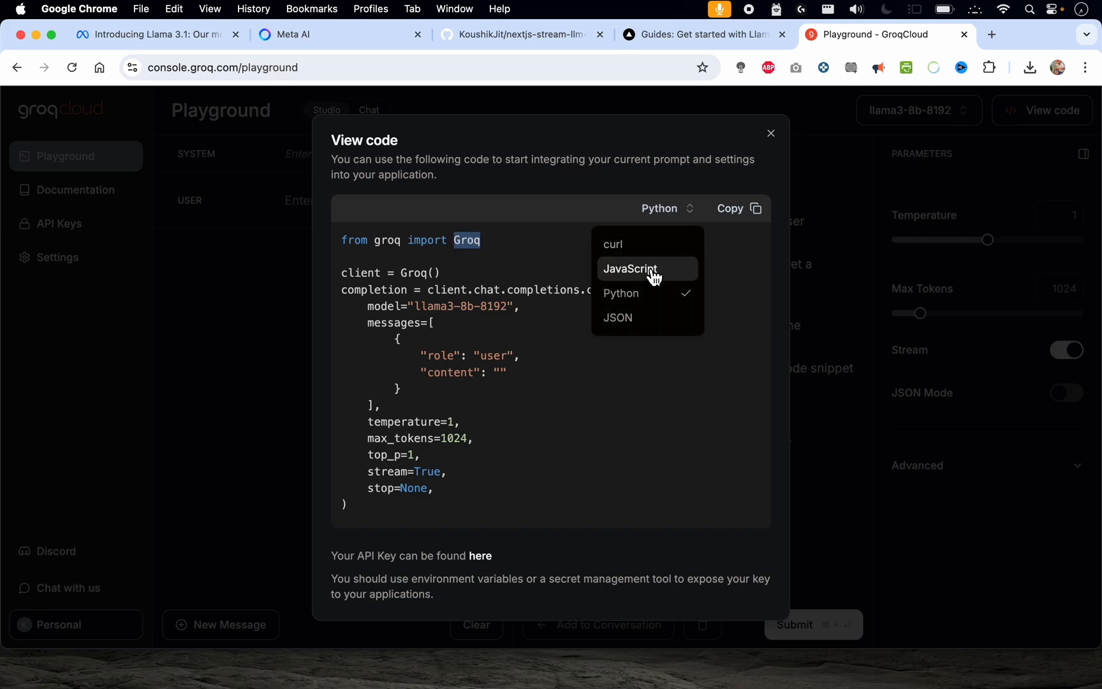
click(630, 268)
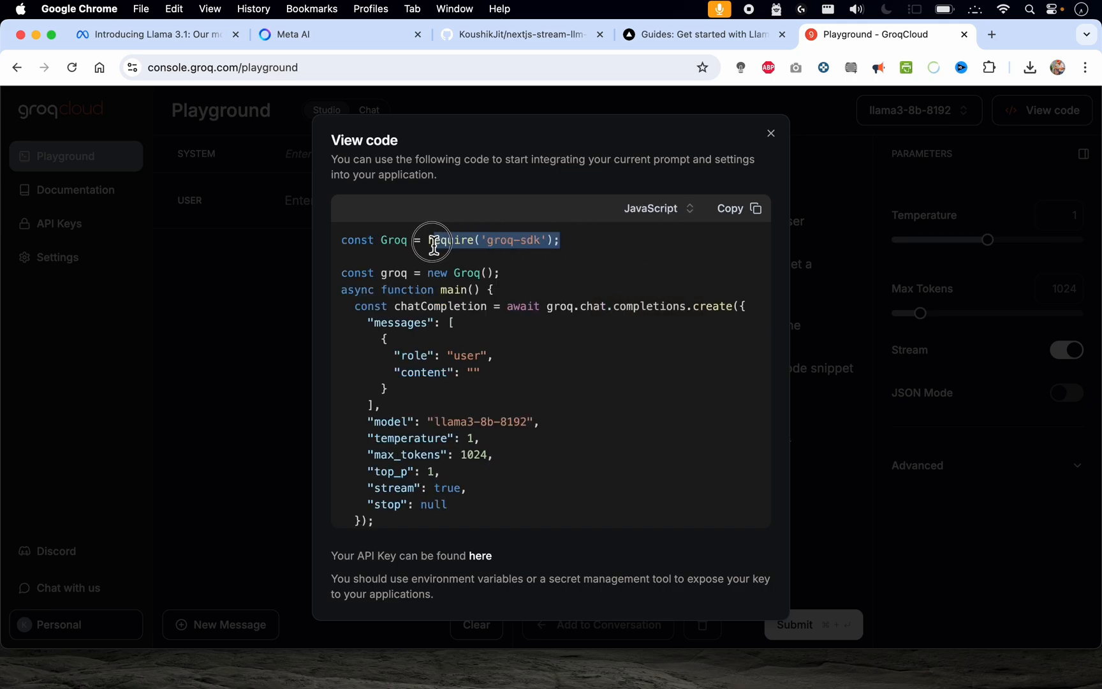
click(656, 208)
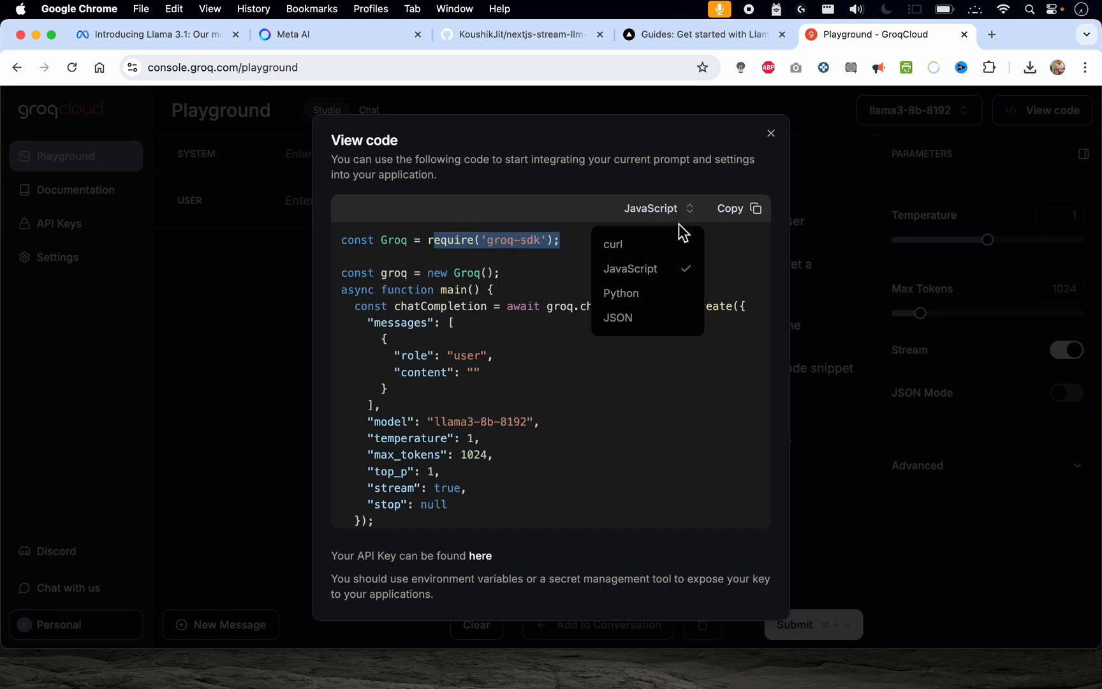
mouse_move(650, 245)
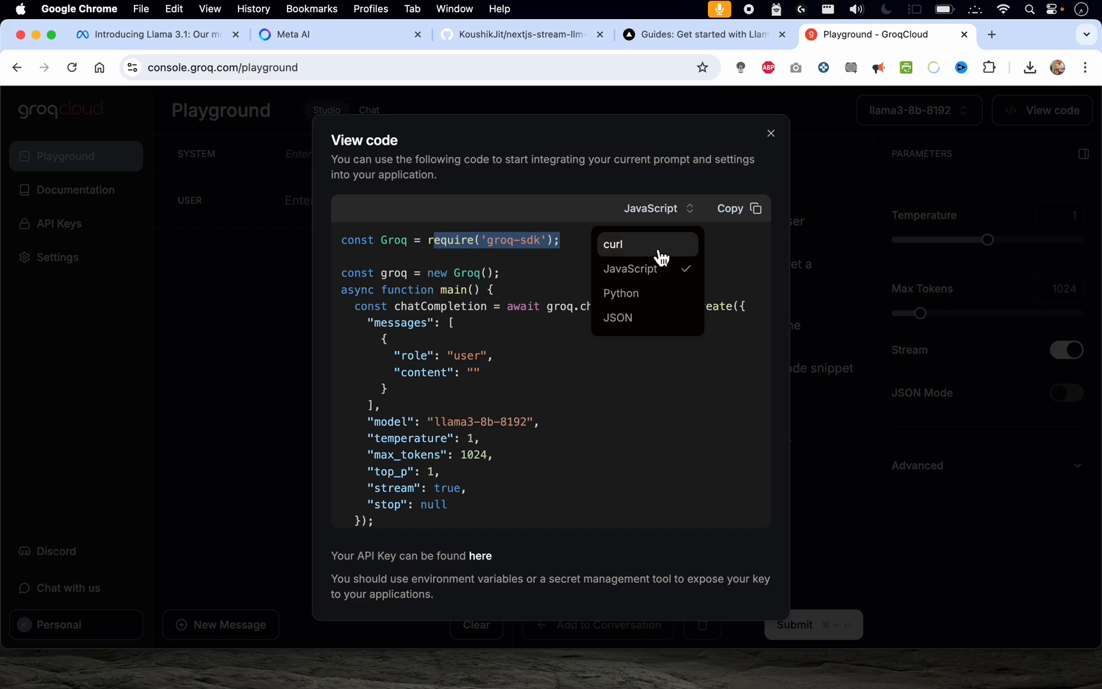
click(612, 245)
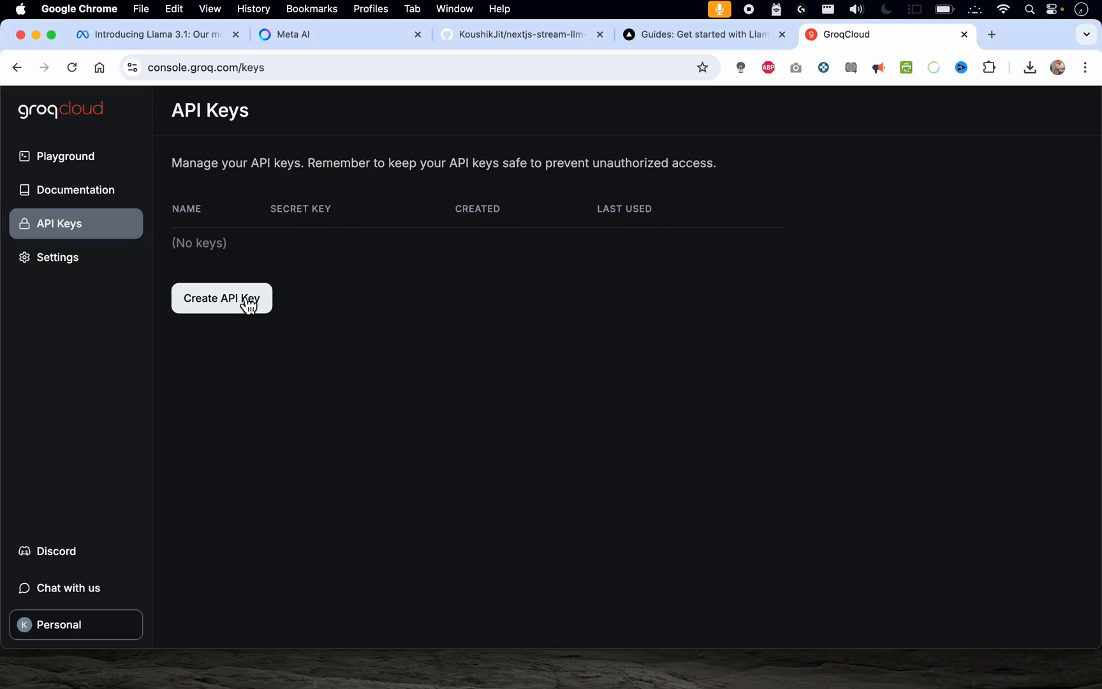
- Create a GroqCloud API key named llama3.1, copy its secret, and paste it after GROQ_API_KEY= in .env
click(222, 299)
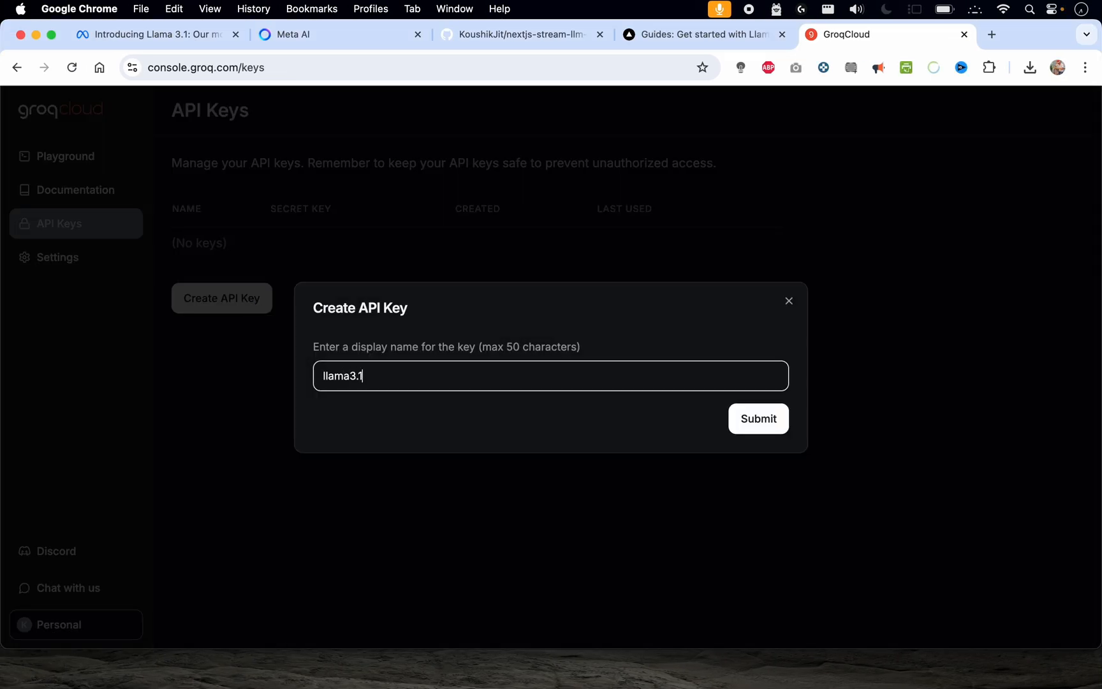
click(760, 419)
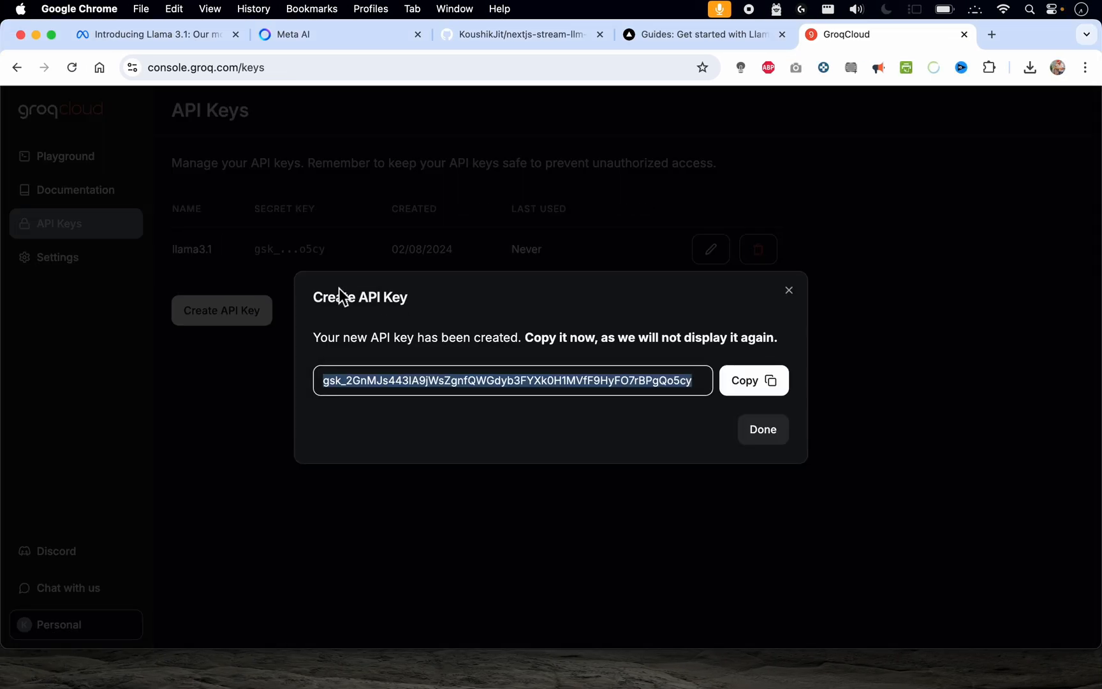
click(754, 380)
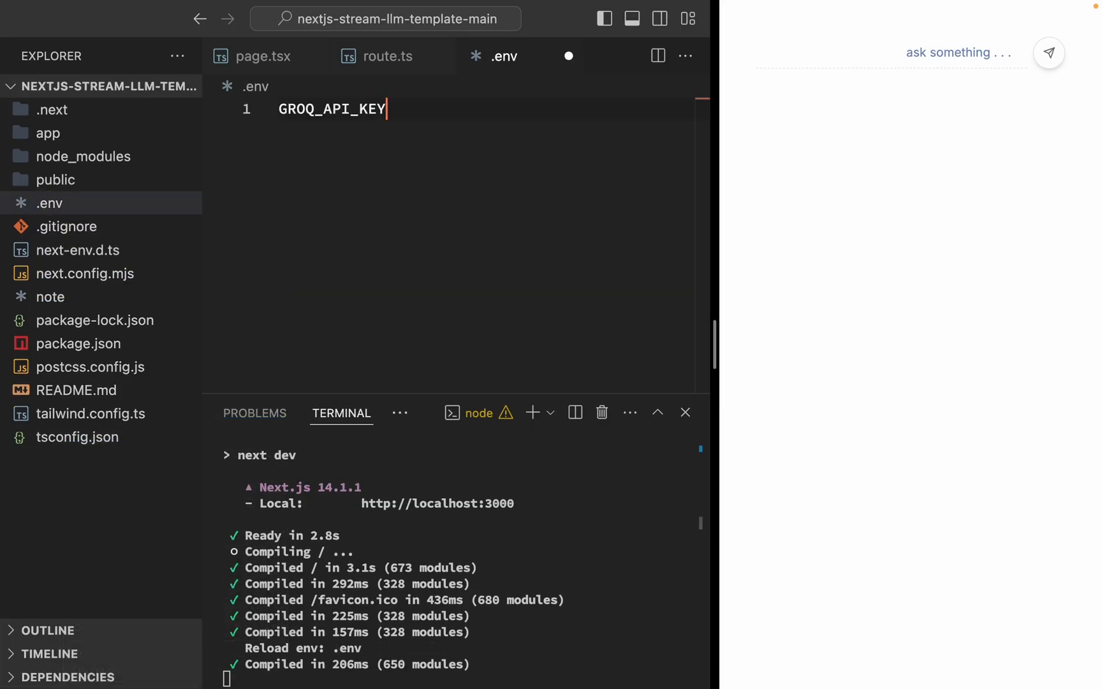
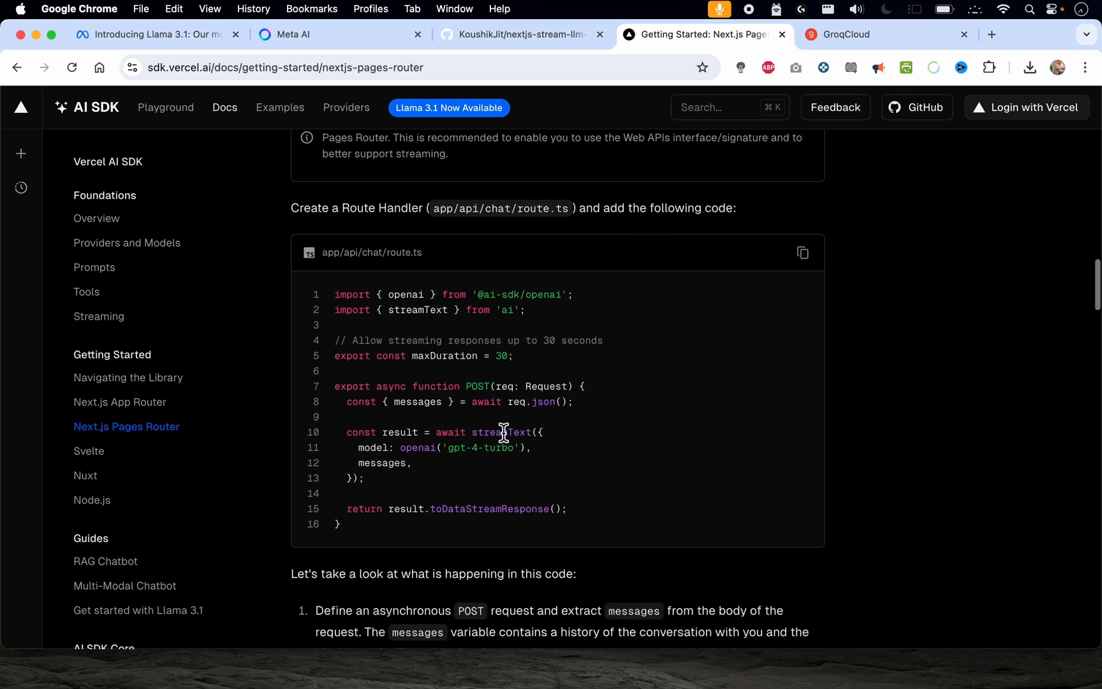
- Select streamText in the app/api/chat/route.ts route handler example
double_click(502, 431)
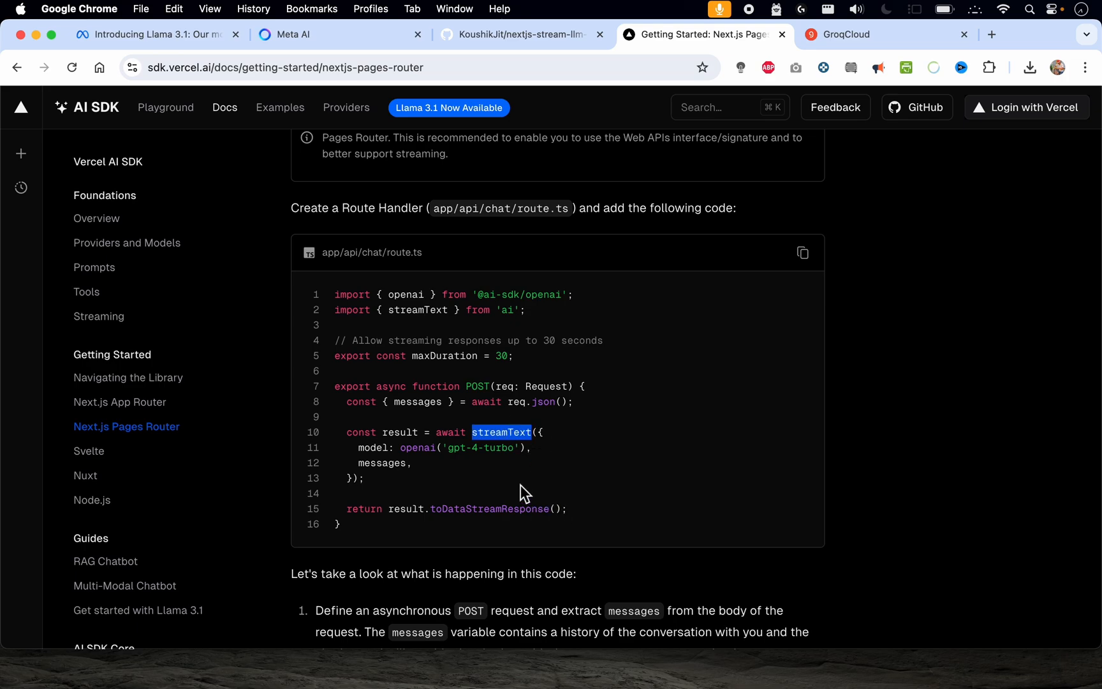
mouse_move(560, 319)
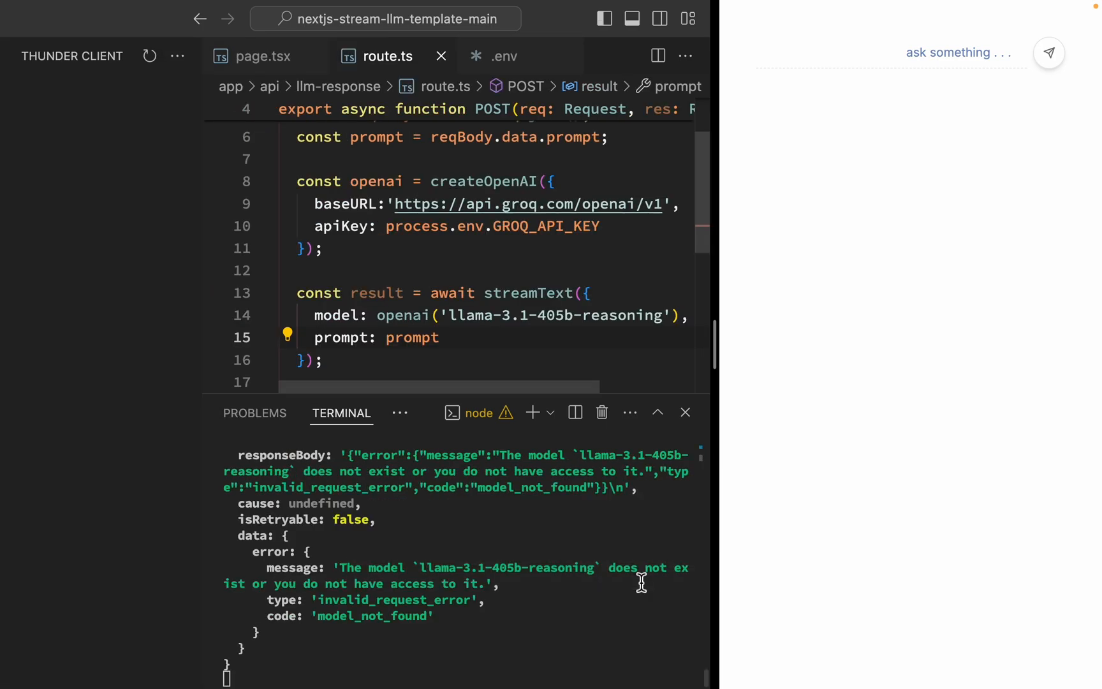
- Start a new Thunder Client request and briefly review the extension's details page
click(70, 56)
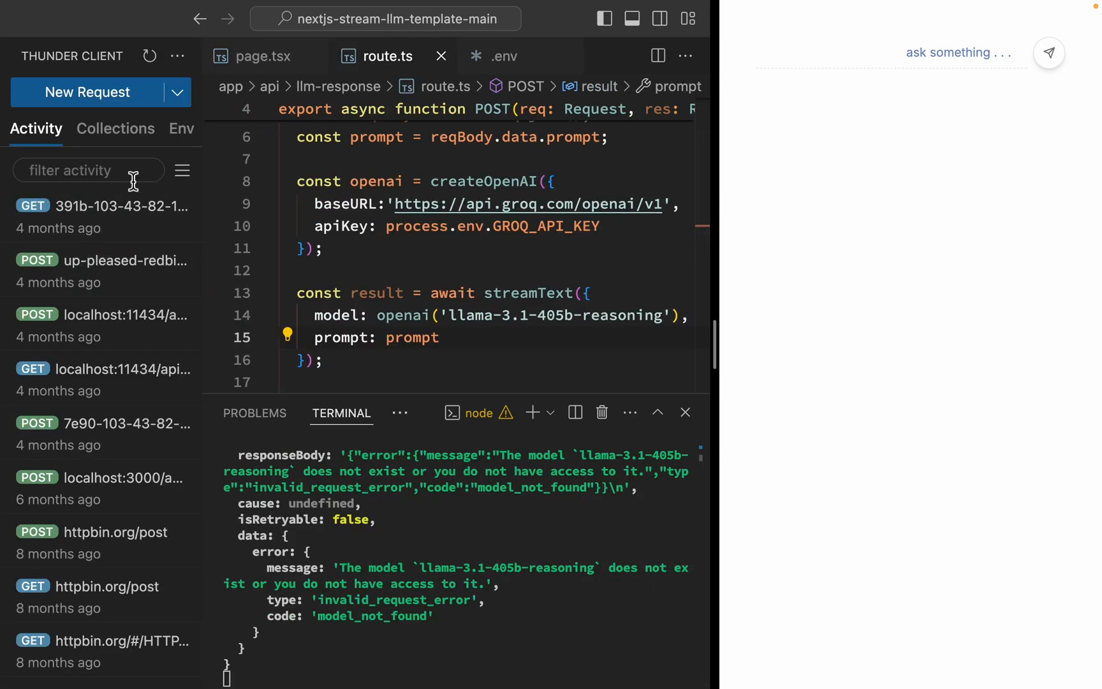
click(87, 91)
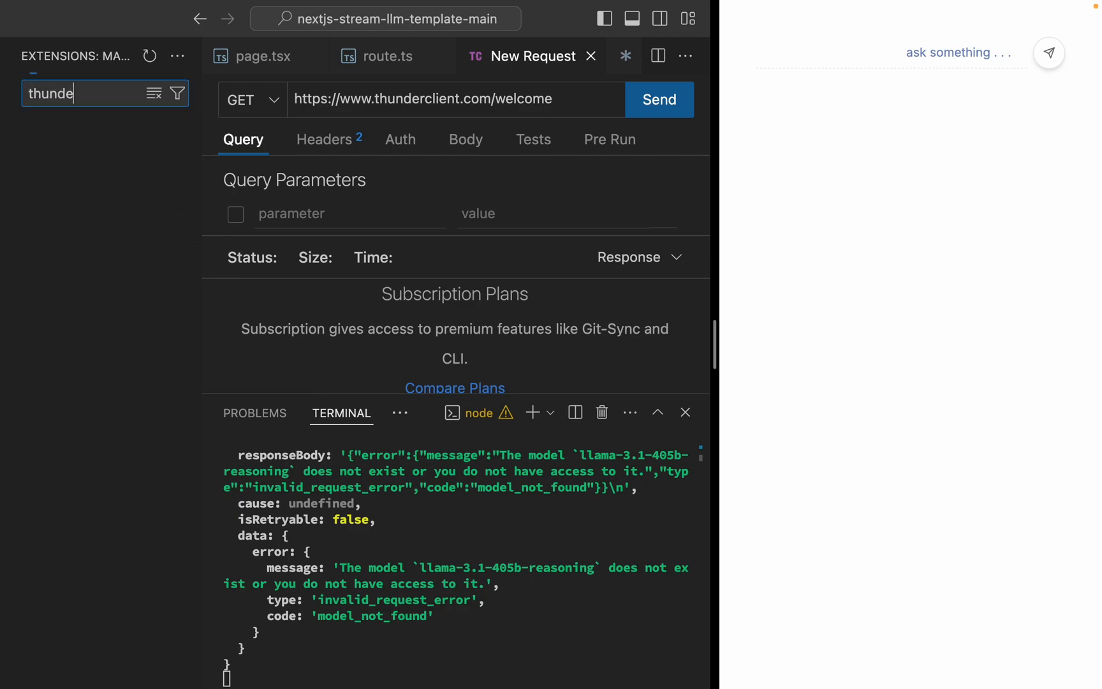
click(68, 137)
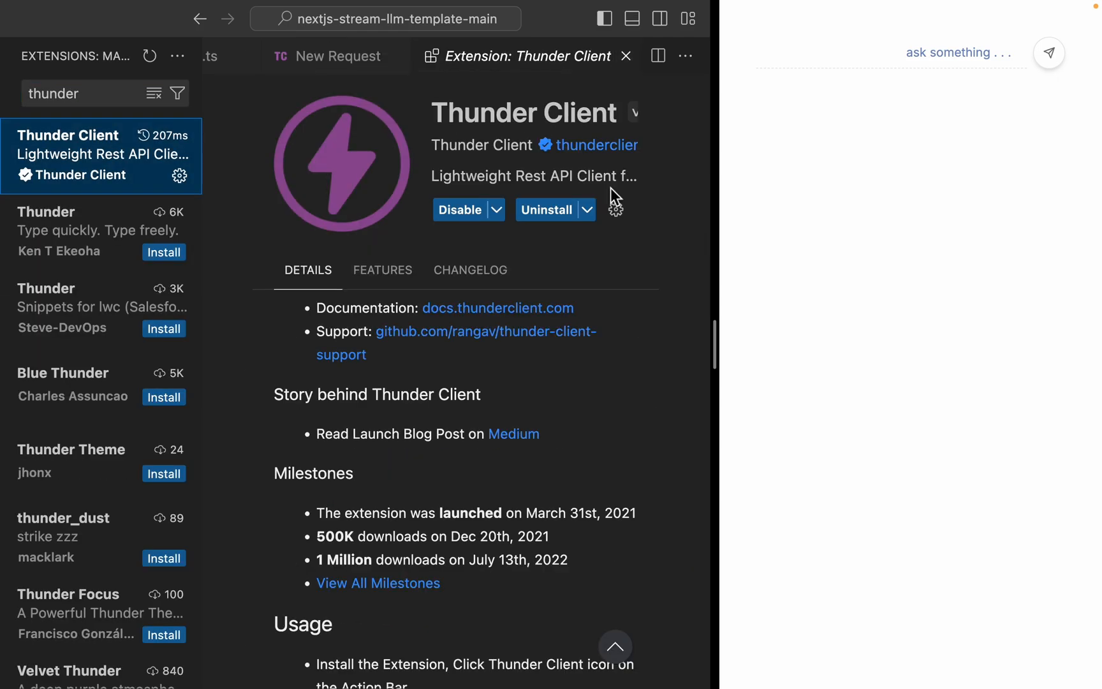
click(442, 56)
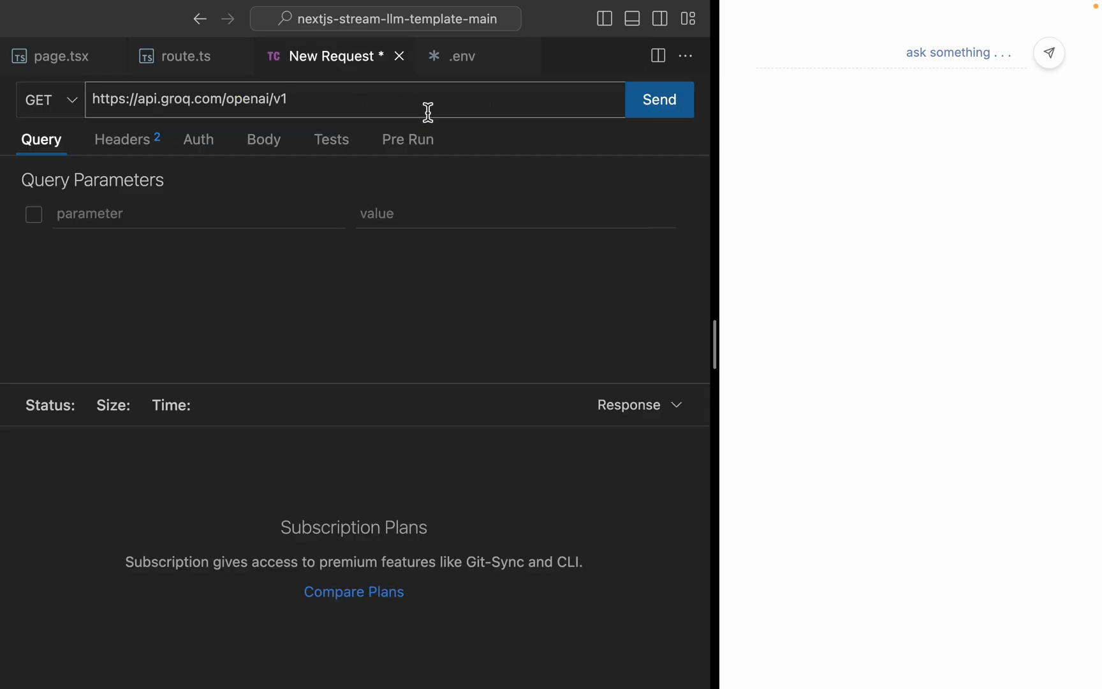
- Target api.groq.com/openai/v1/models and fetch the Groq key from .env
text(/models)
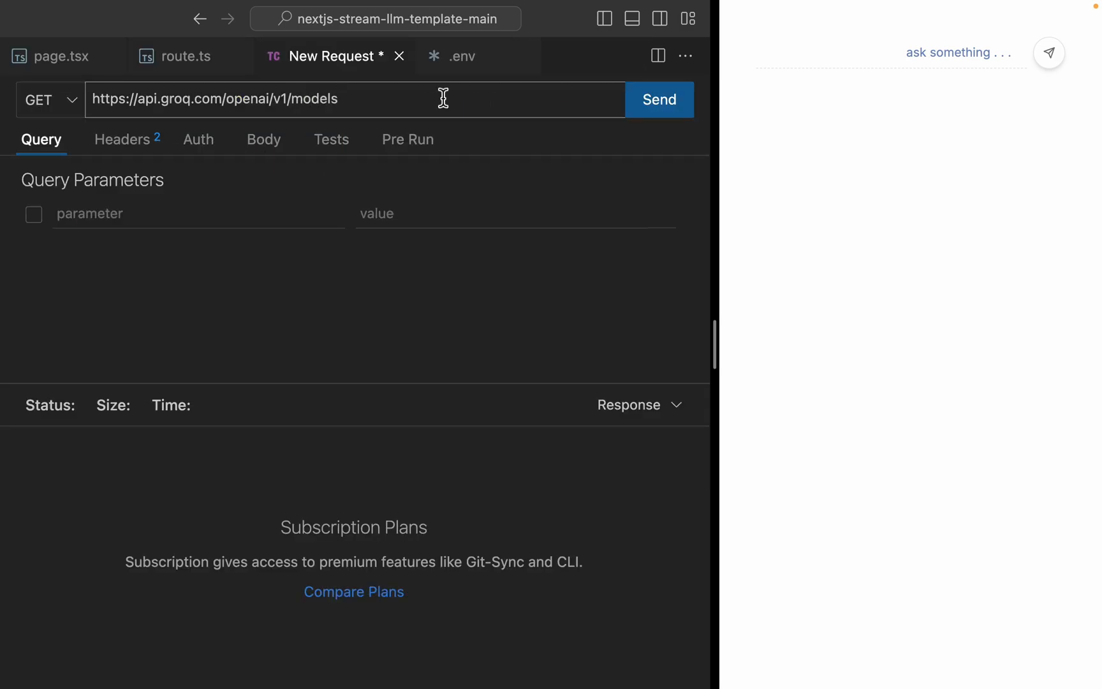
click(462, 56)
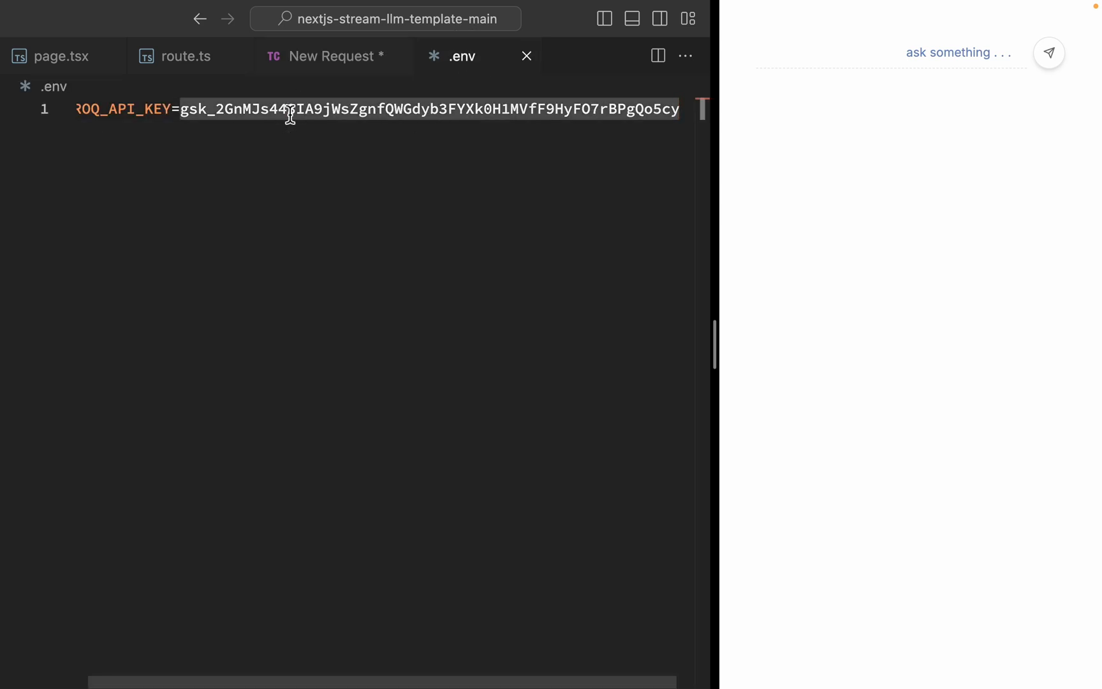
click(335, 56)
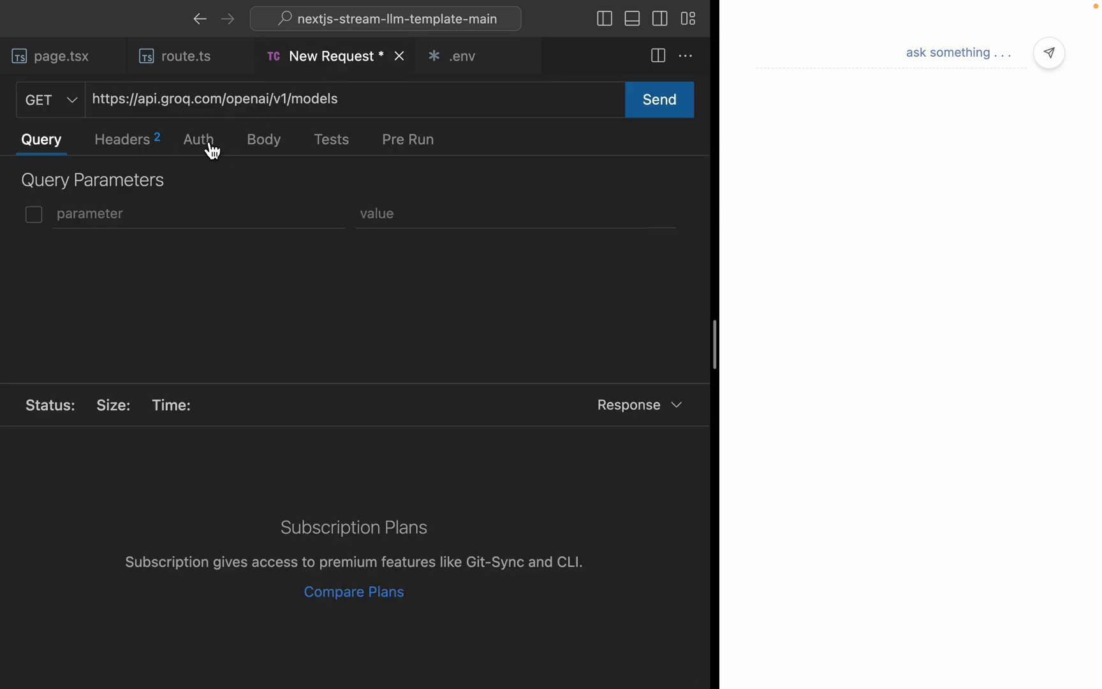
- Send the models request with the gsk_ Groq key as bearer token
click(199, 139)
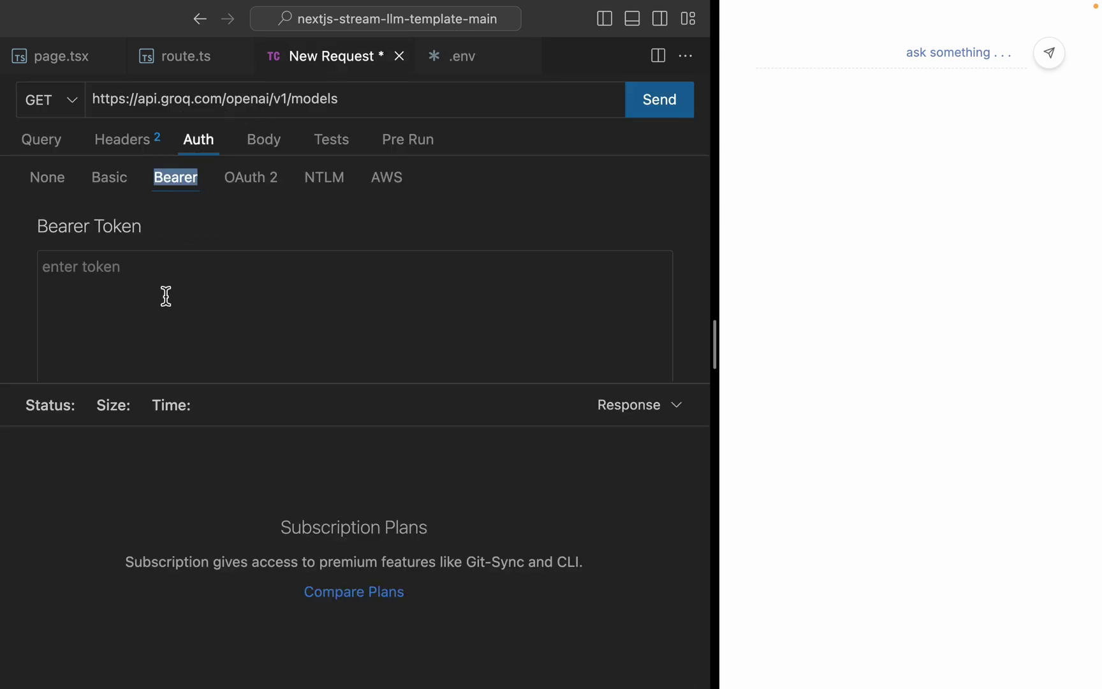
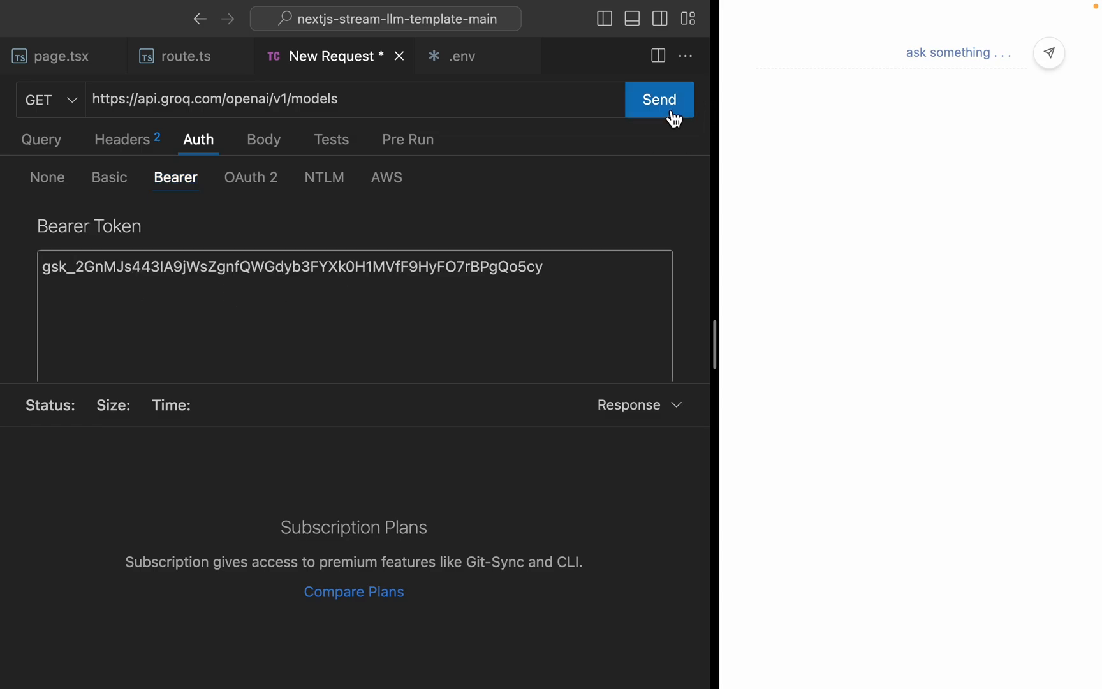
click(660, 99)
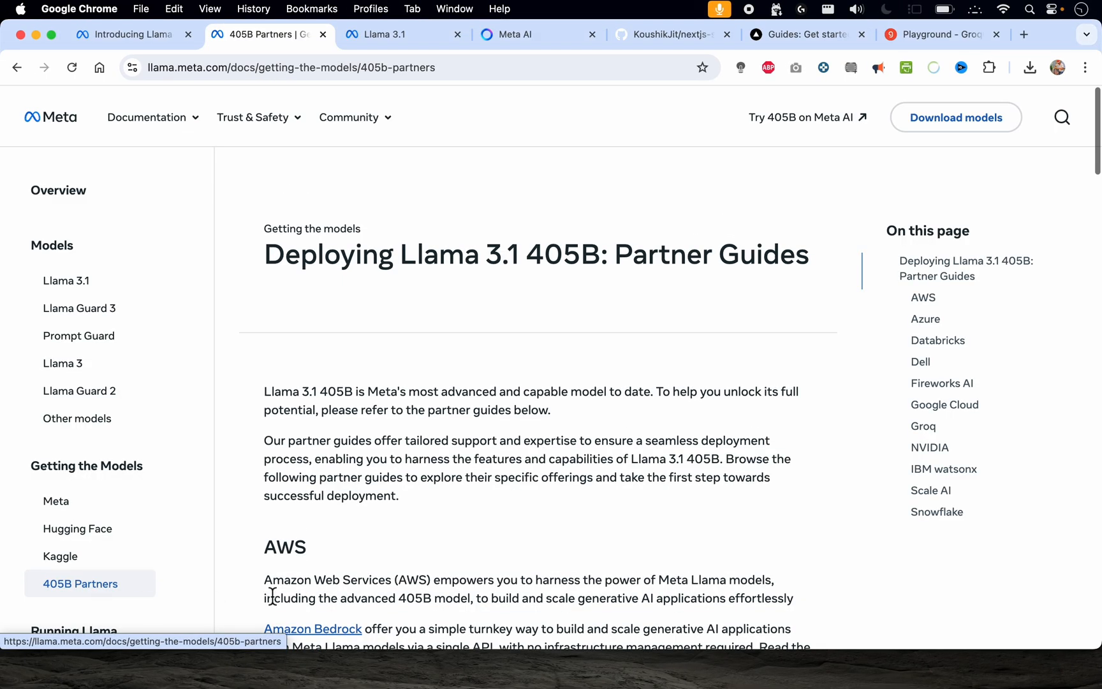
- Jump to the Groq section of the 405B partner guides and select text there
click(924, 426)
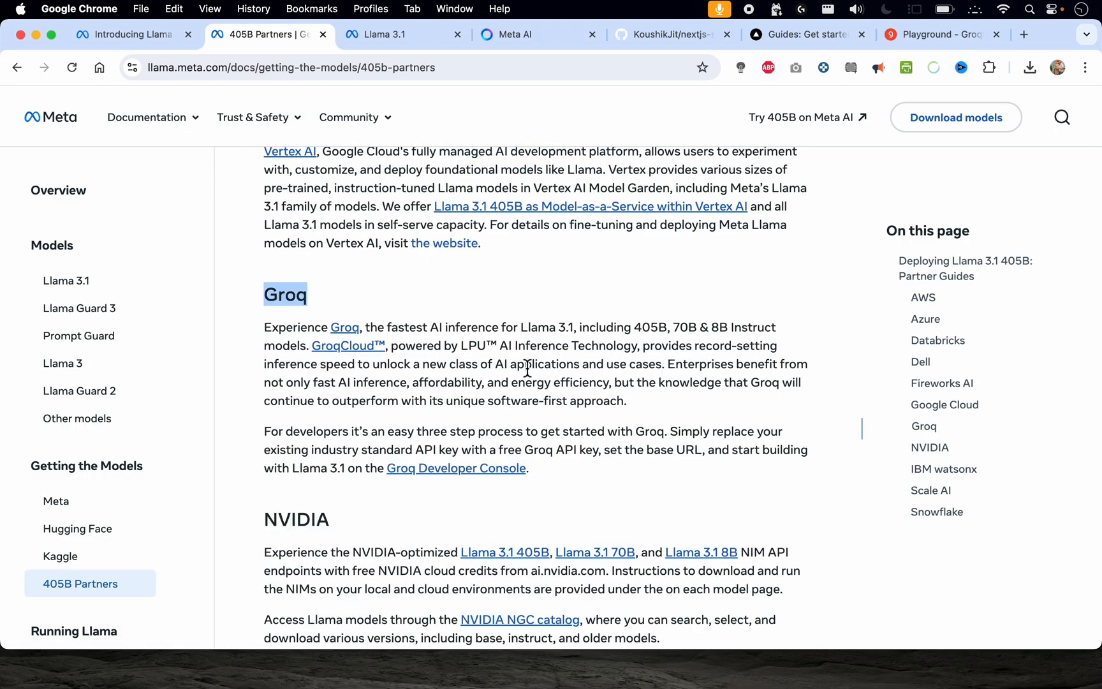
drag(633, 327, 731, 326)
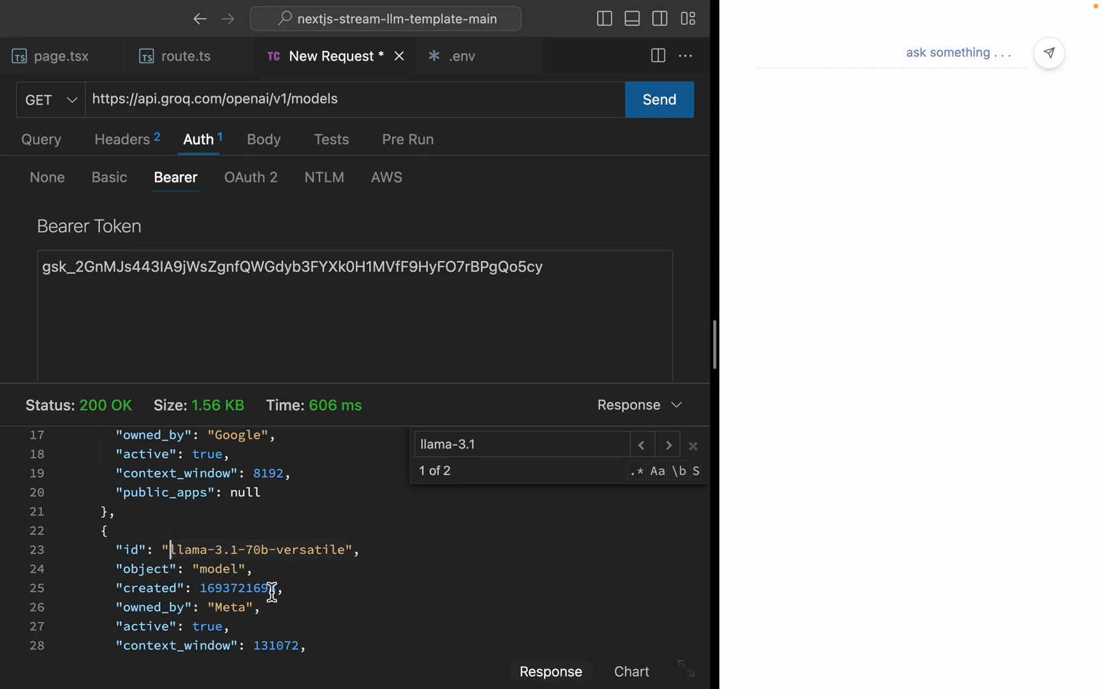
mouse_move(279, 569)
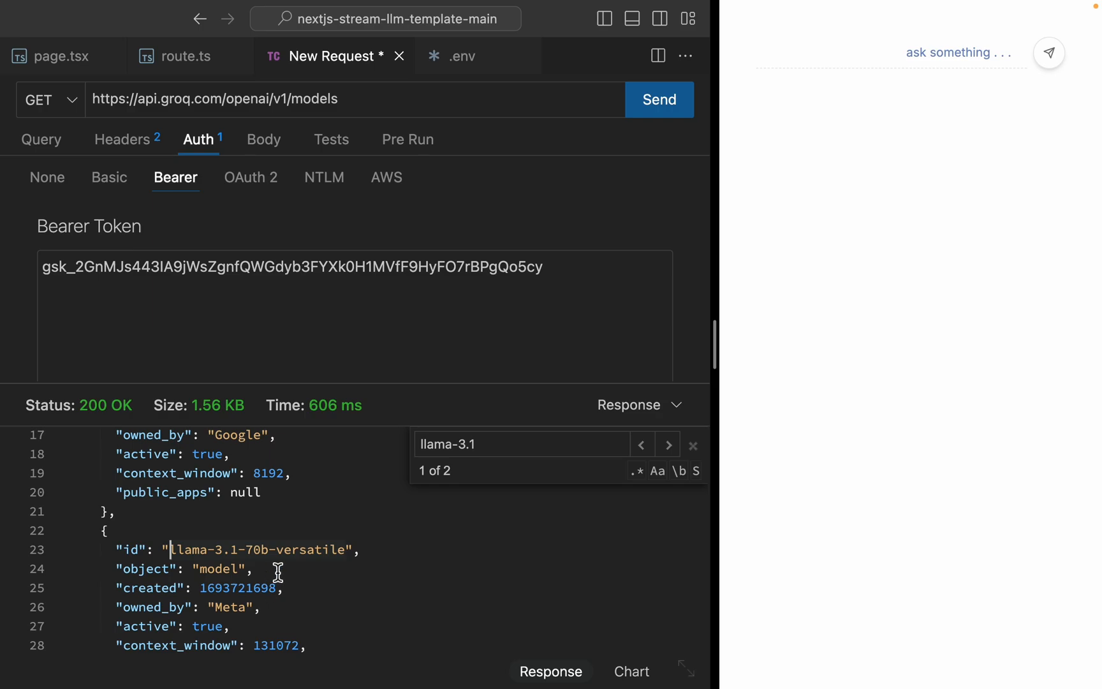
mouse_move(306, 562)
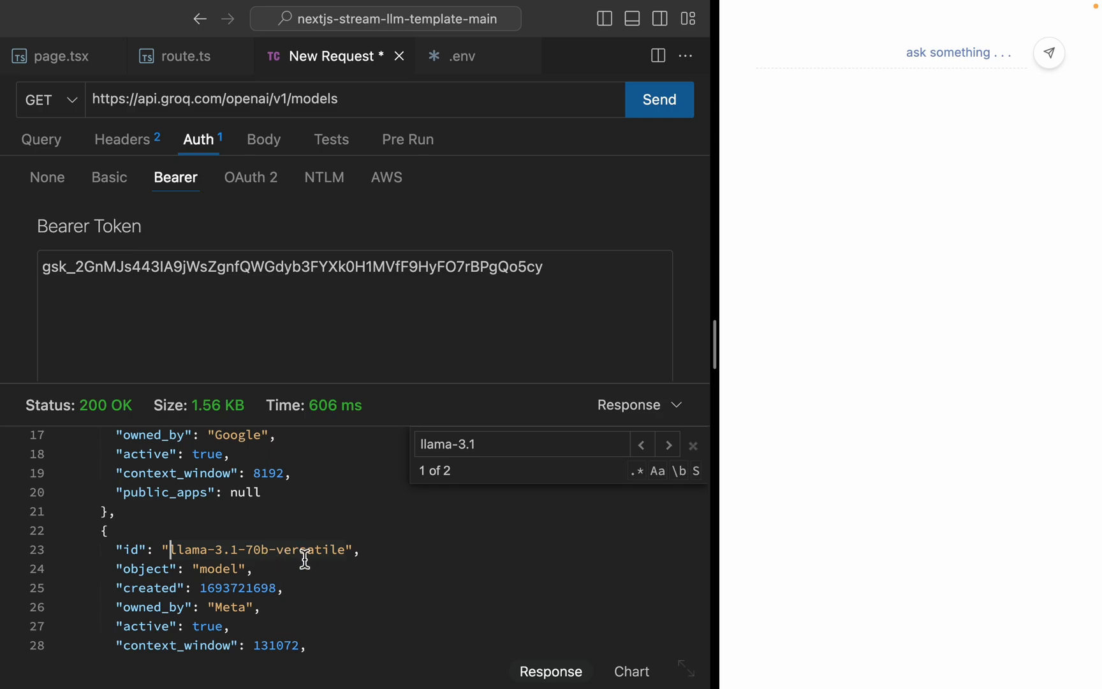
- Pick out the llama-3.1-70b-versatile model id from Groq's model list
click(187, 56)
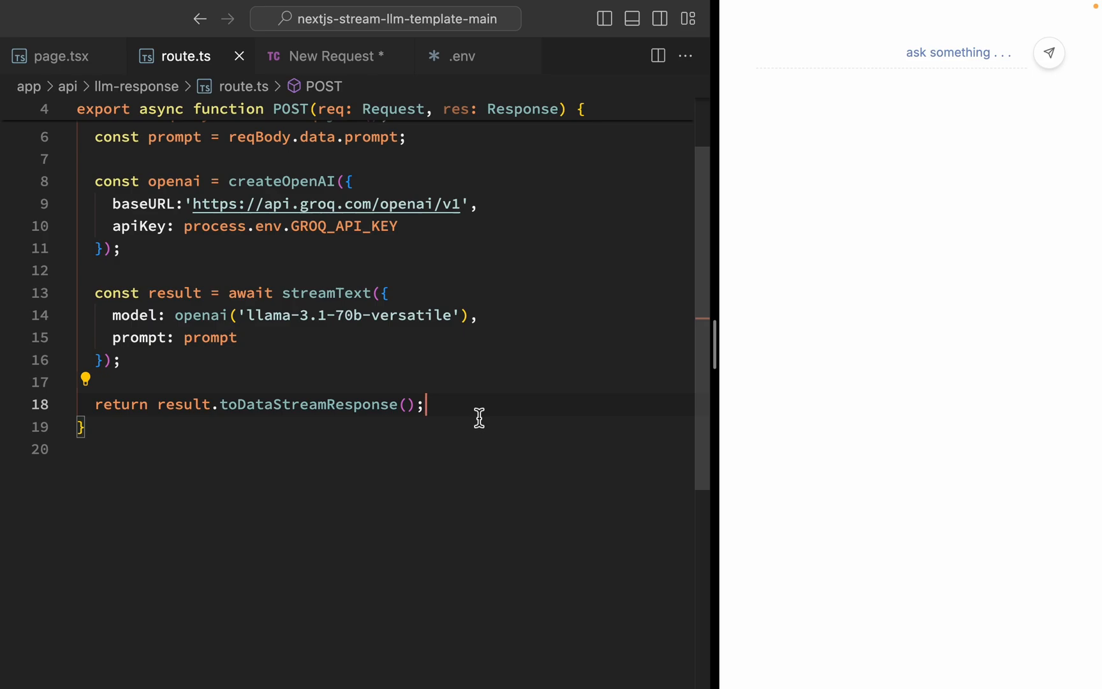
- Send 'hi there' and 'tell me a long story' in the app and read the streamed story
text(hi)
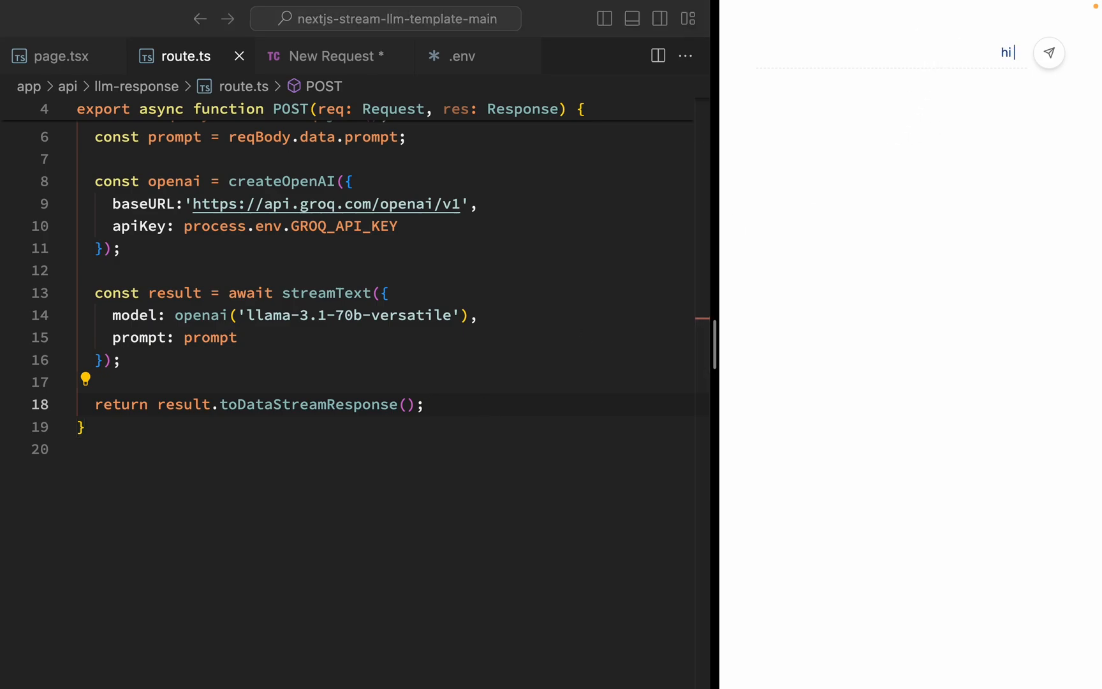
click(1049, 52)
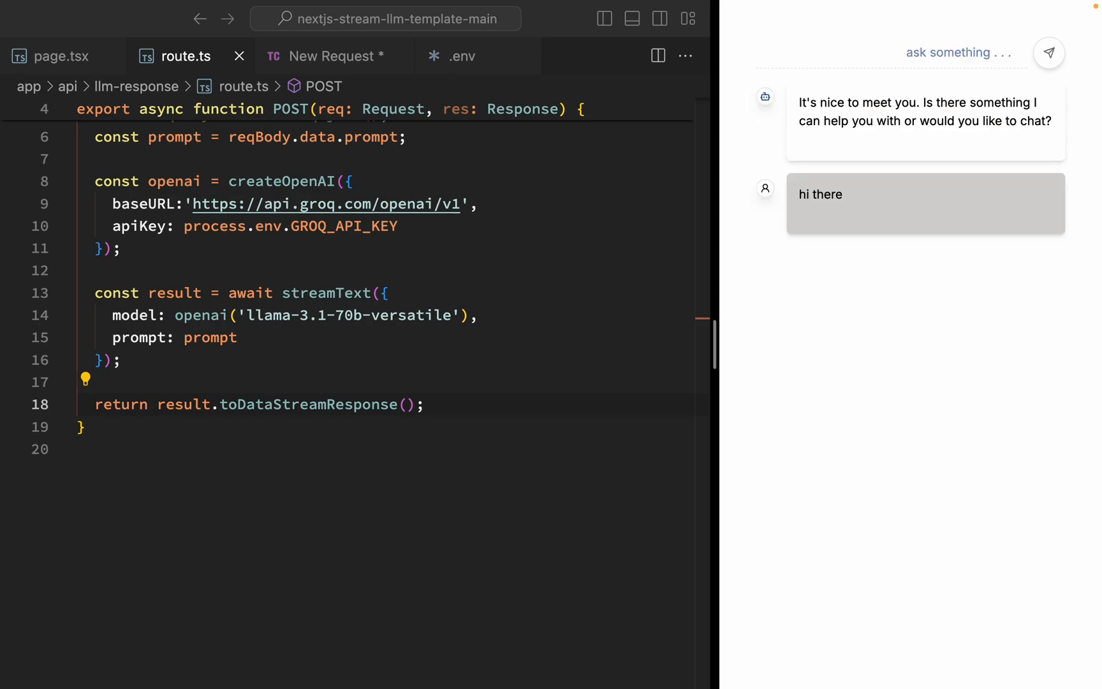
text(tell me a long)
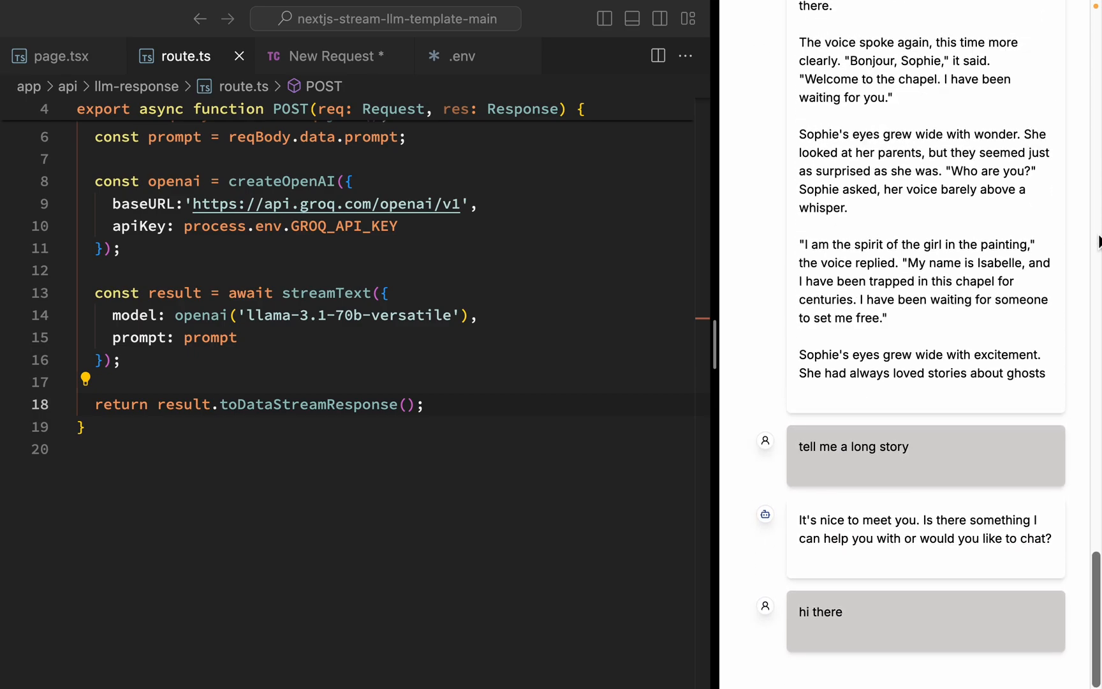
scroll(down, 3)
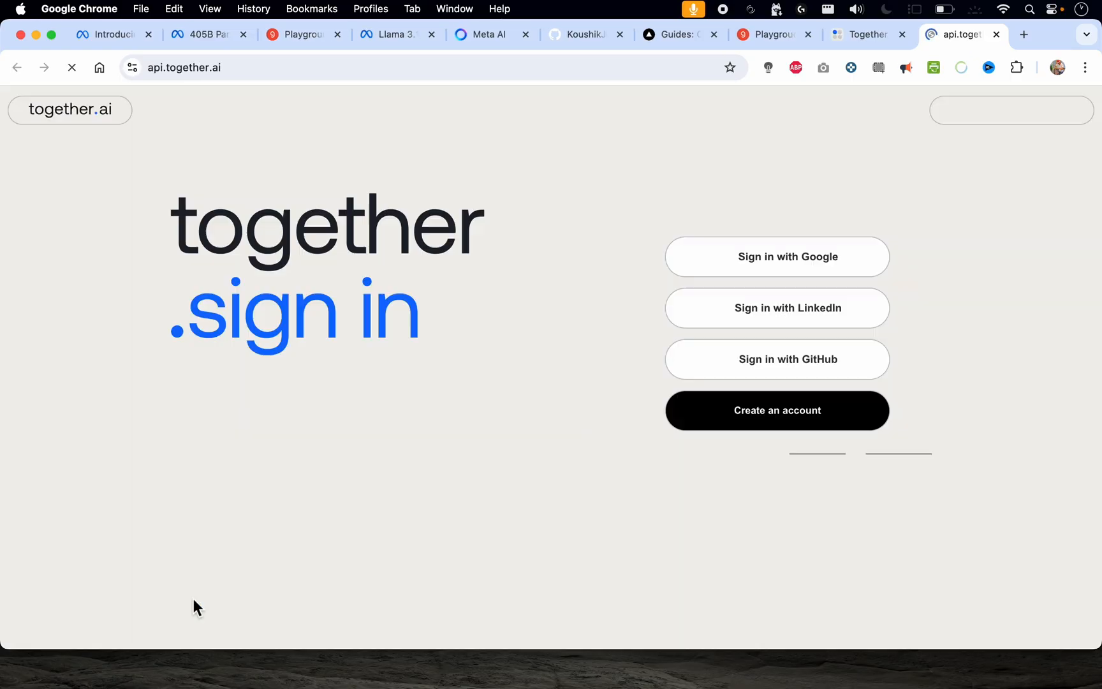
- Sign in to Together AI with a Google account
click(777, 257)
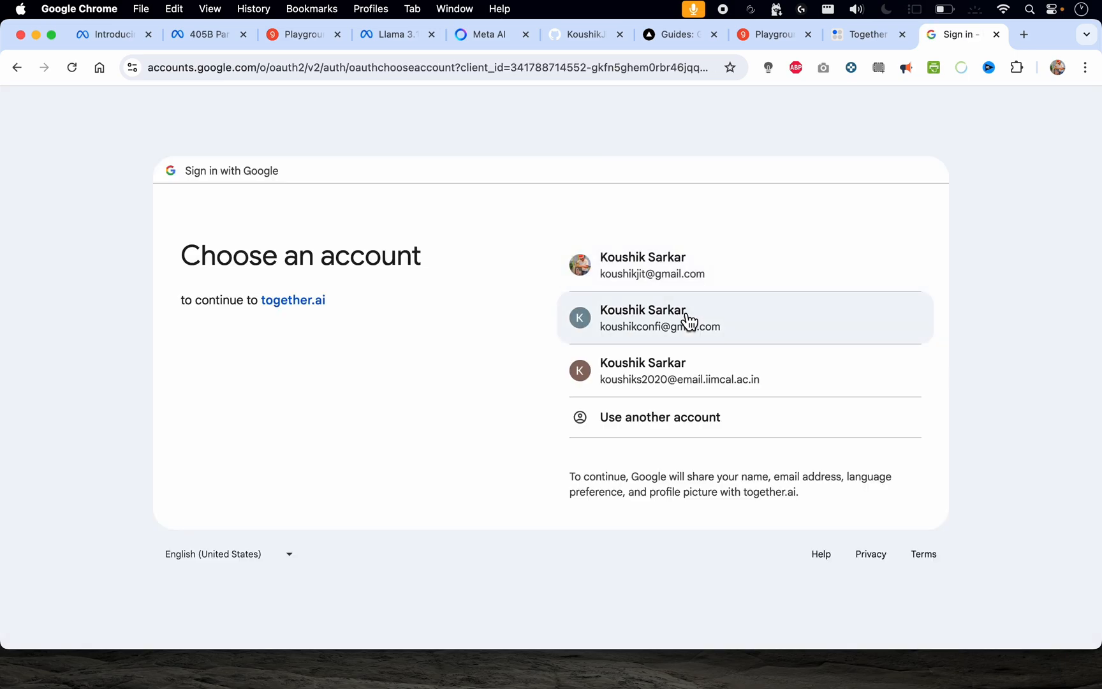
click(685, 317)
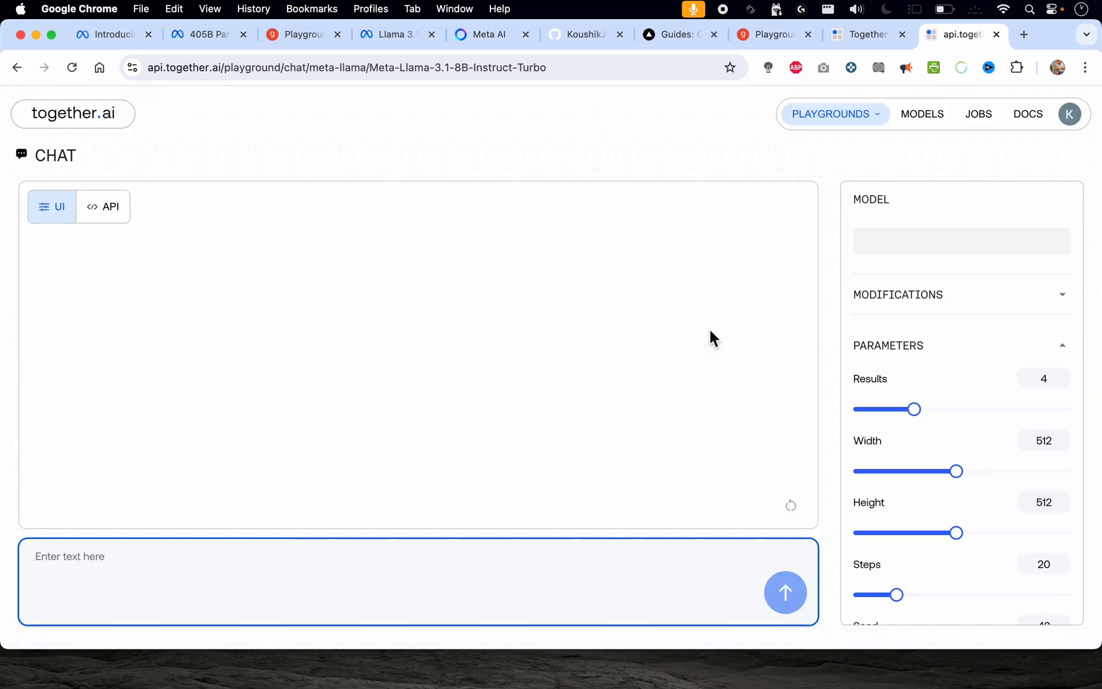
- Show the chat playground's API example as a cURL request with the api.together.xyz/v1 URL
click(103, 214)
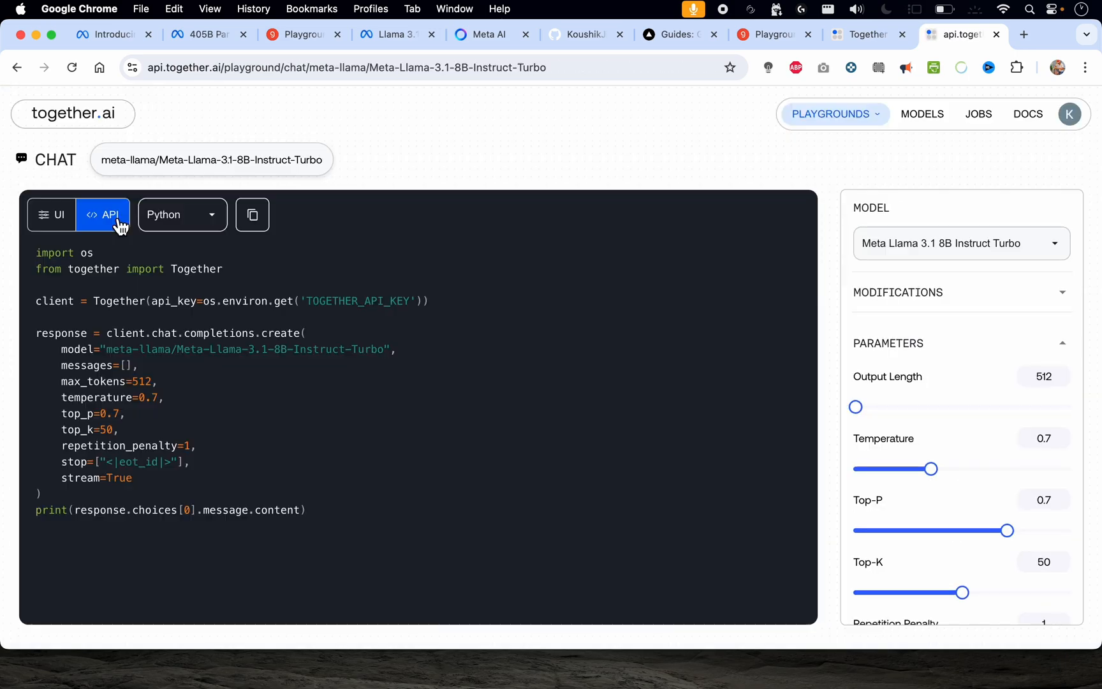
click(182, 214)
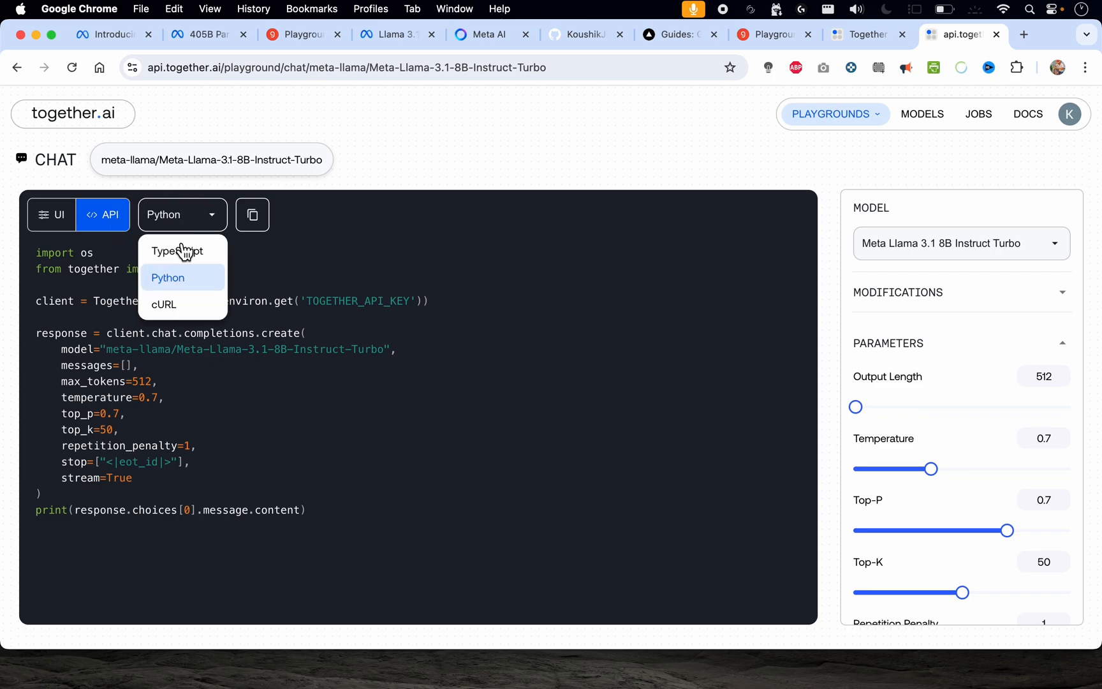
click(163, 305)
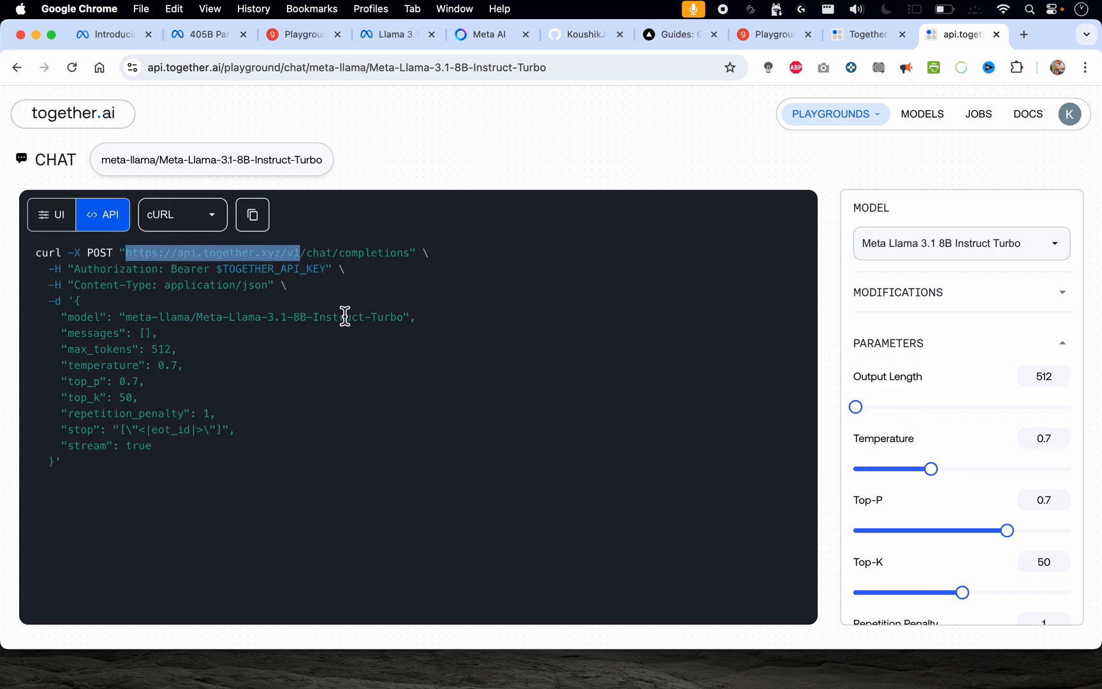
mouse_move(1069, 140)
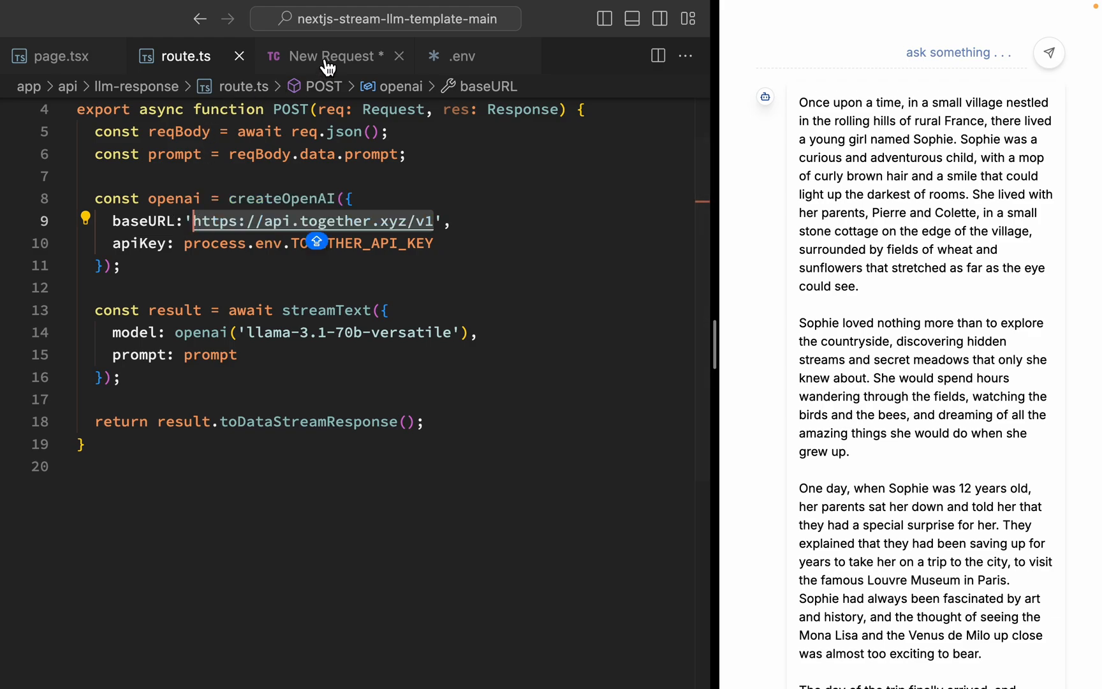
- Query Together's /v1/models with its bearer token and pick Meta-Llama-3.1-405B-Instruct-Turbo
click(332, 56)
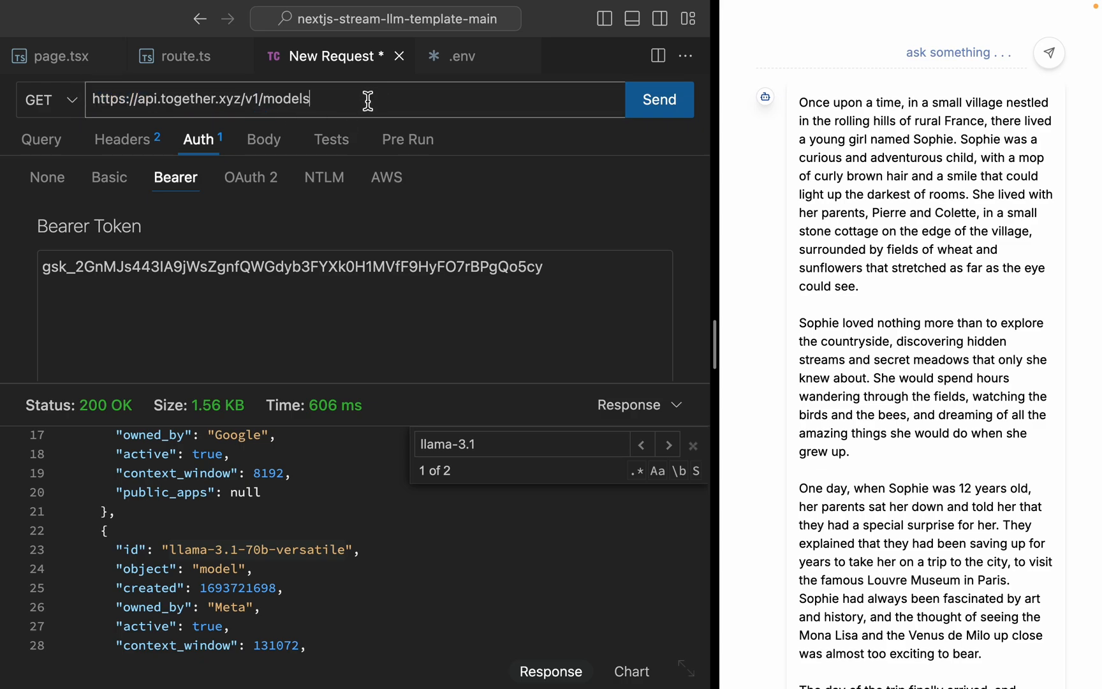
click(461, 56)
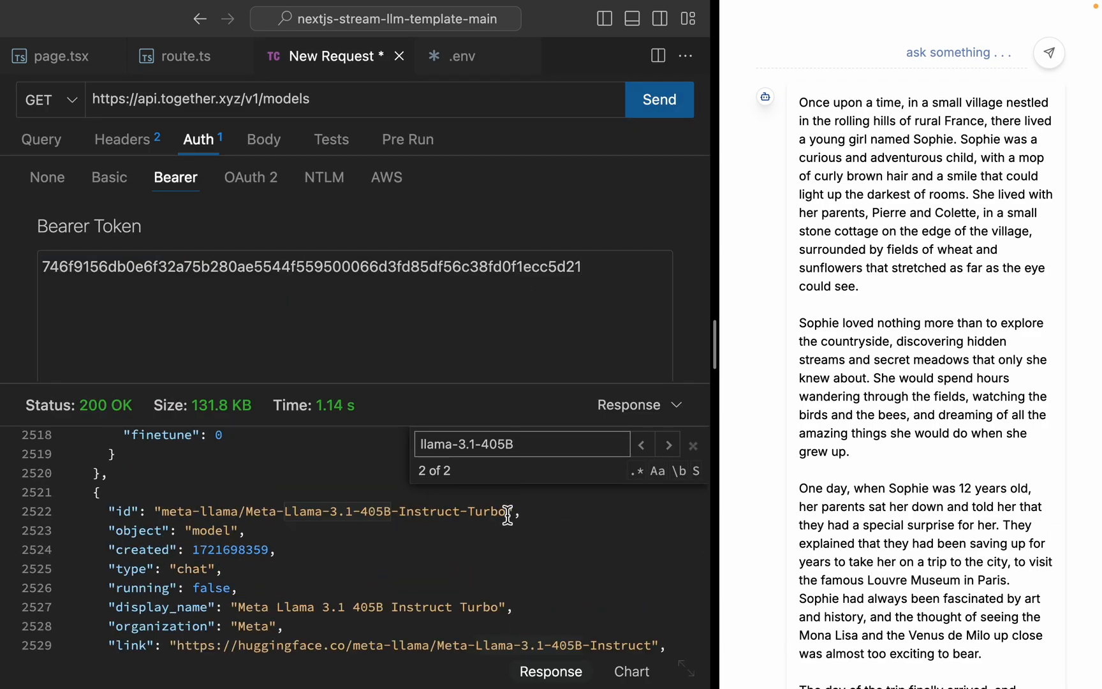
click(184, 56)
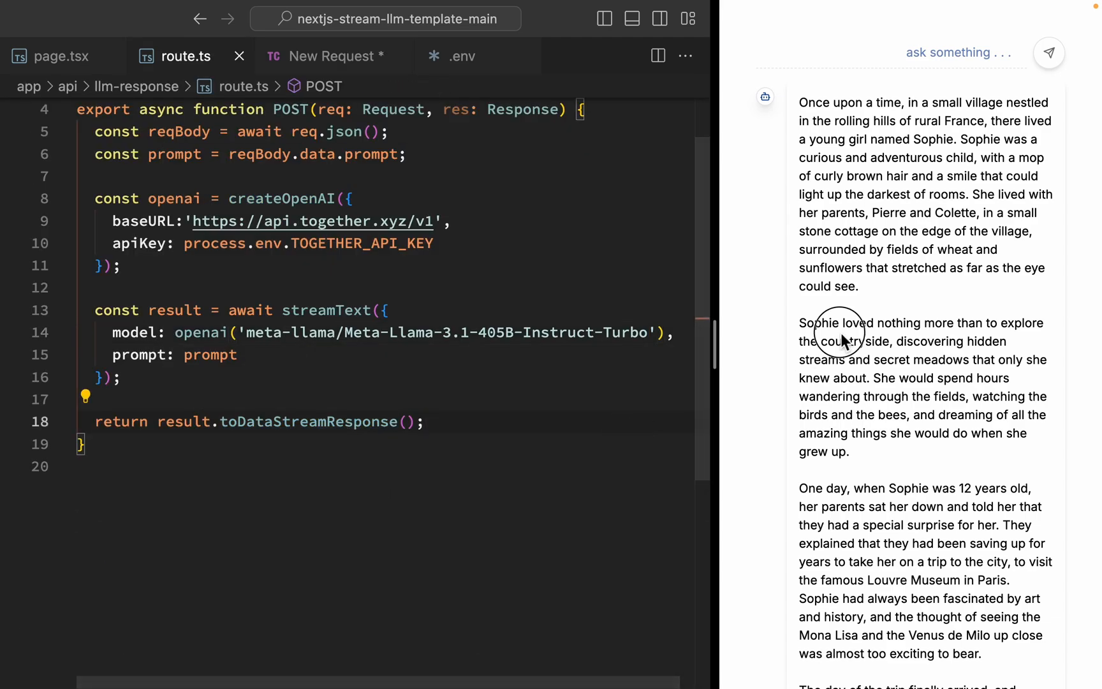
- Ask the app 'tell me a long story' and follow the reply streaming from Together's 405B model
text(tell me a long sto)
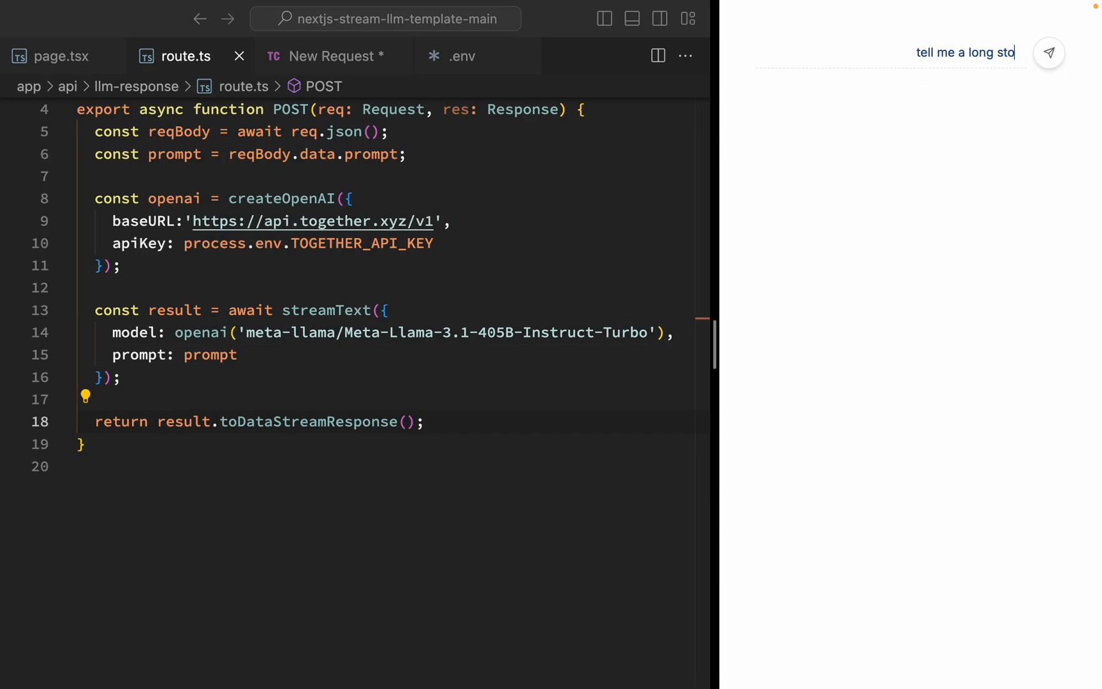
click(1049, 36)
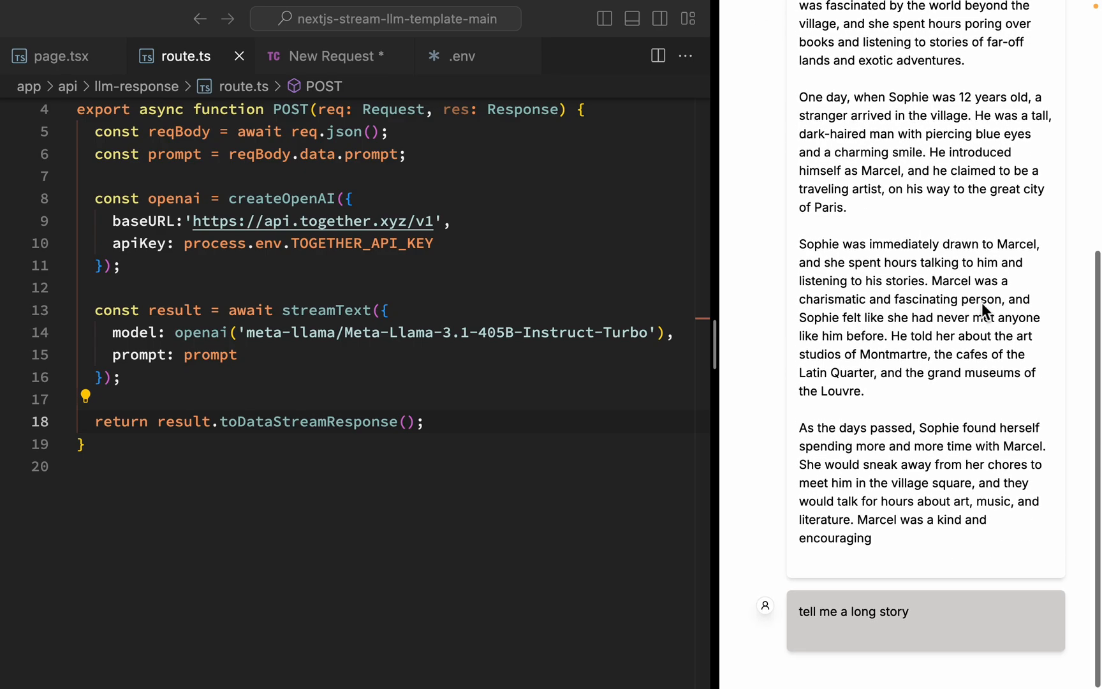
scroll(down, 3)
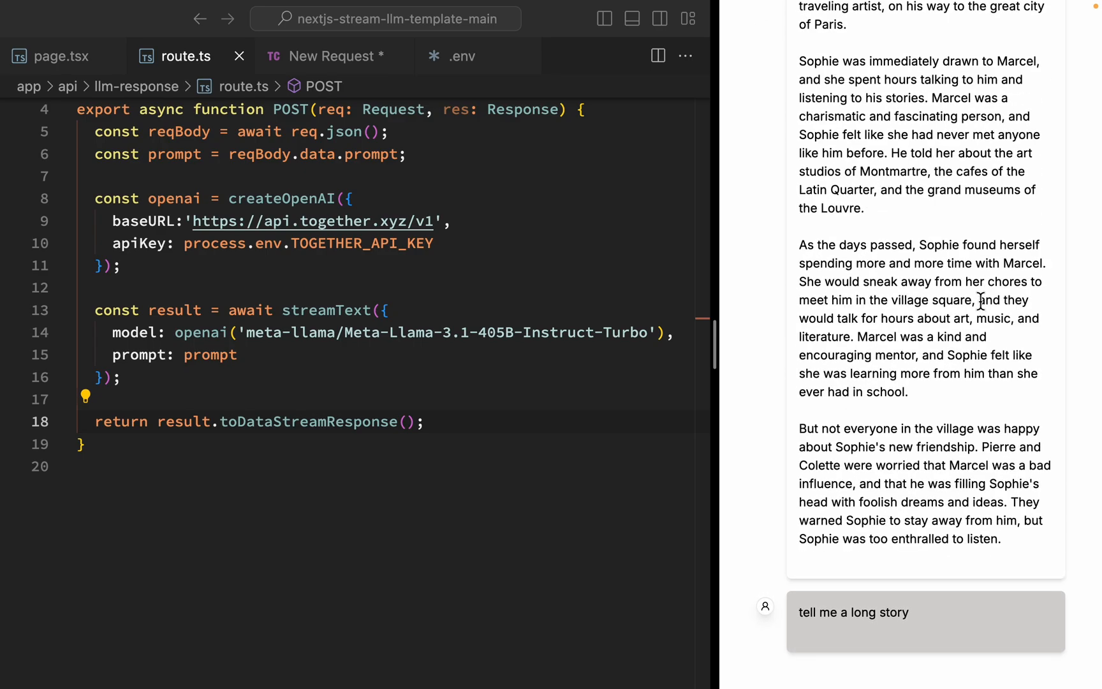
scroll(down, 3)
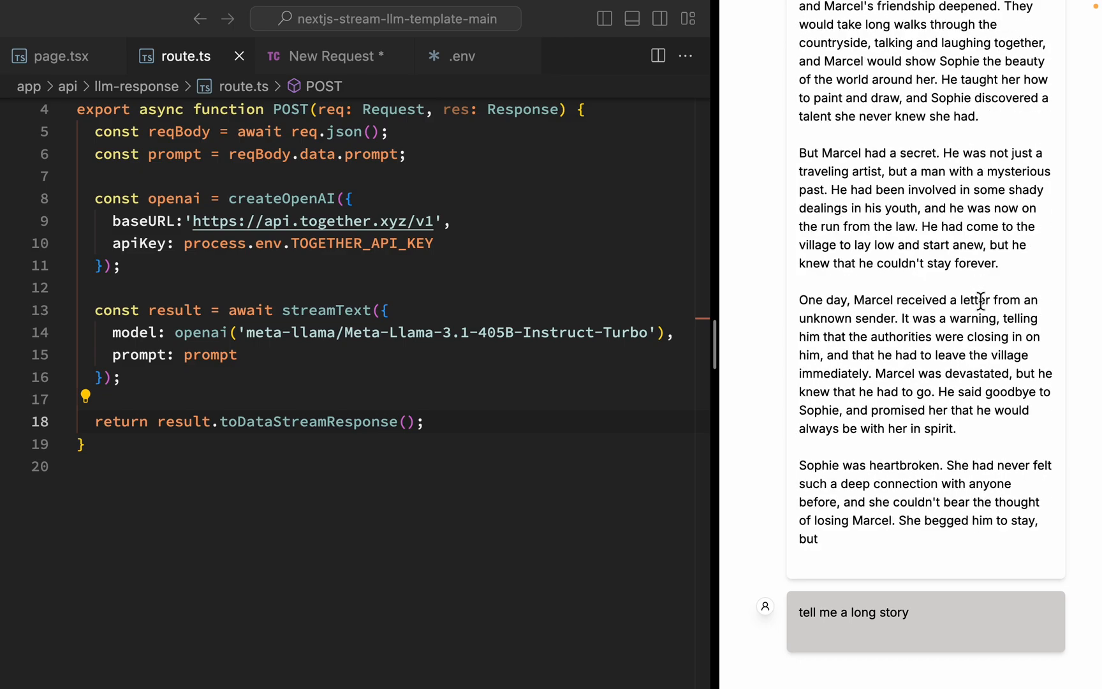
scroll(down, 3)
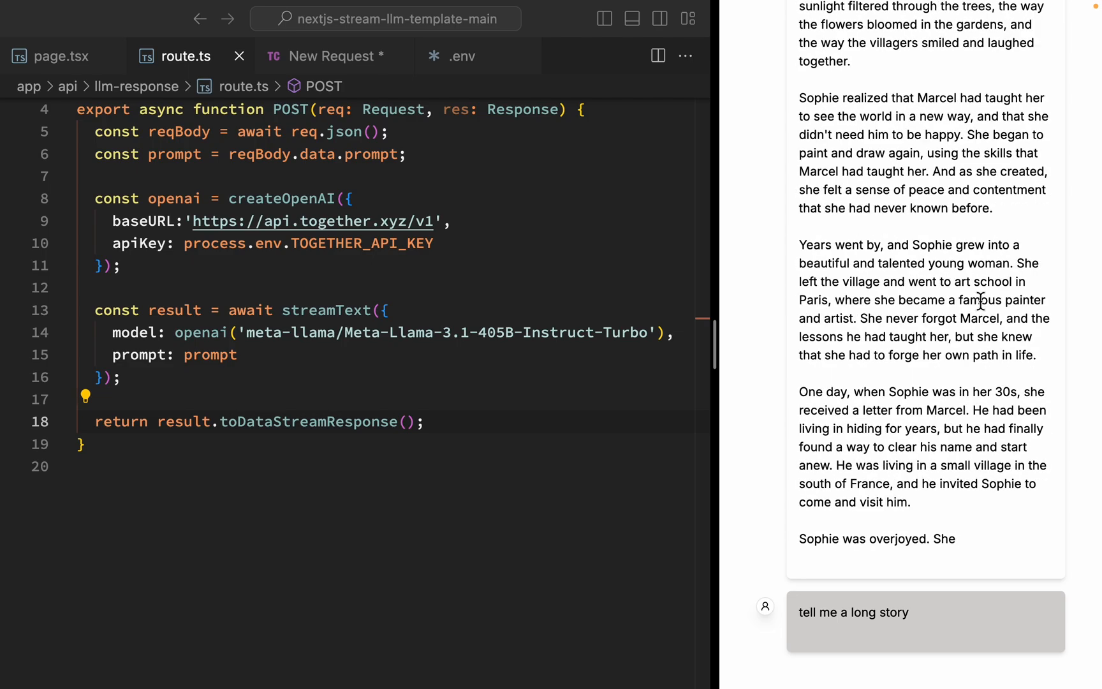
scroll(down, 3)
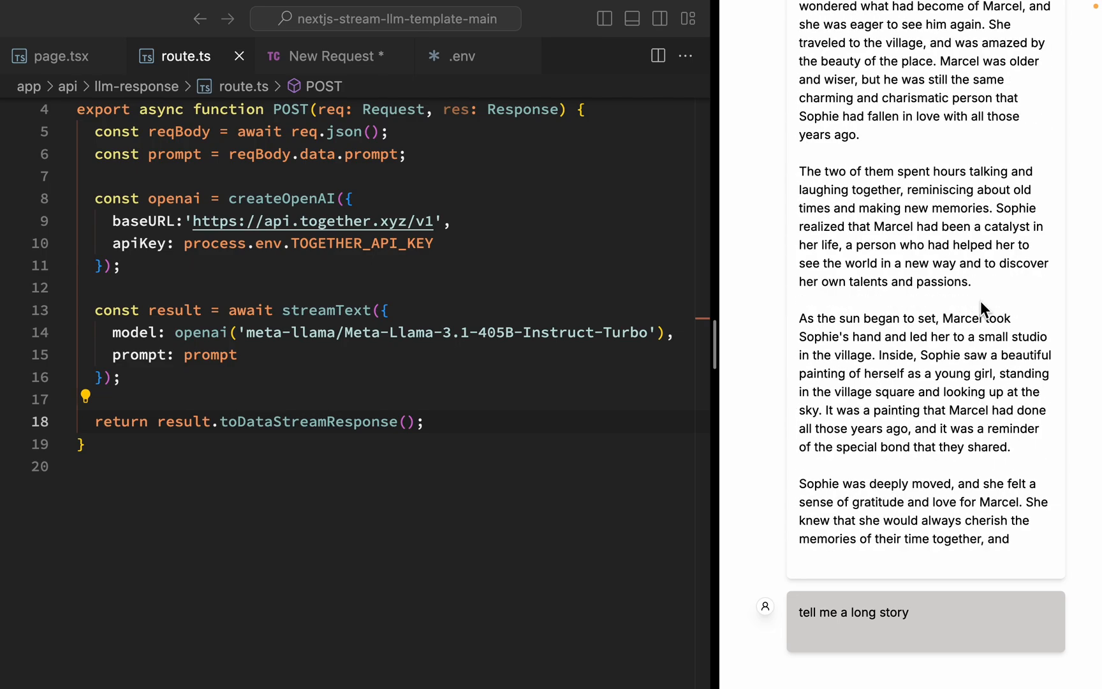
scroll(down, 3)
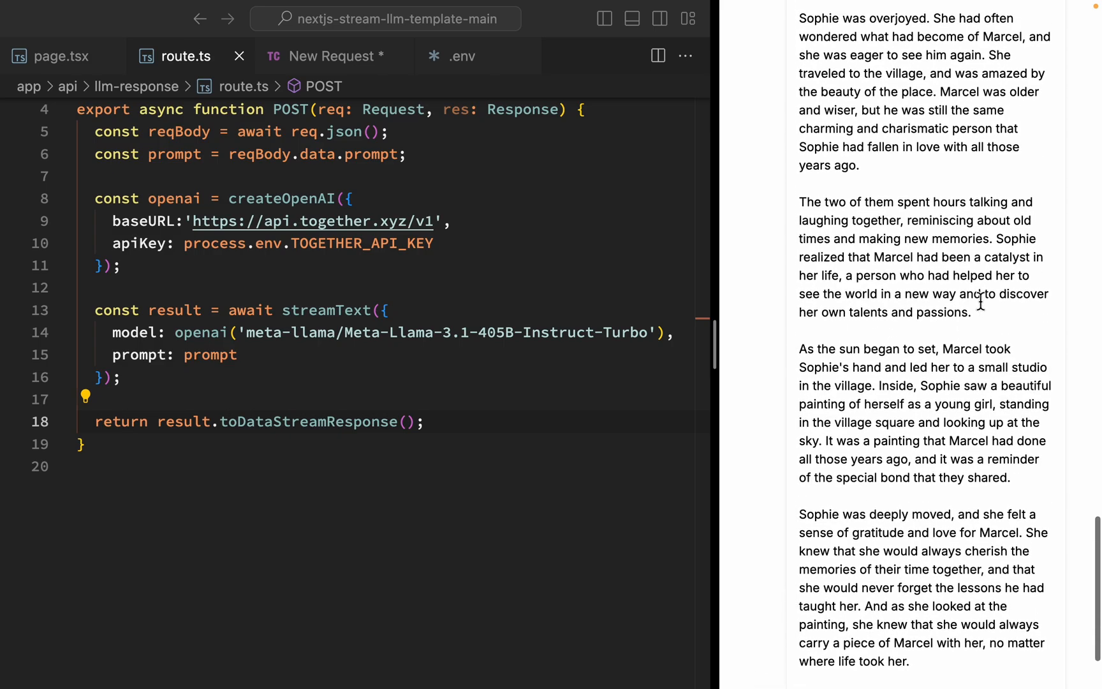
scroll(down, 3)
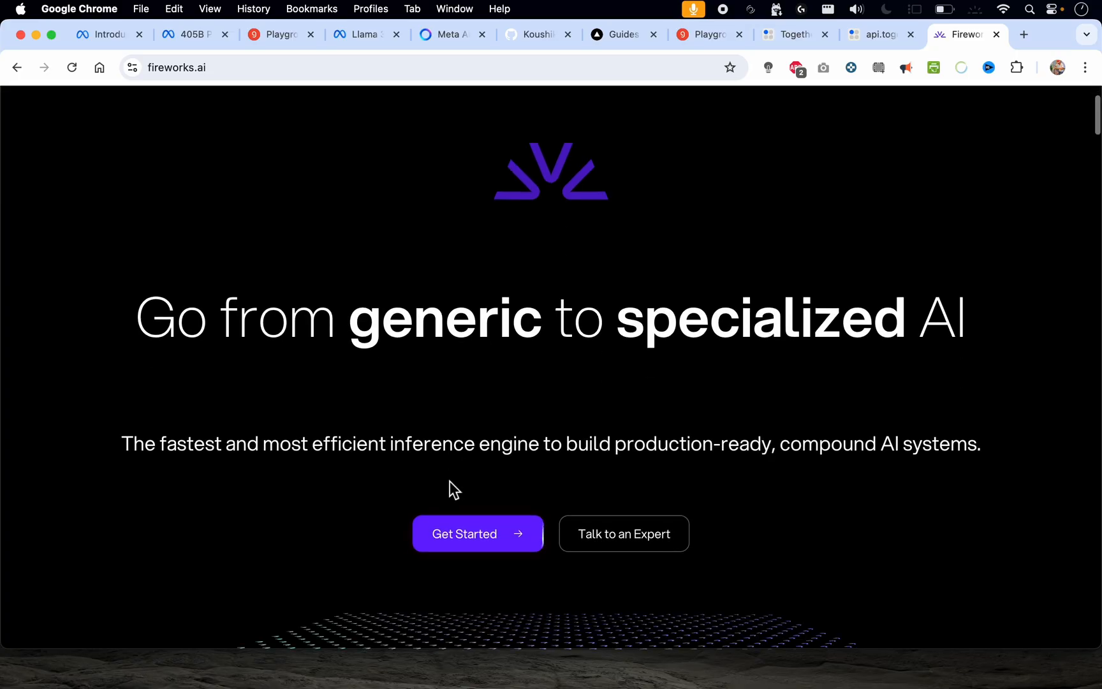
- Copy the TypeScript chat example from the llama-v3p1-405b-instruct model page
click(477, 534)
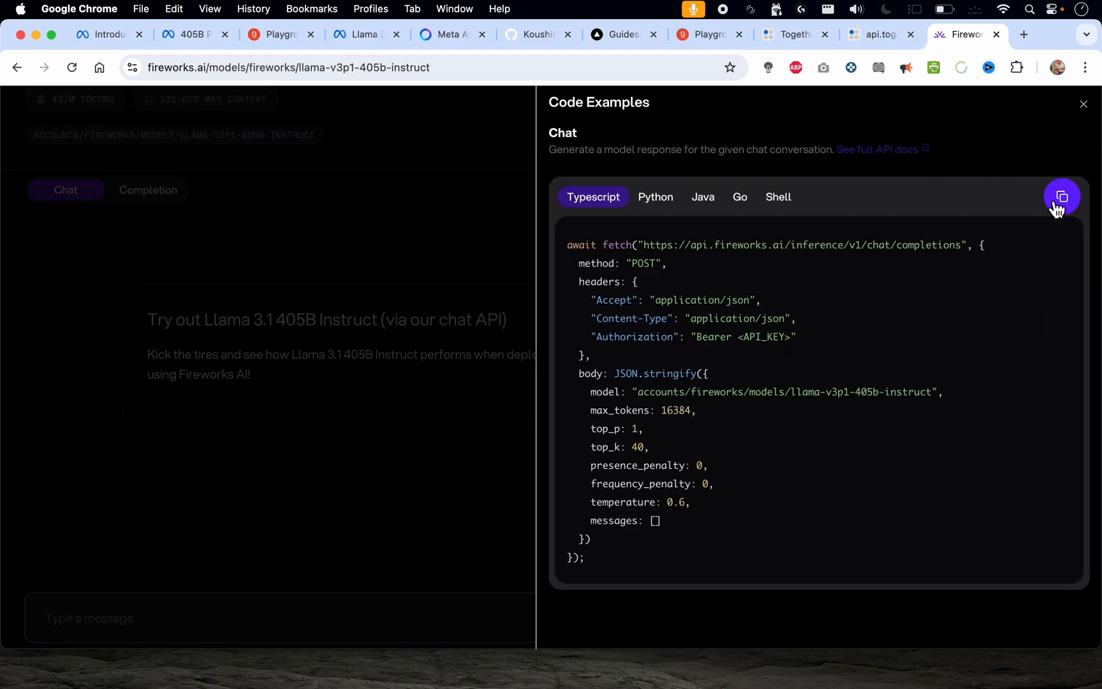
click(1084, 103)
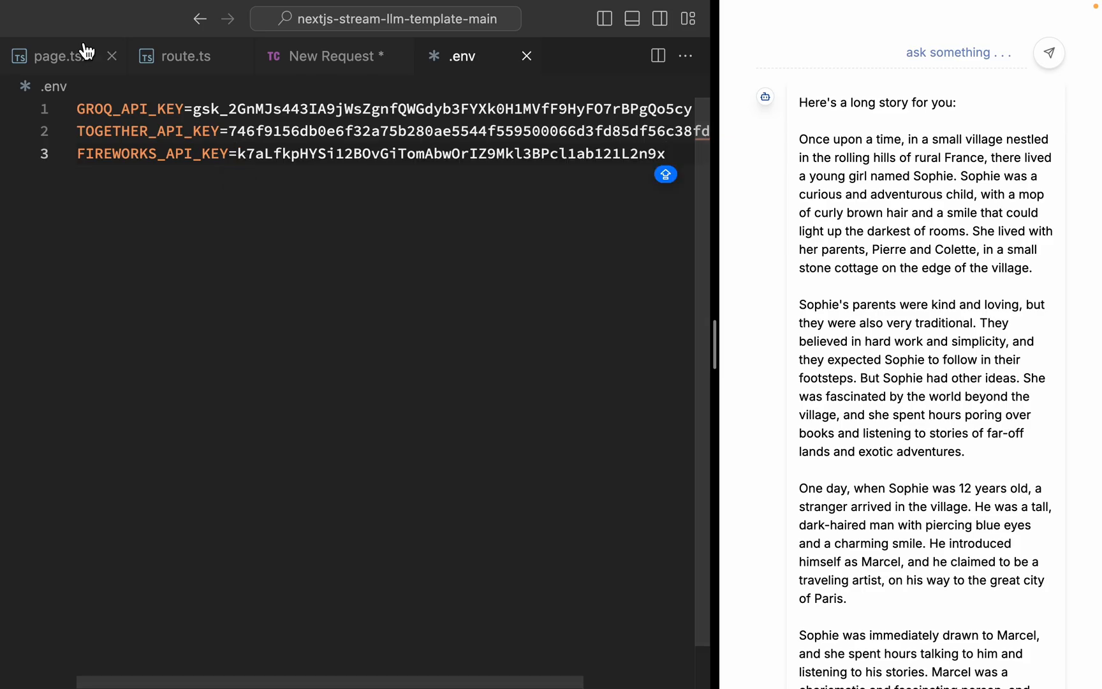
- Verify llama-v3p1-405b-instruct against the Fireworks models list, then send the long story prompt to the chat
click(184, 56)
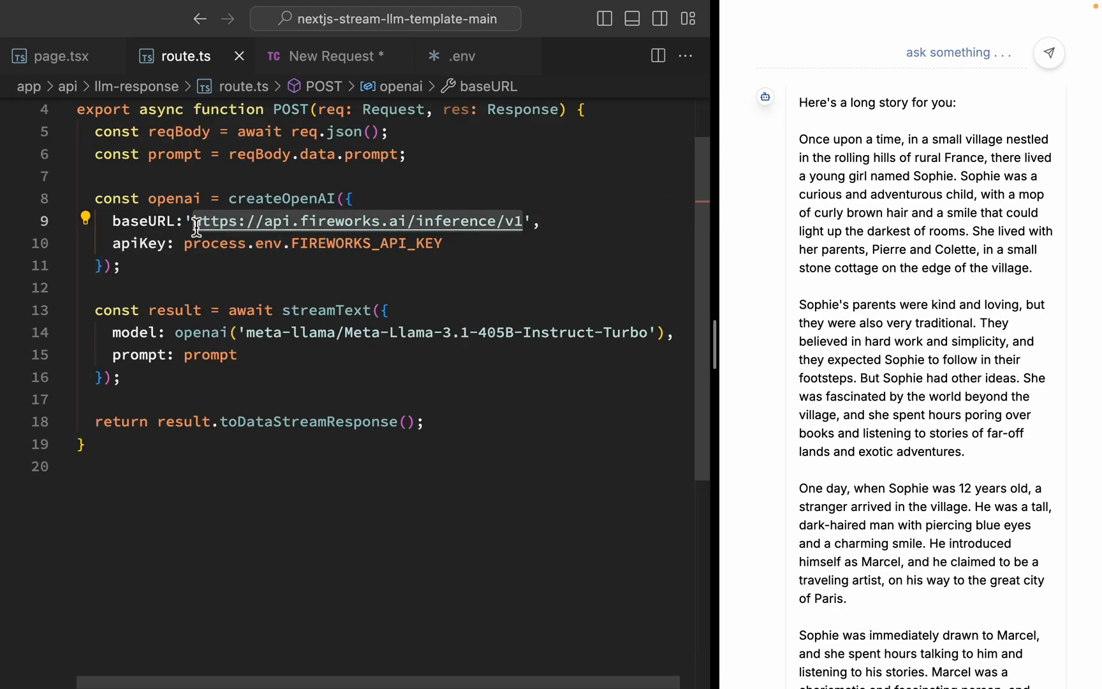
click(335, 56)
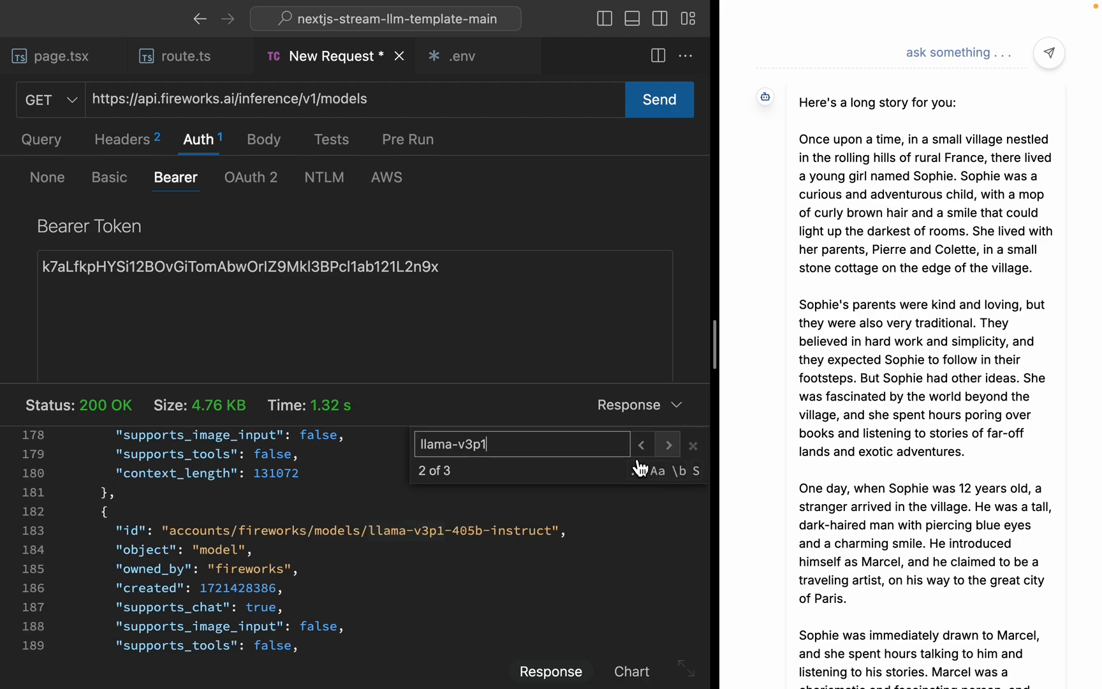
click(184, 56)
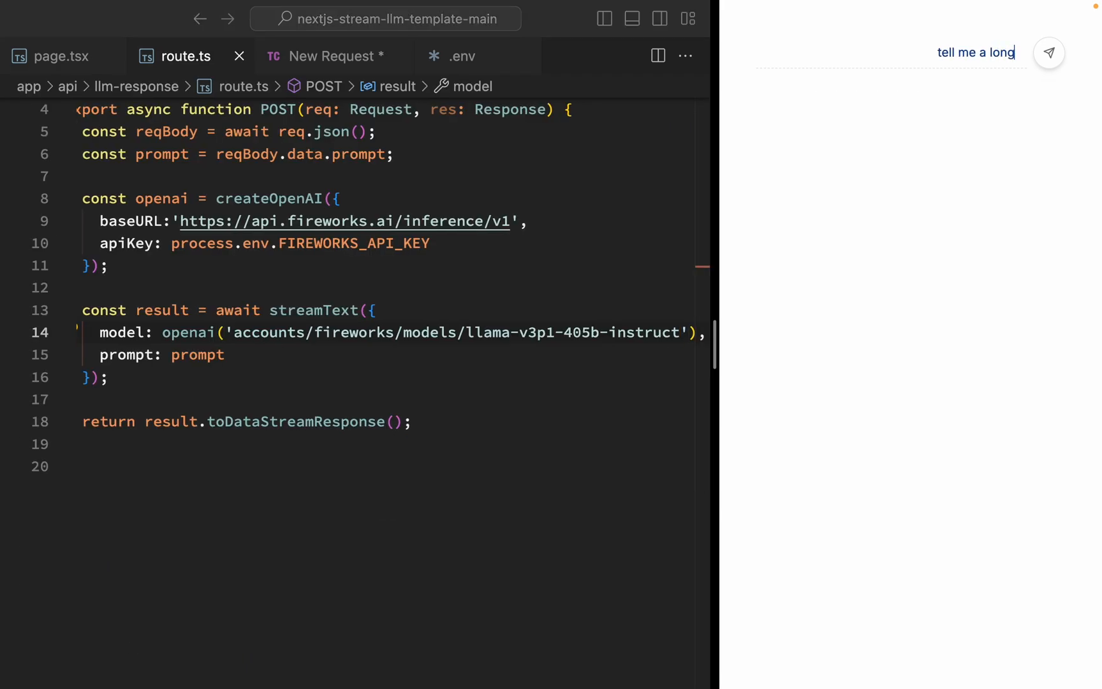
click(1063, 46)
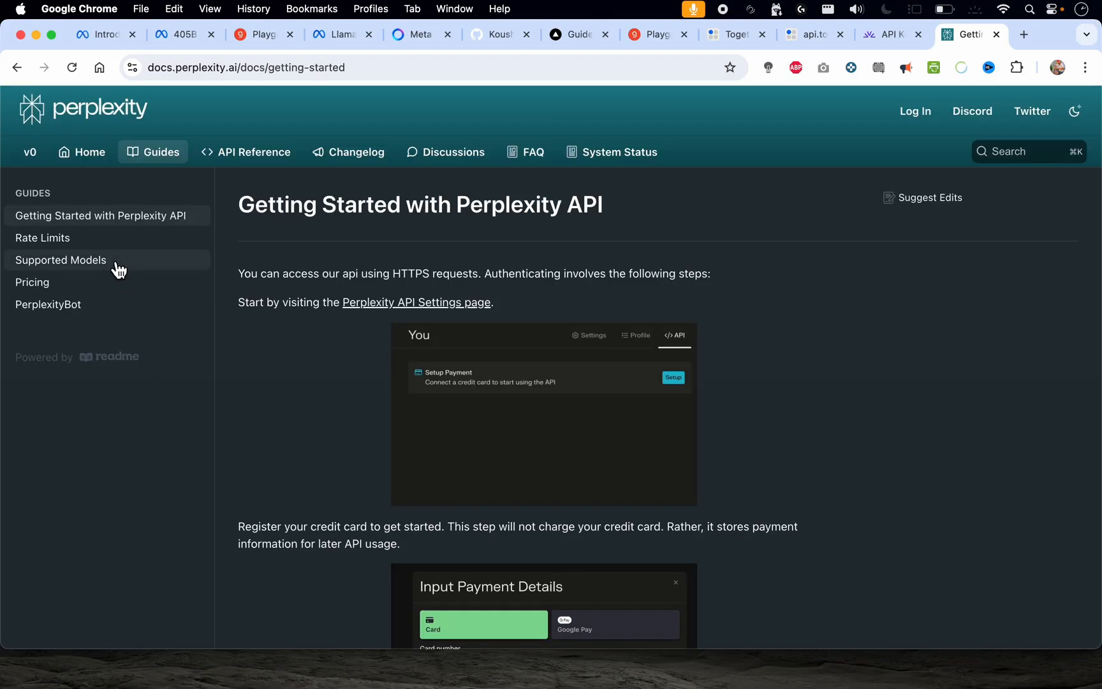
- Browse the Supported Models page down to the Open-Source Models table
click(62, 260)
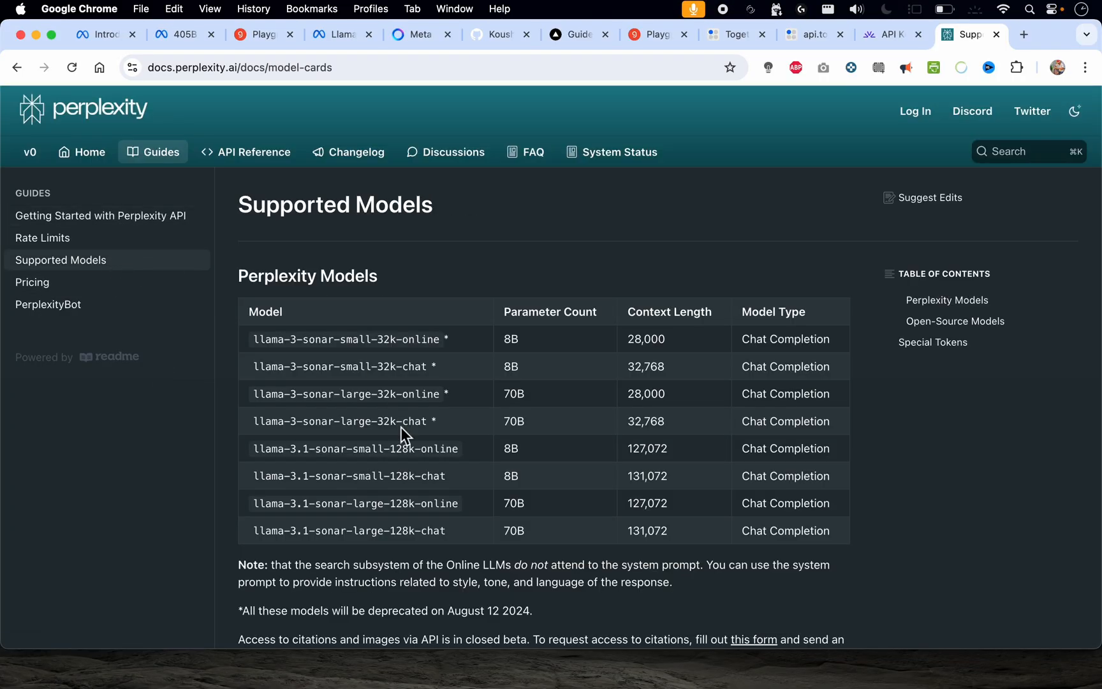
scroll(down, 3)
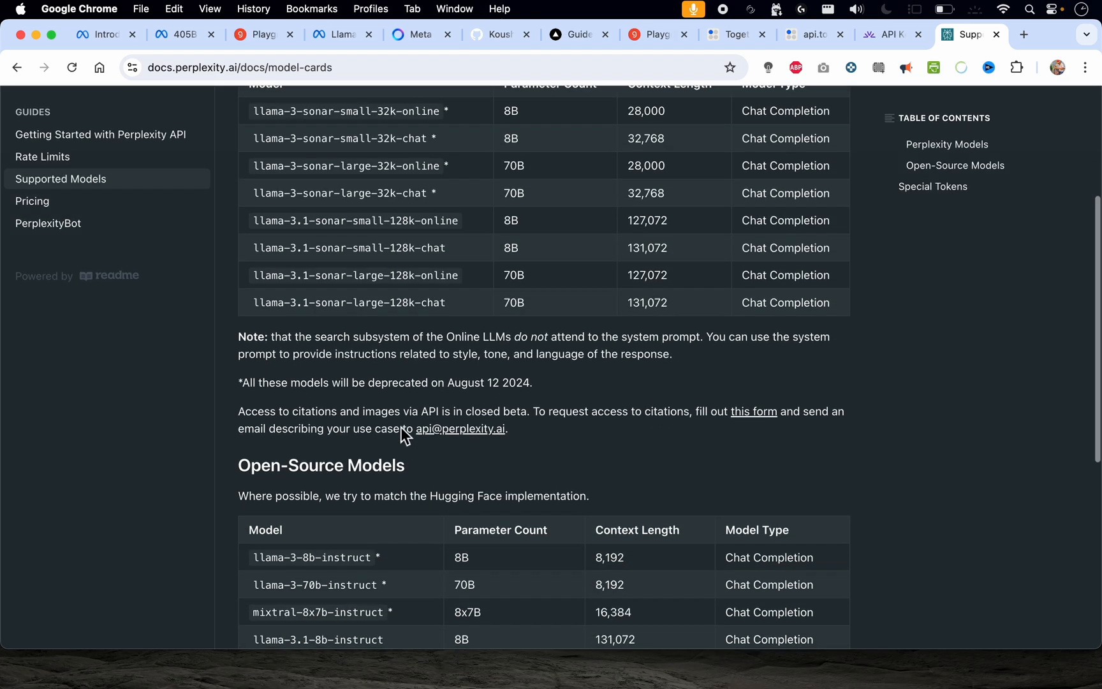
scroll(down, 3)
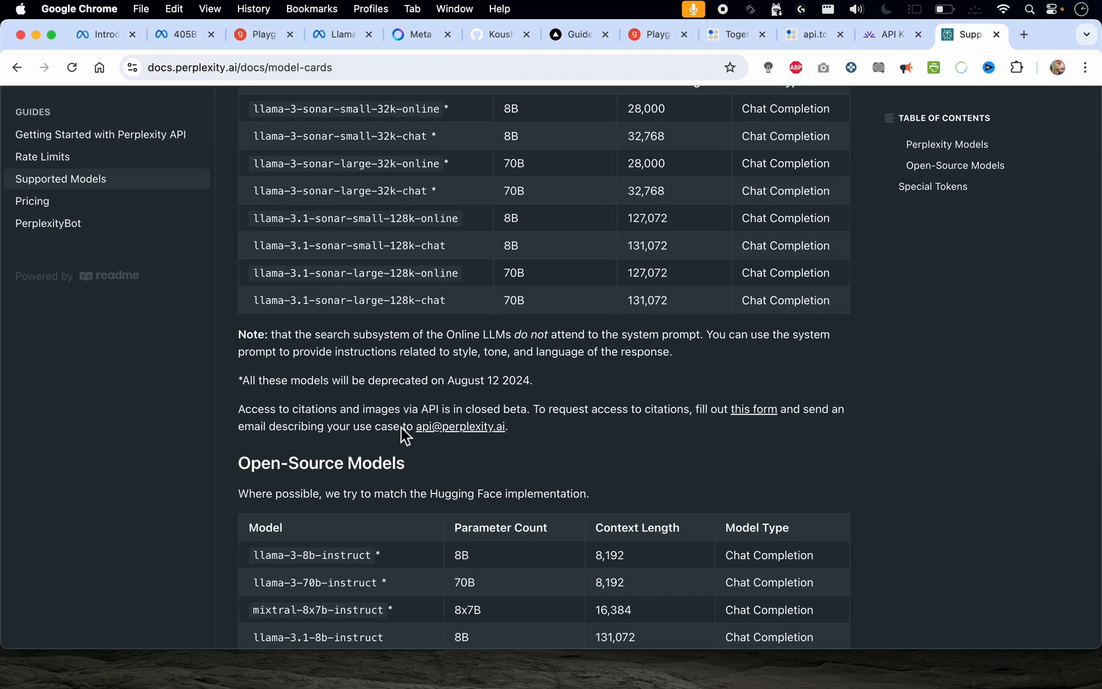
scroll(down, 3)
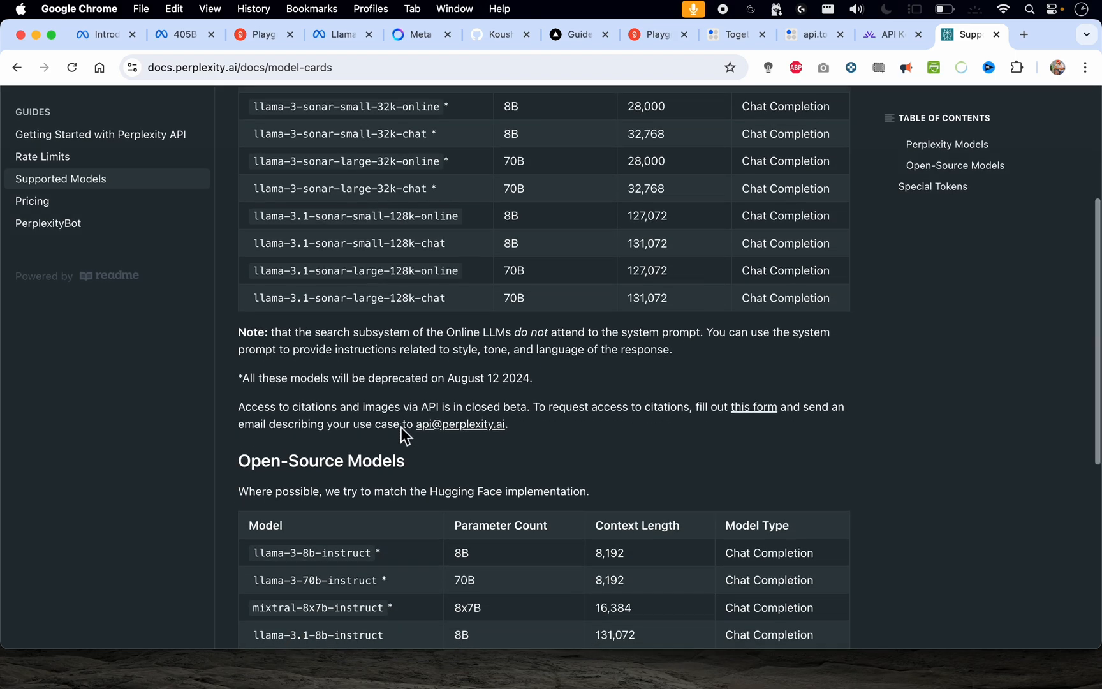
scroll(down, 3)
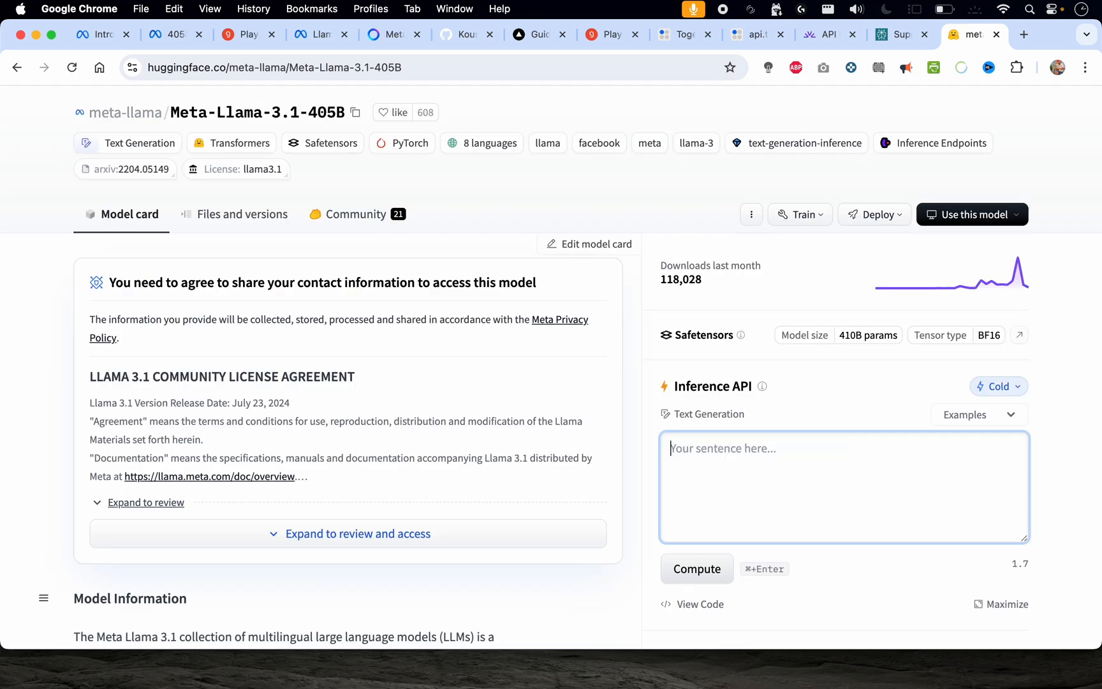
- Run 'hi there' in the Meta-Llama-3.1-405B Inference API box, then head to the Spaces section
text(hi there)
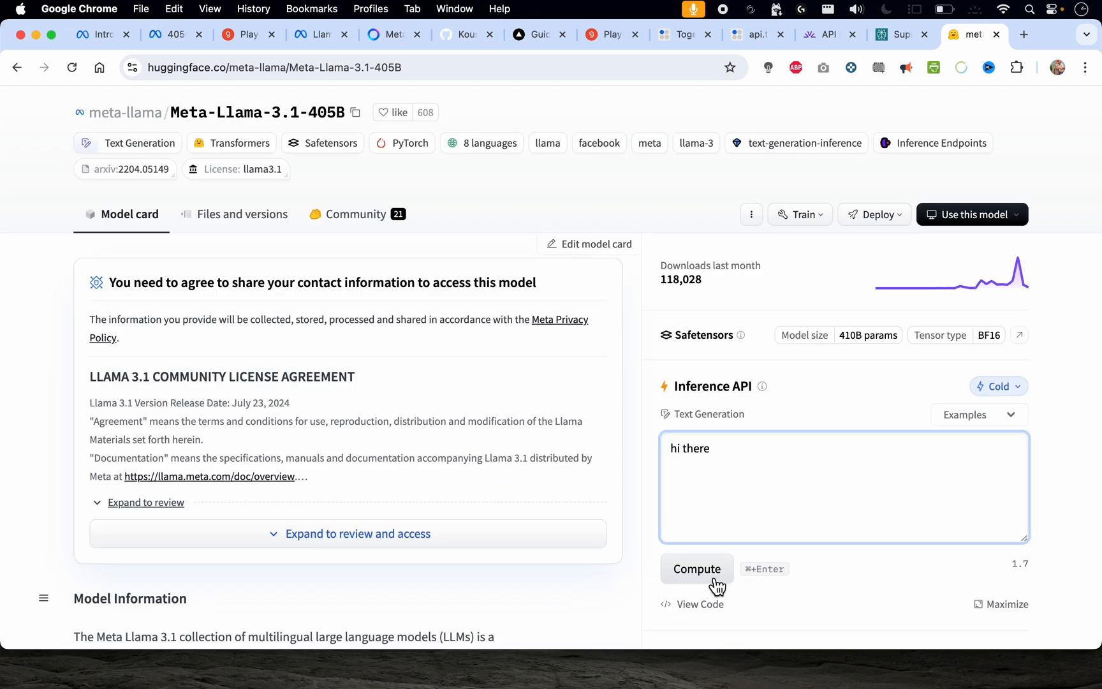
click(697, 569)
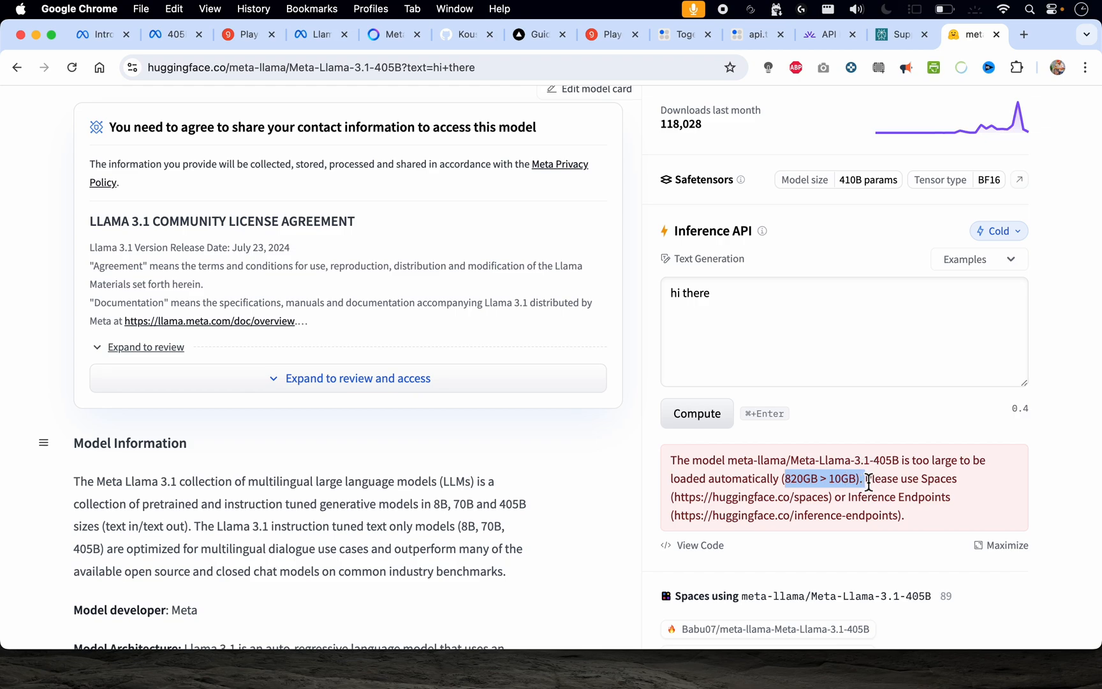
scroll(down, 3)
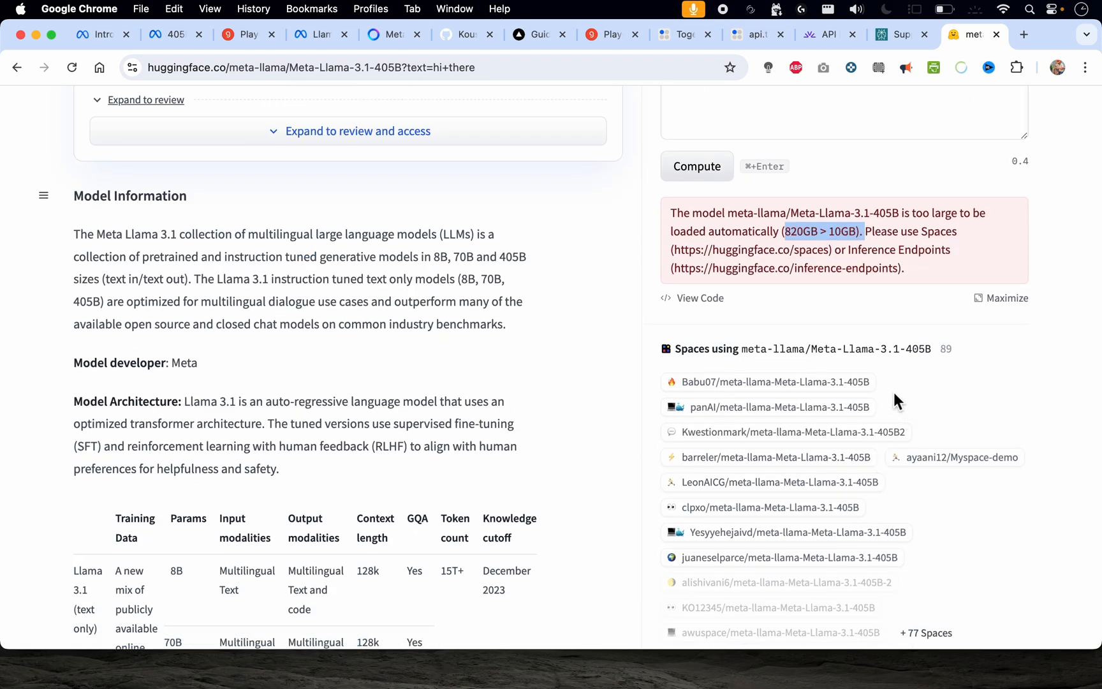
click(774, 383)
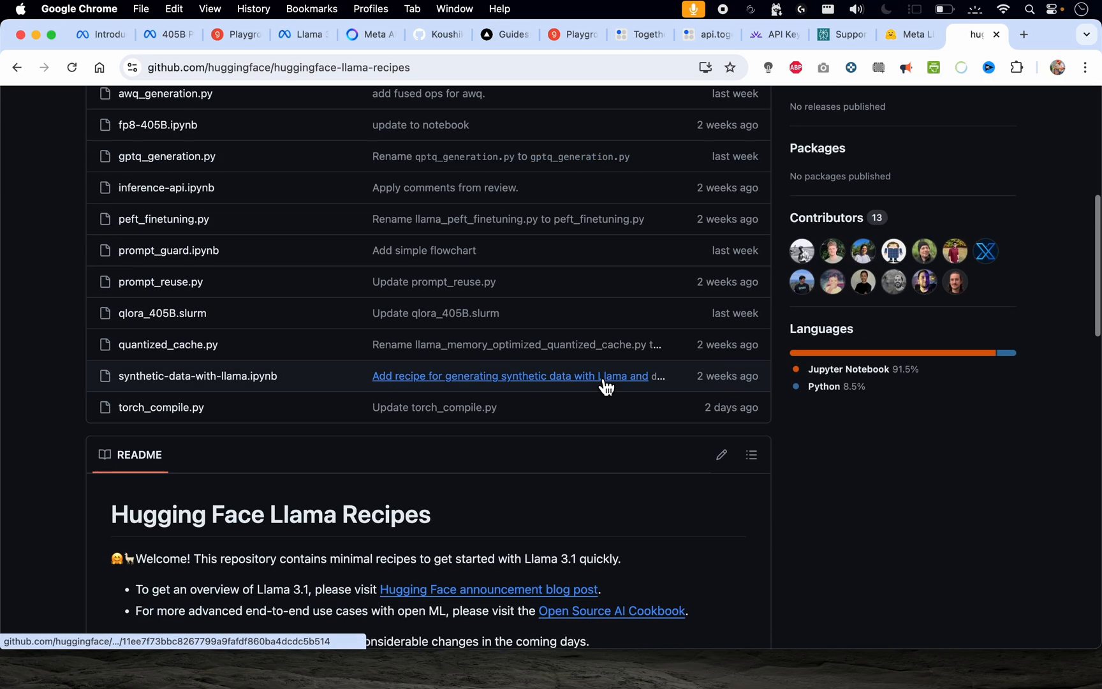
- Scroll the README to the Local Inference memory table listing 405B at 810 GB in FP16
scroll(down, 3)
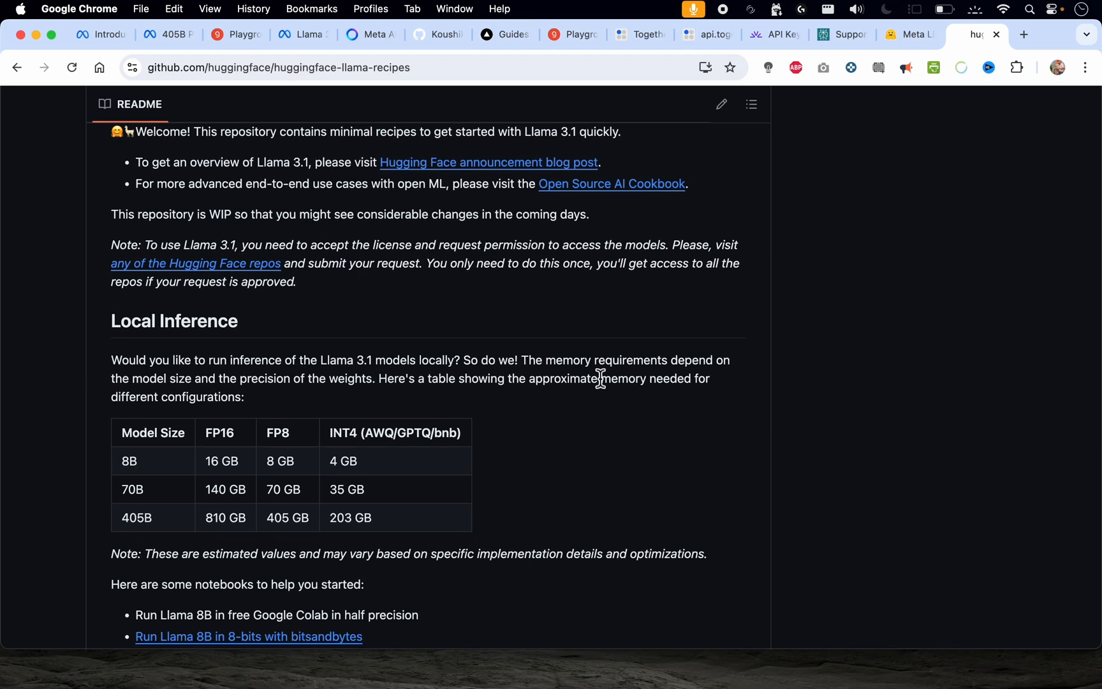